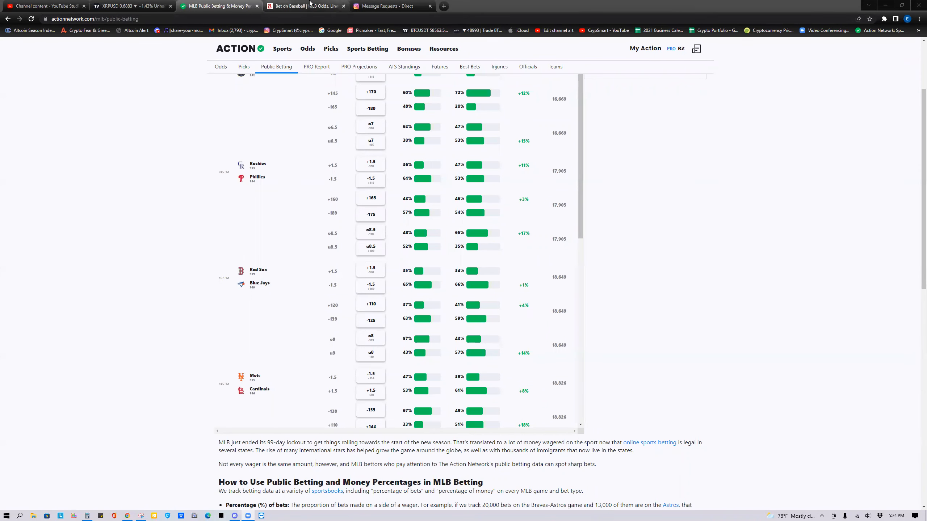
mouse_move(305, 6)
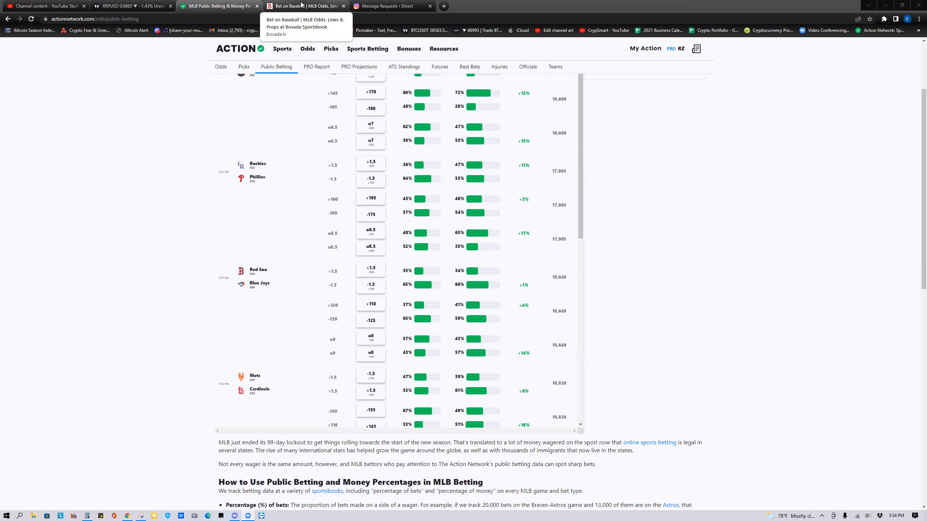
Put the Diamondbacks +145 5-inning moneyline on the slip, risking 17 to win 24.65.
click(304, 6)
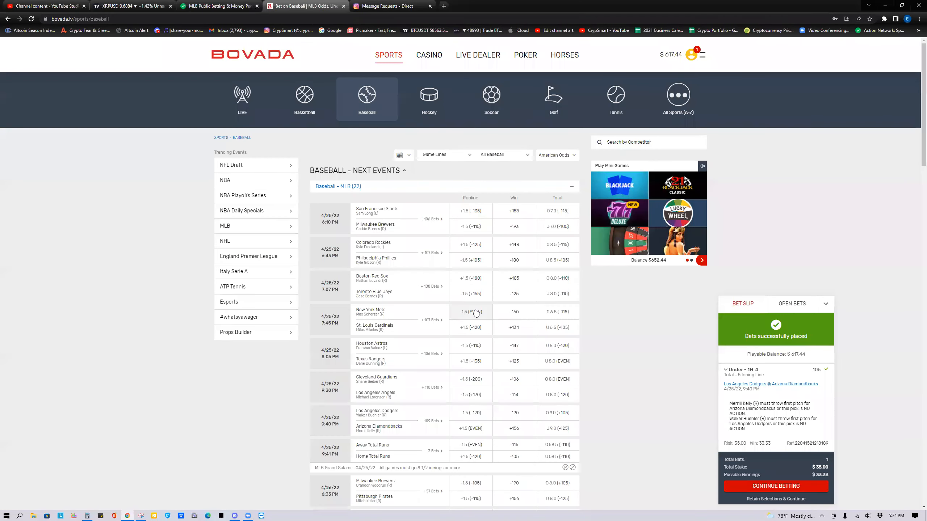
mouse_move(353, 300)
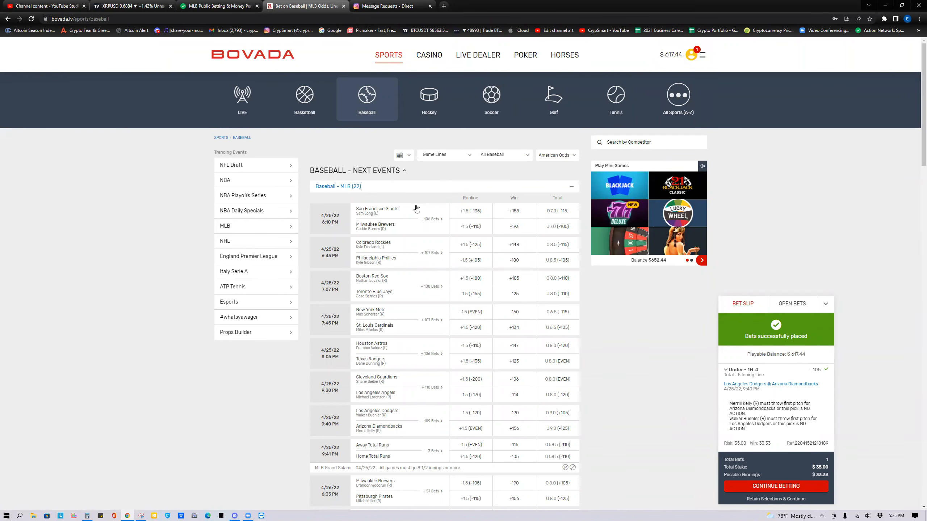
click(338, 186)
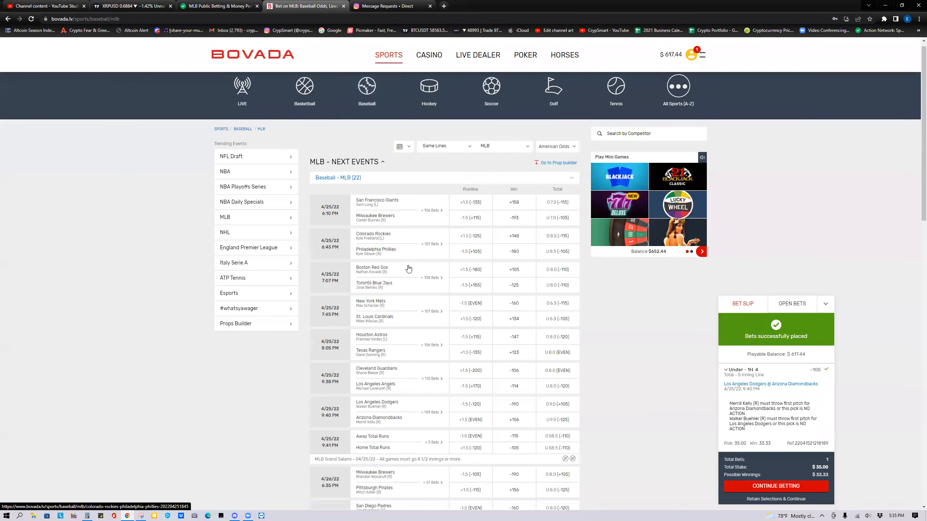
scroll(down, 3)
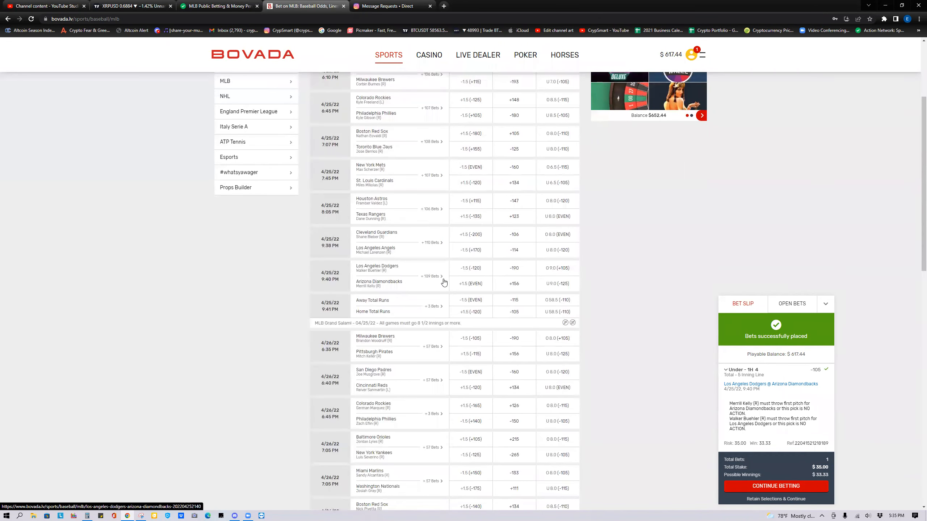
mouse_move(471, 284)
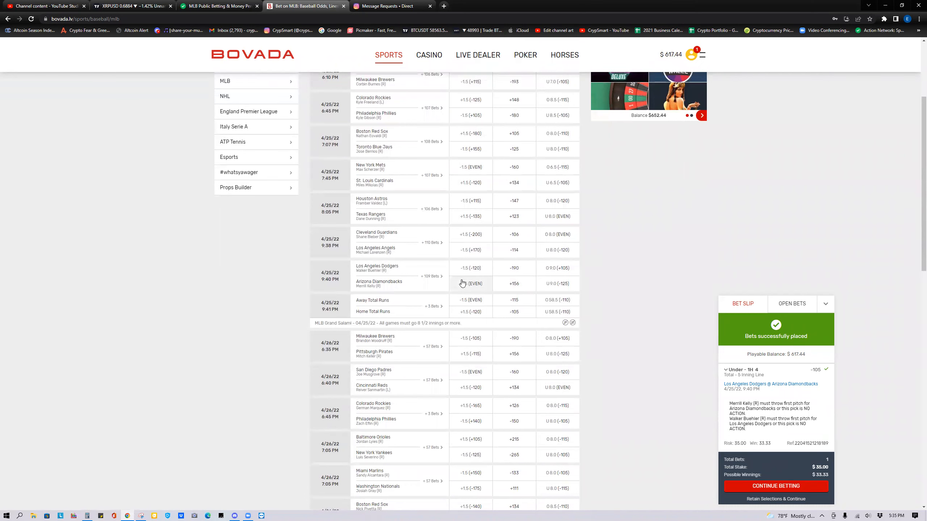
click(377, 268)
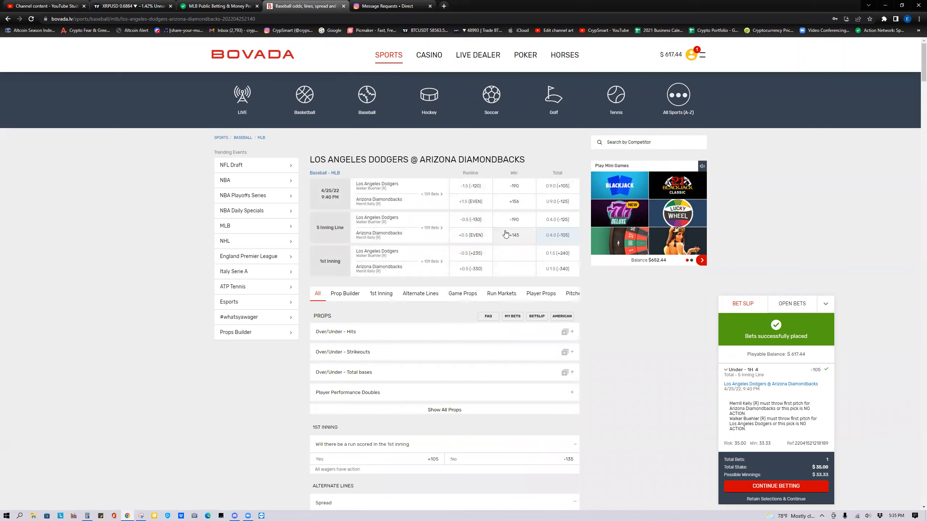
mouse_move(511, 239)
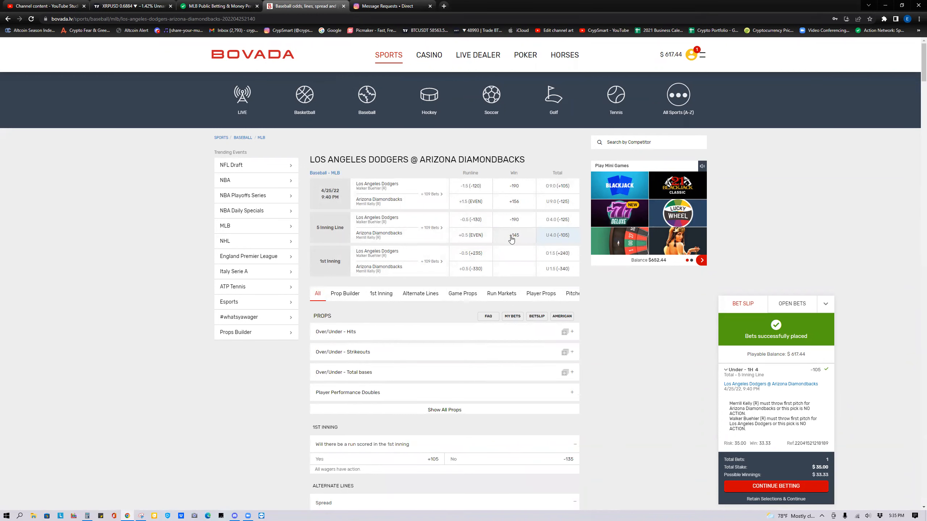
click(512, 235)
text(17)
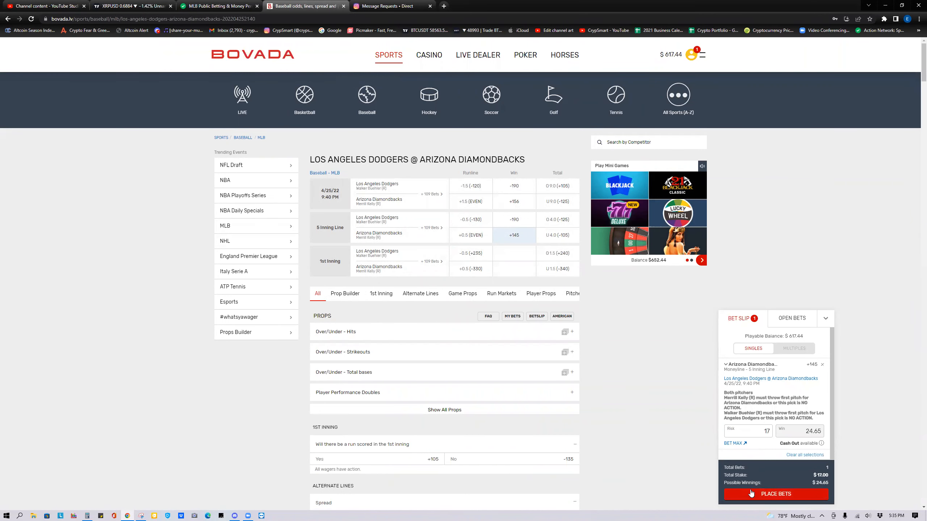
mouse_move(415, 469)
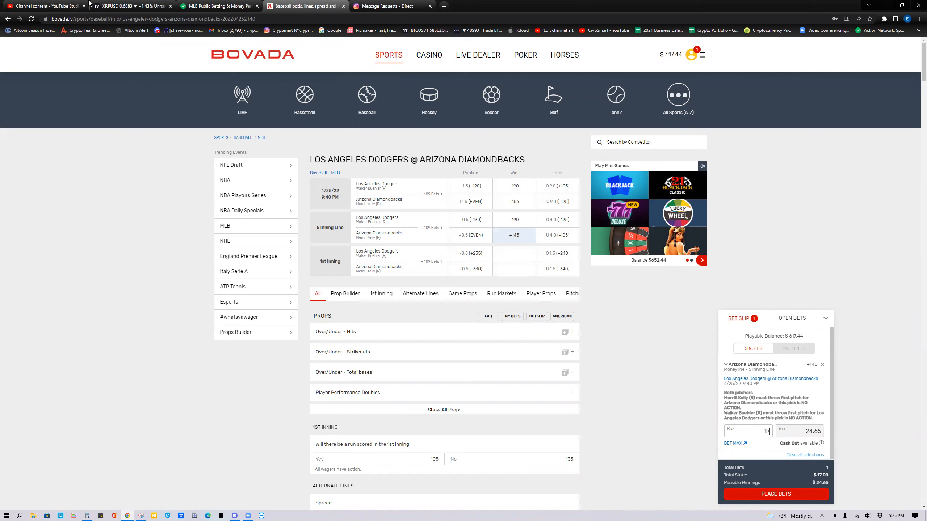
mouse_move(901, 411)
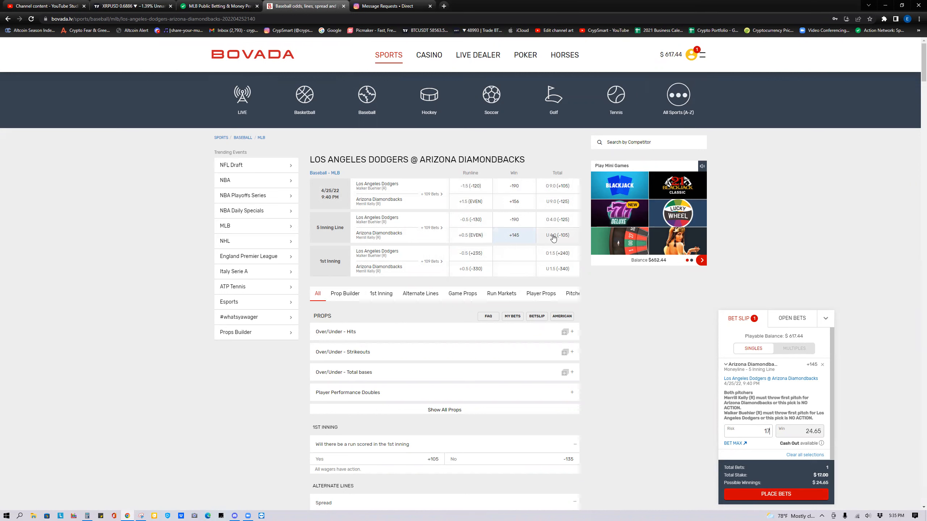
mouse_move(559, 240)
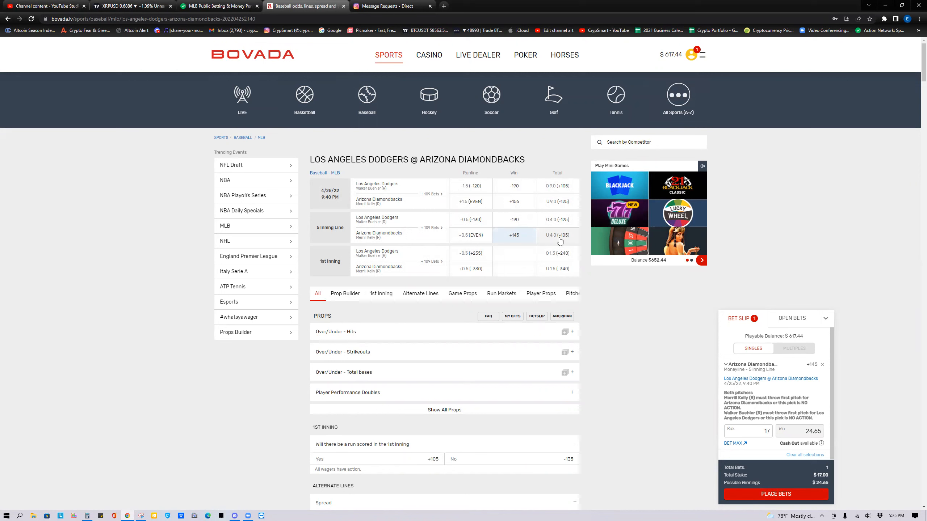
mouse_move(535, 245)
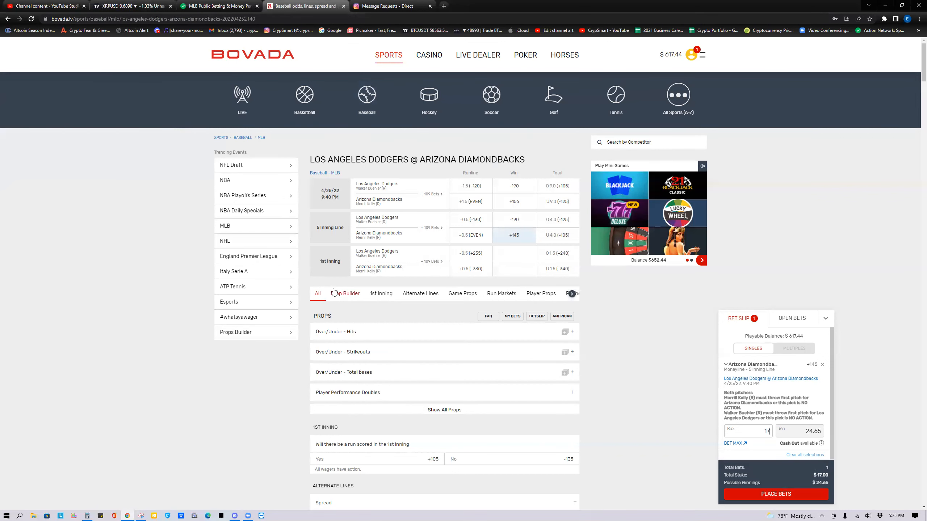
mouse_move(179, 270)
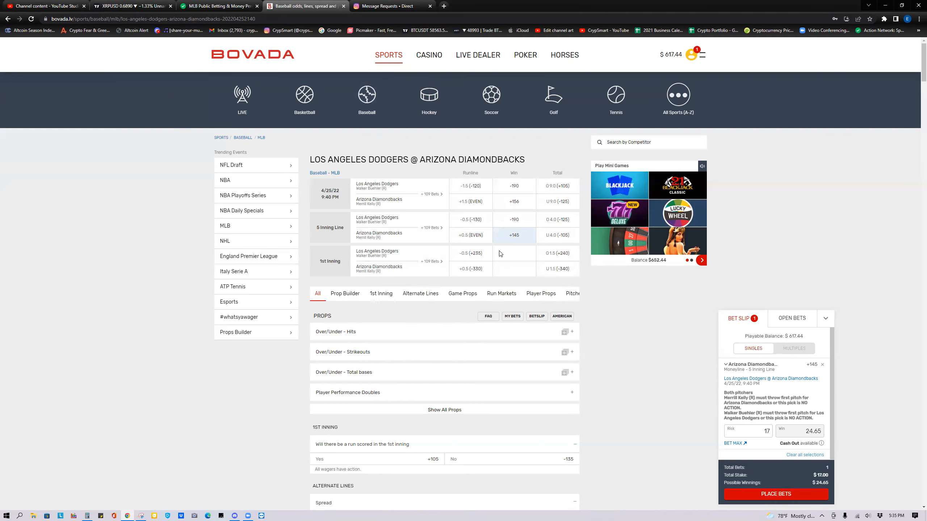
Return to Action Network and scroll up to the top of the Apr 25 MLB percentages.
click(219, 6)
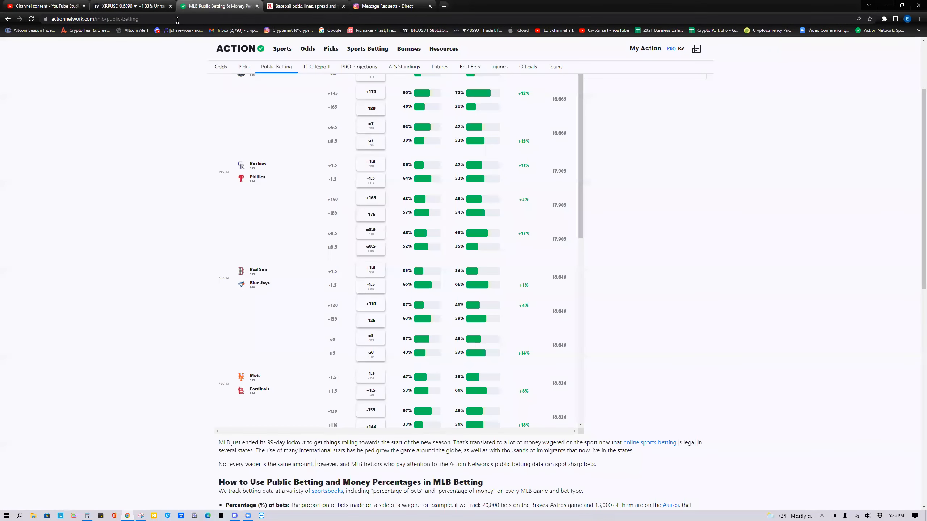
mouse_move(283, 266)
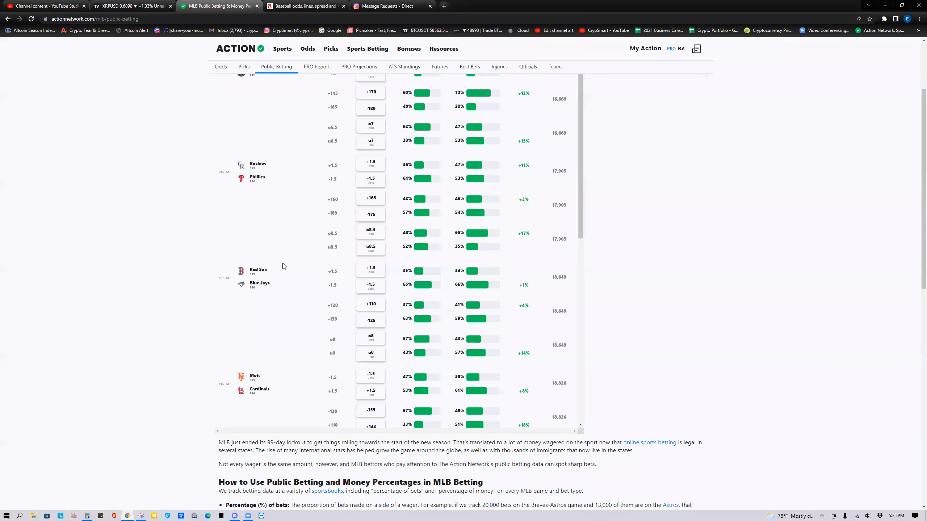
scroll(up, 3)
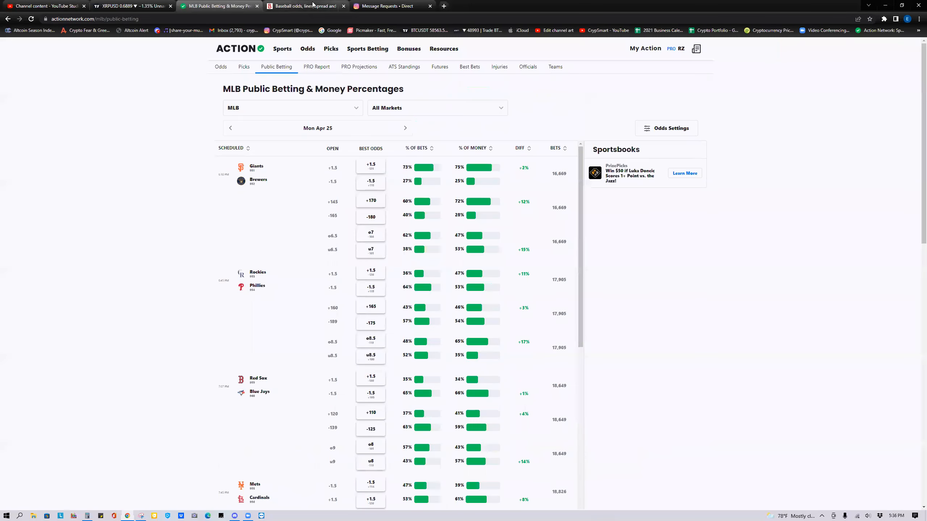
Cash out the $12.00 Chicago Bulls bet from Open Bets, raising the balance to $629.44.
click(304, 6)
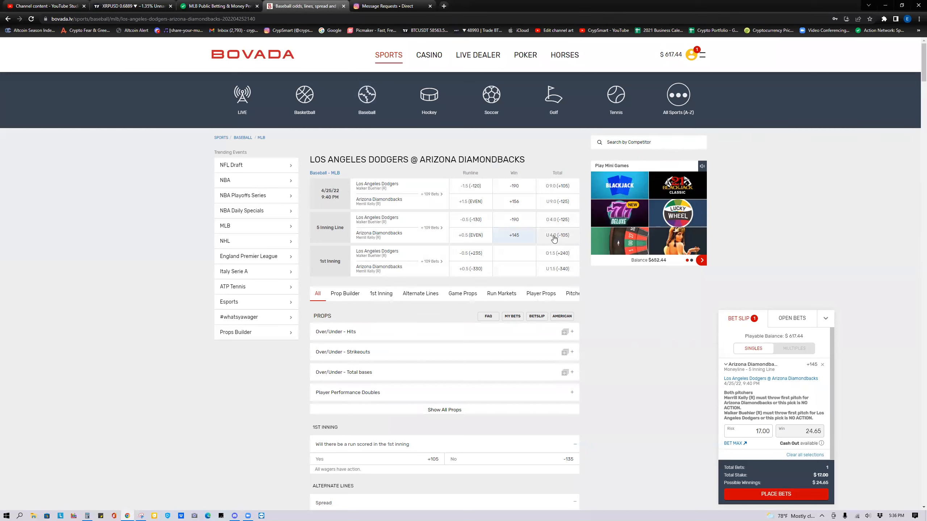
mouse_move(544, 240)
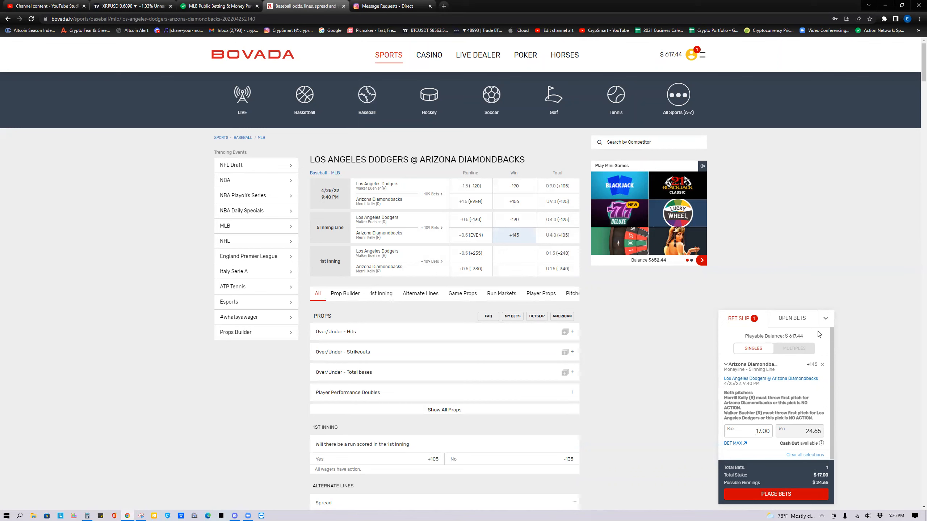
click(792, 297)
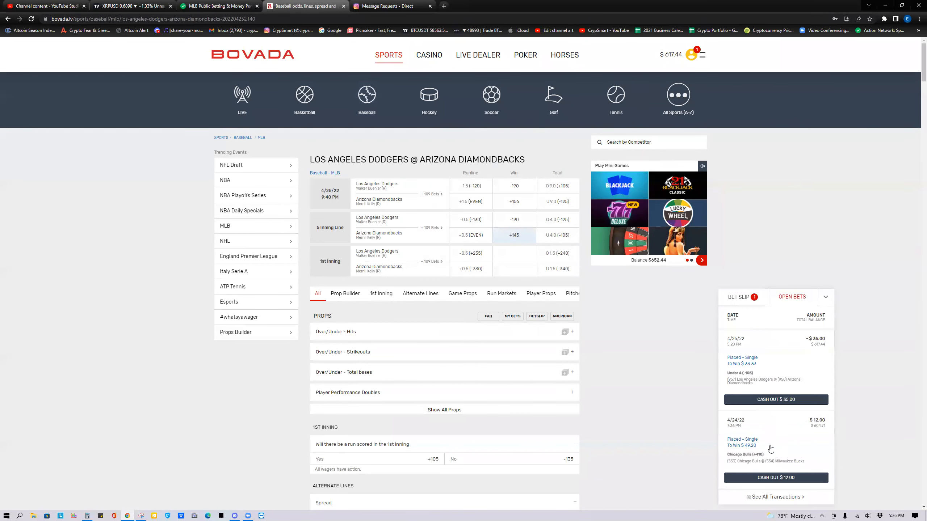
mouse_move(775, 400)
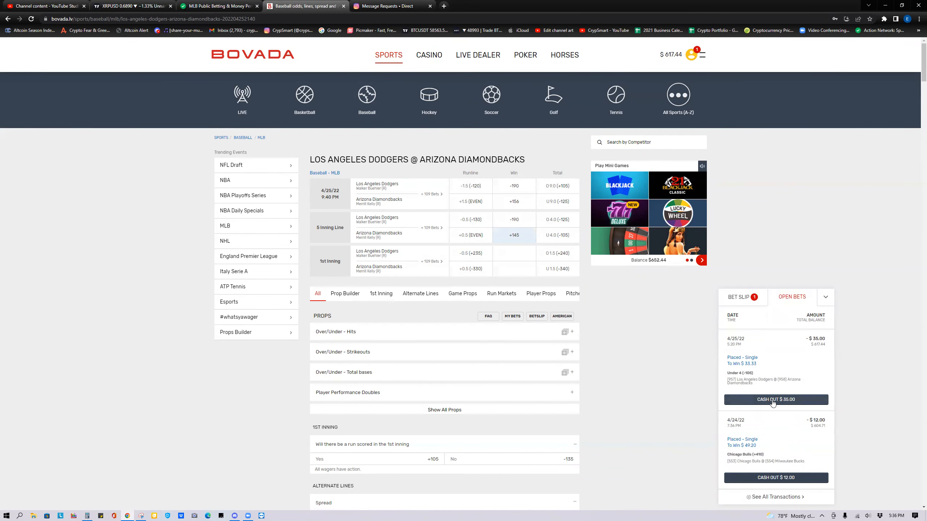
mouse_move(741, 473)
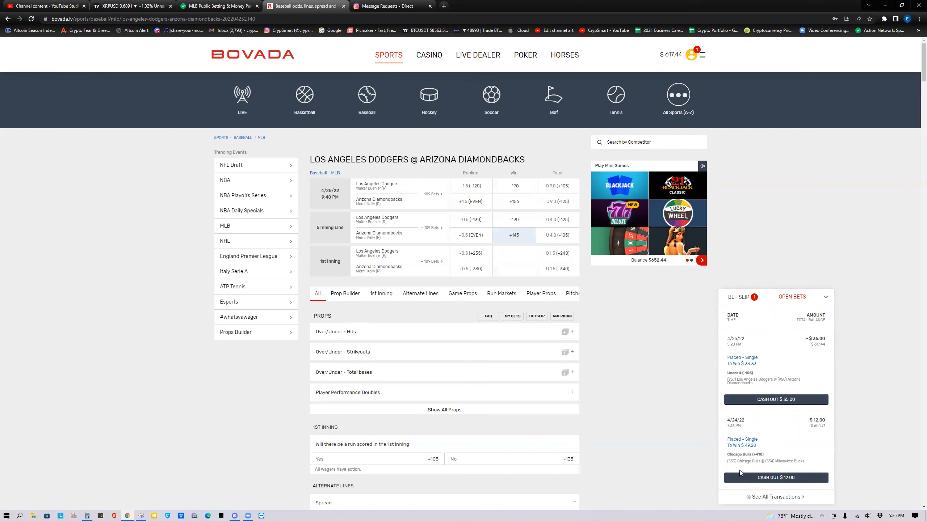
mouse_move(740, 473)
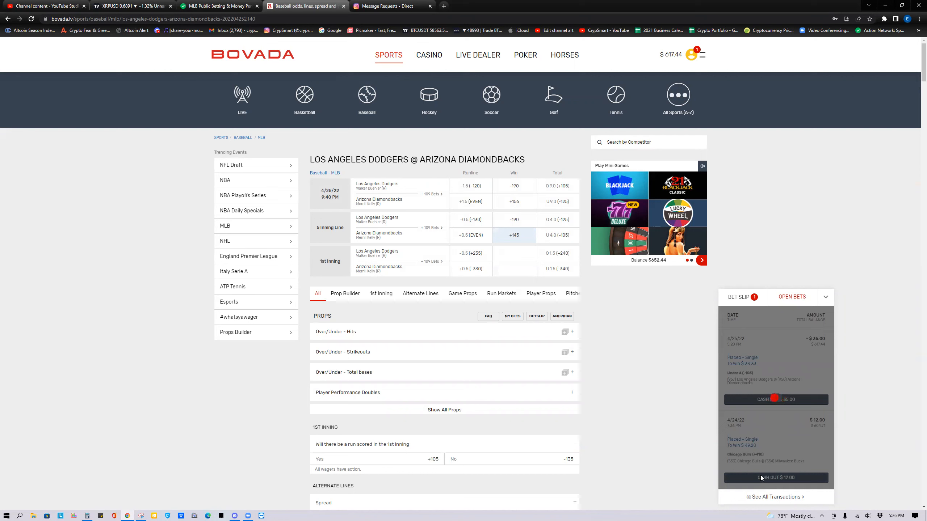
click(775, 399)
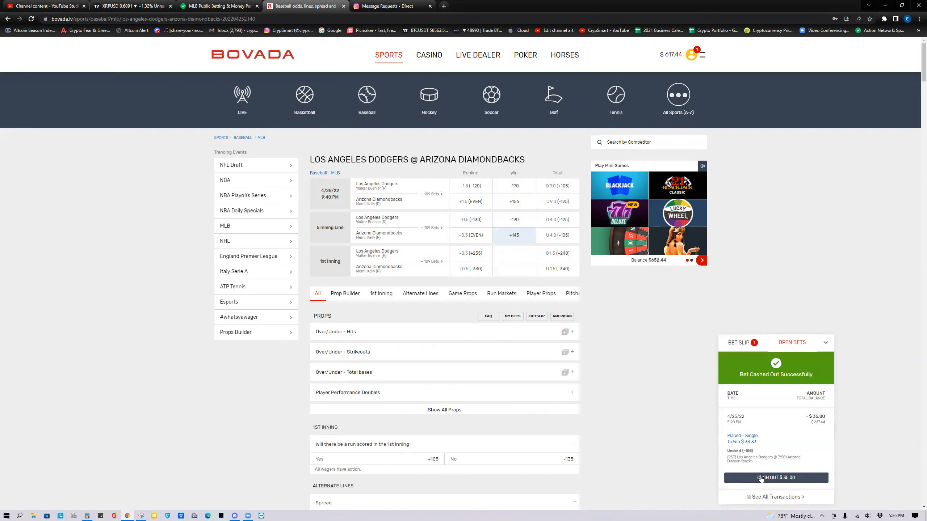
click(775, 478)
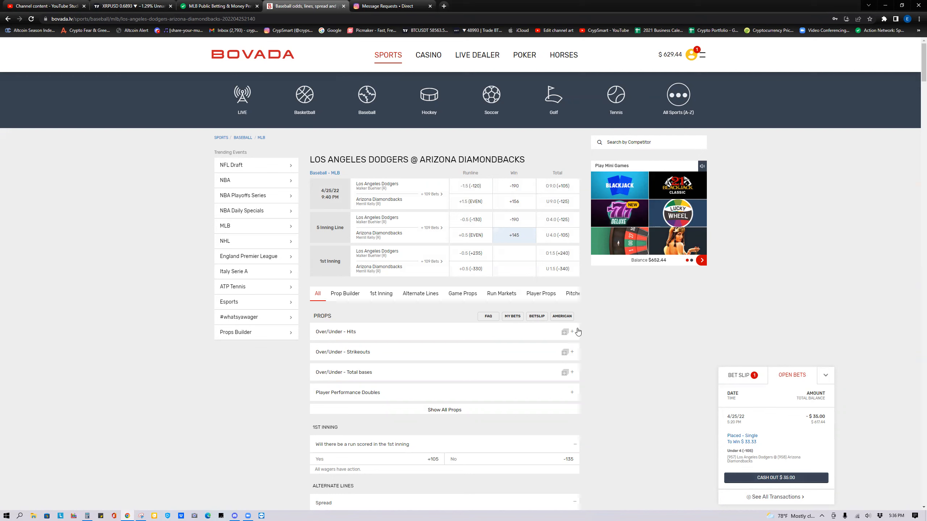
mouse_move(470, 253)
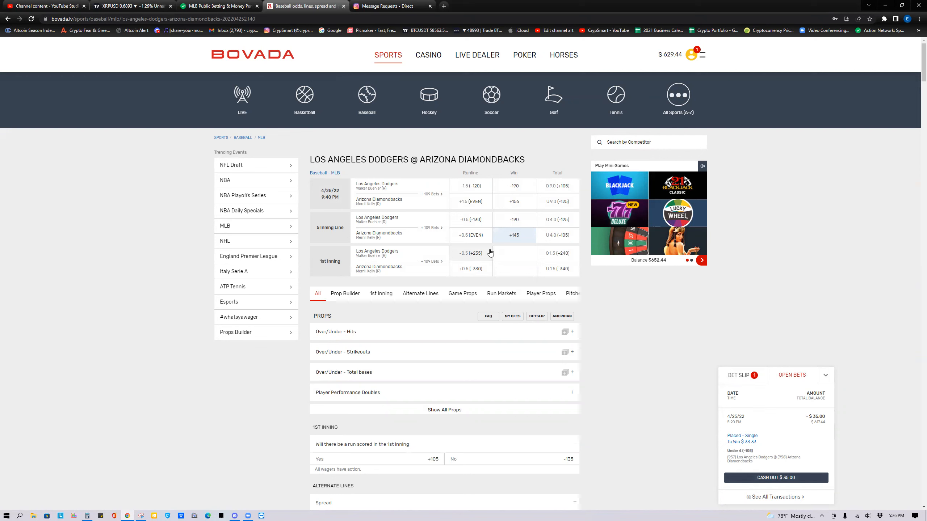
mouse_move(515, 244)
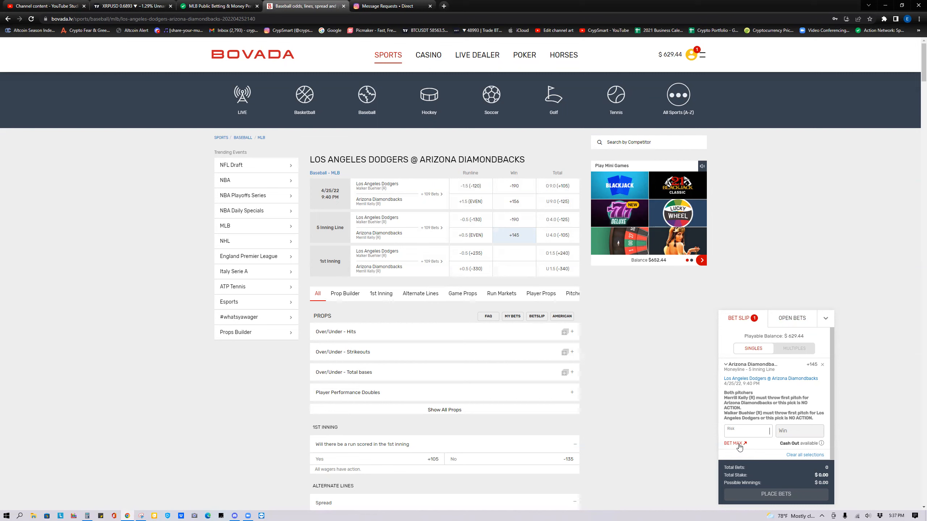
mouse_move(772, 447)
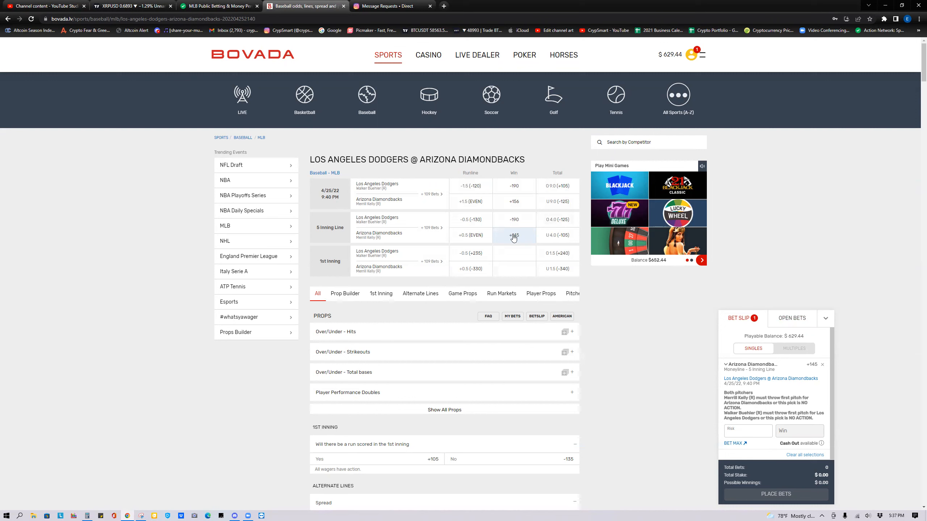
mouse_move(509, 242)
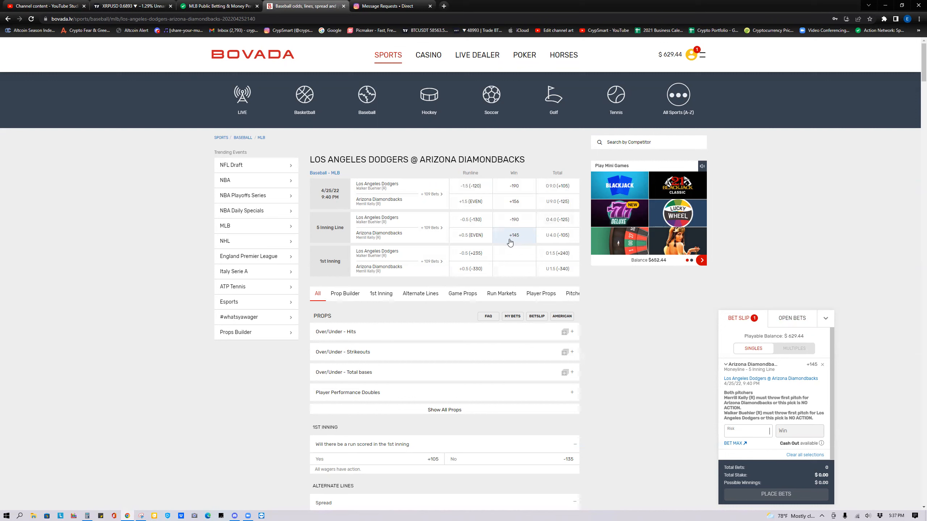
mouse_move(513, 240)
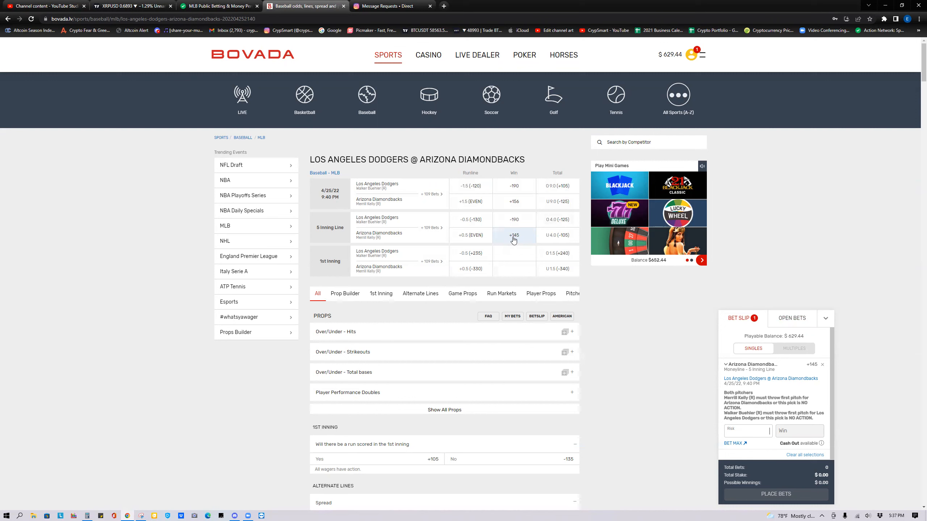
mouse_move(509, 241)
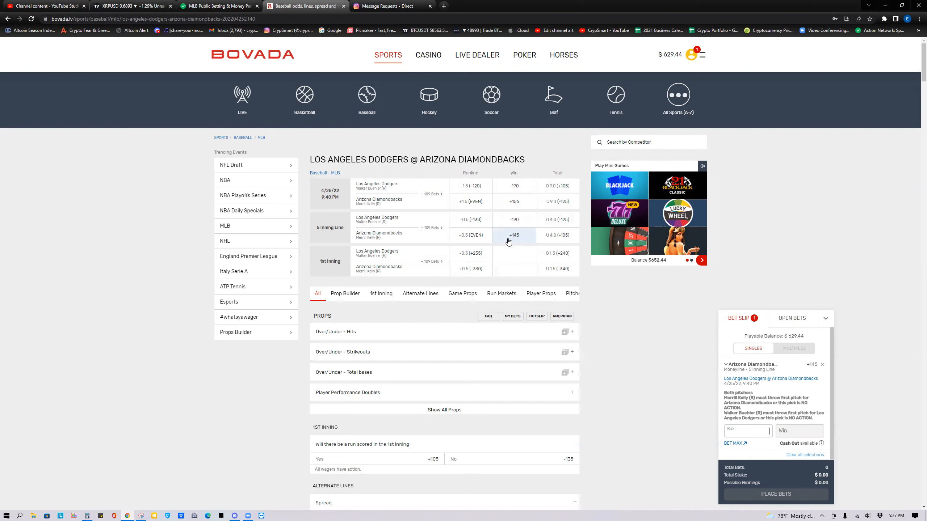
mouse_move(544, 241)
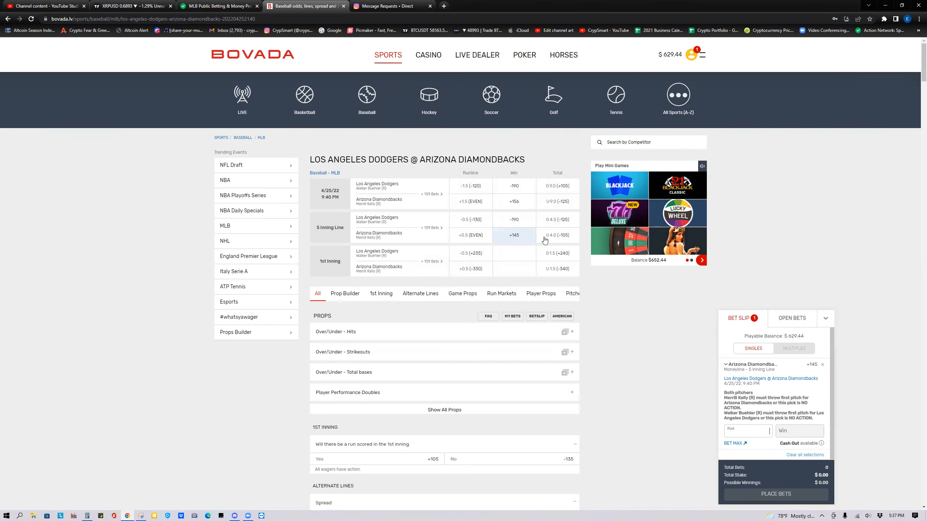
mouse_move(470, 235)
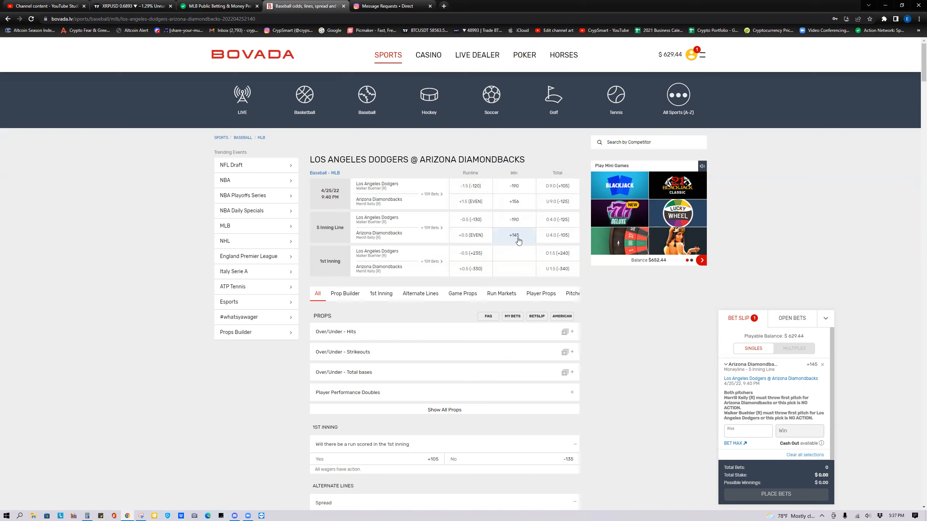
mouse_move(523, 249)
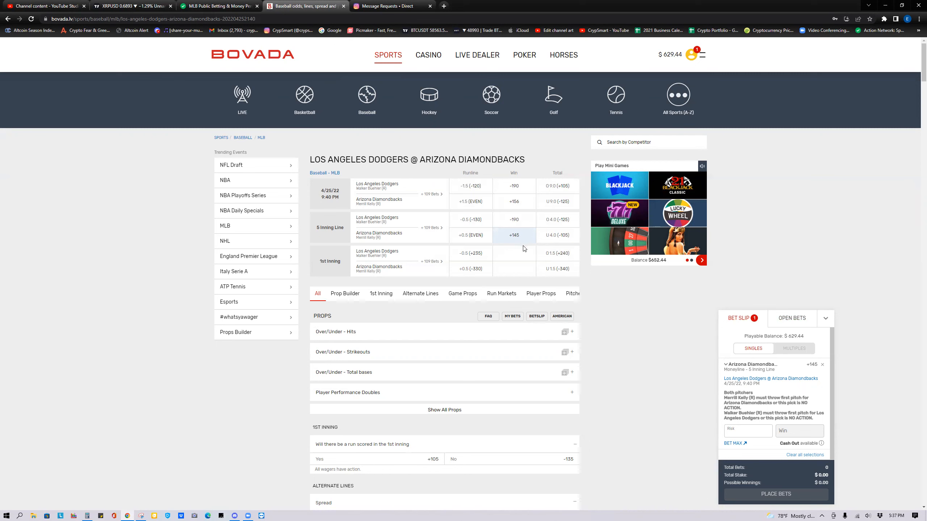
mouse_move(533, 251)
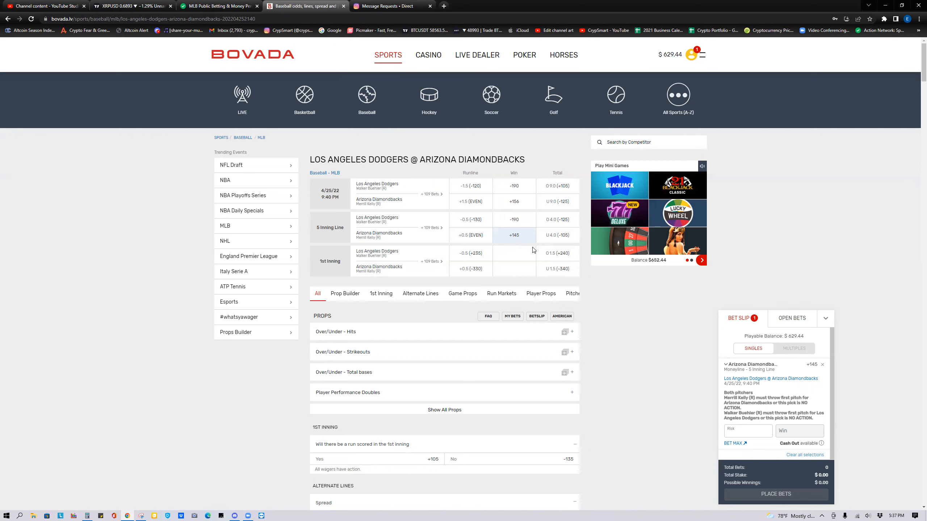
Enter a $29 risk to win $42.05 on the Diamondbacks, then view the XRPUSD chart.
text(29)
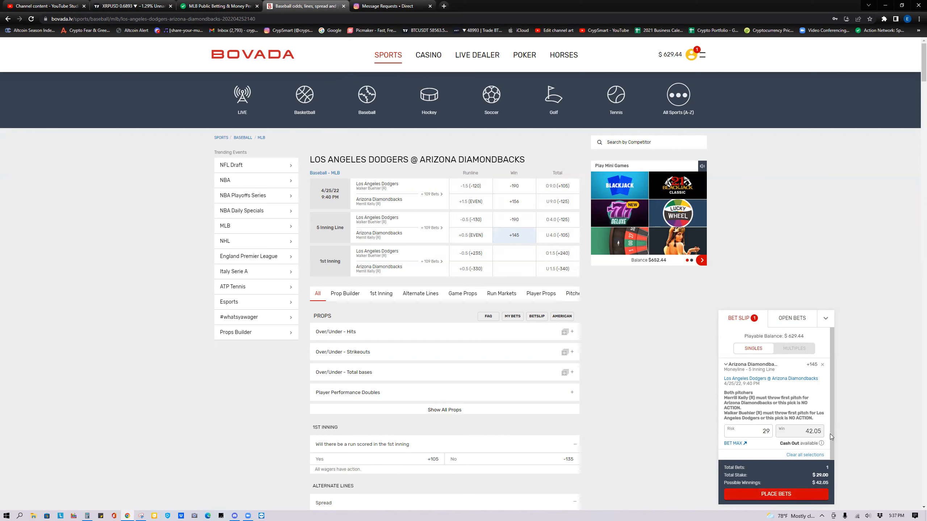
mouse_move(423, 149)
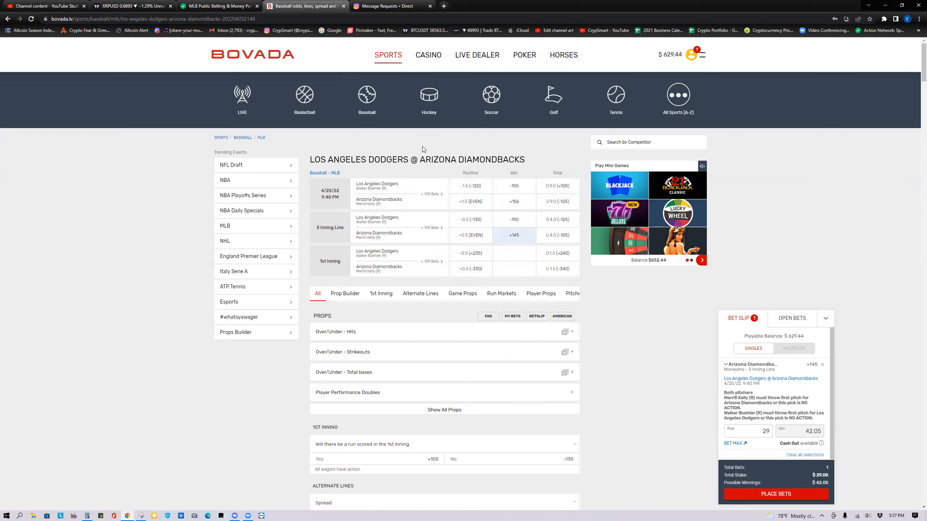
mouse_move(189, 47)
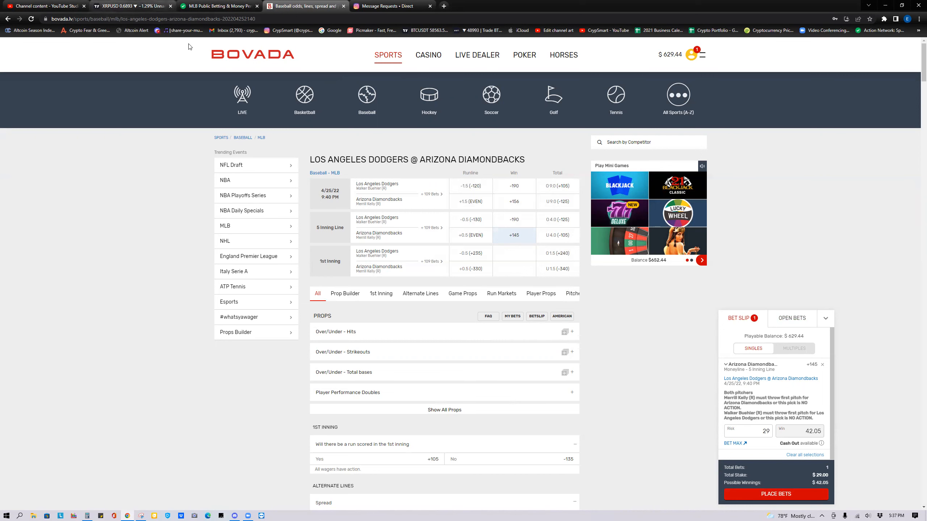
mouse_move(622, 321)
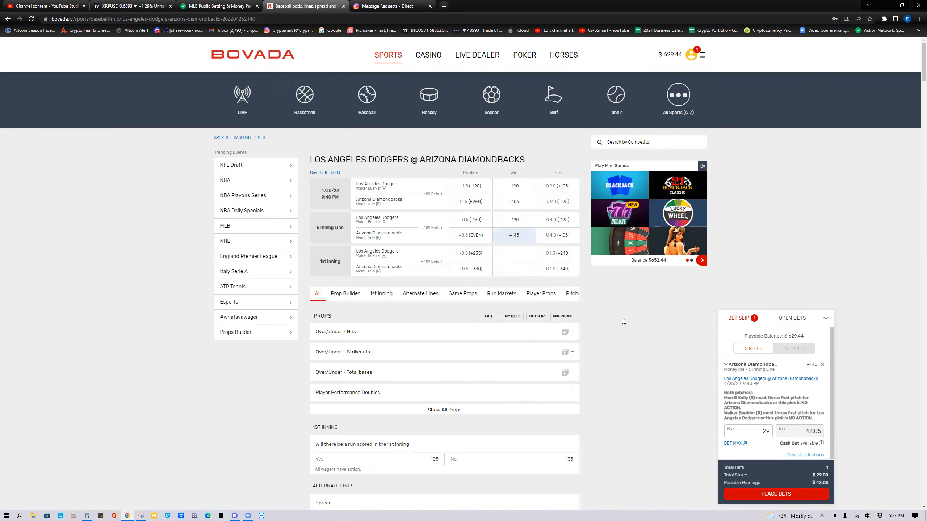
mouse_move(497, 240)
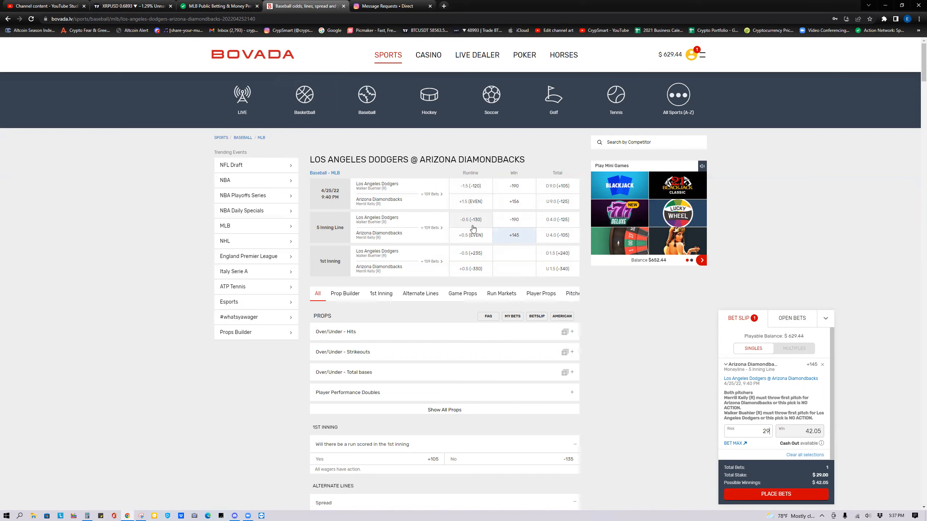
mouse_move(390, 220)
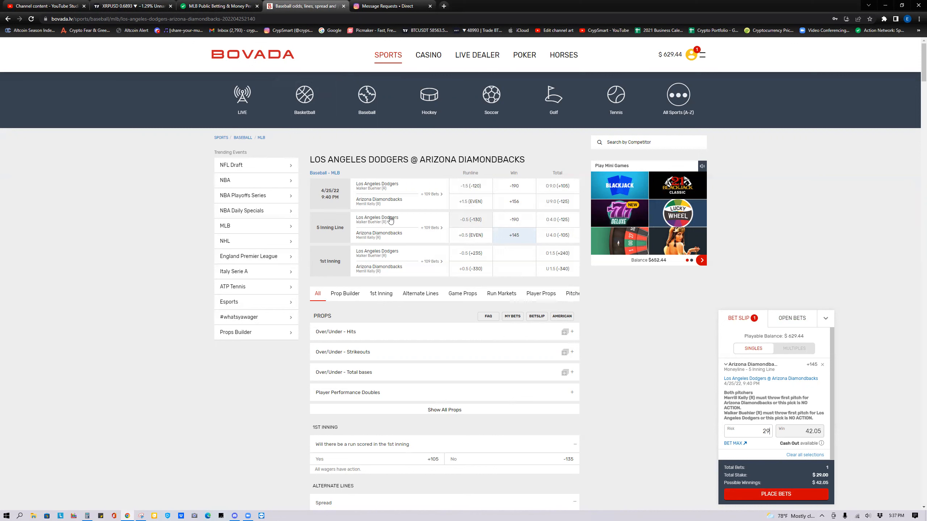
mouse_move(183, 203)
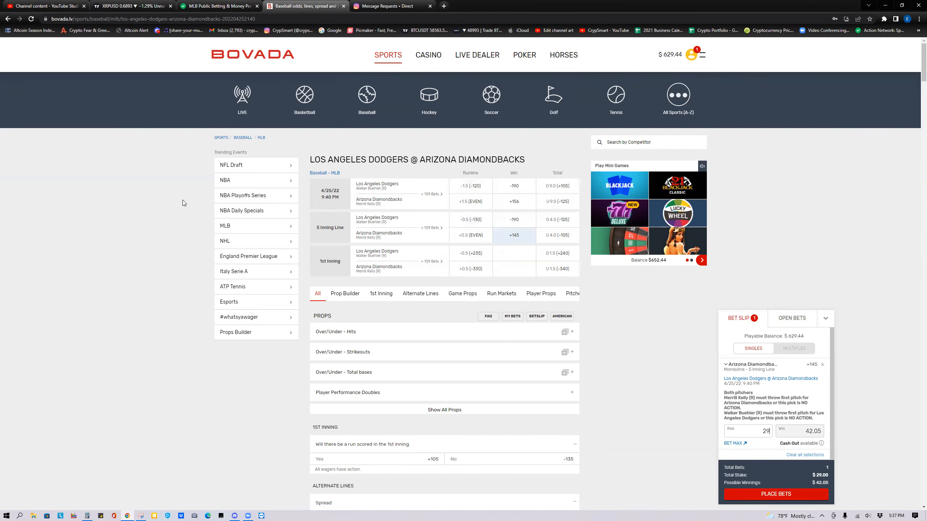
mouse_move(211, 233)
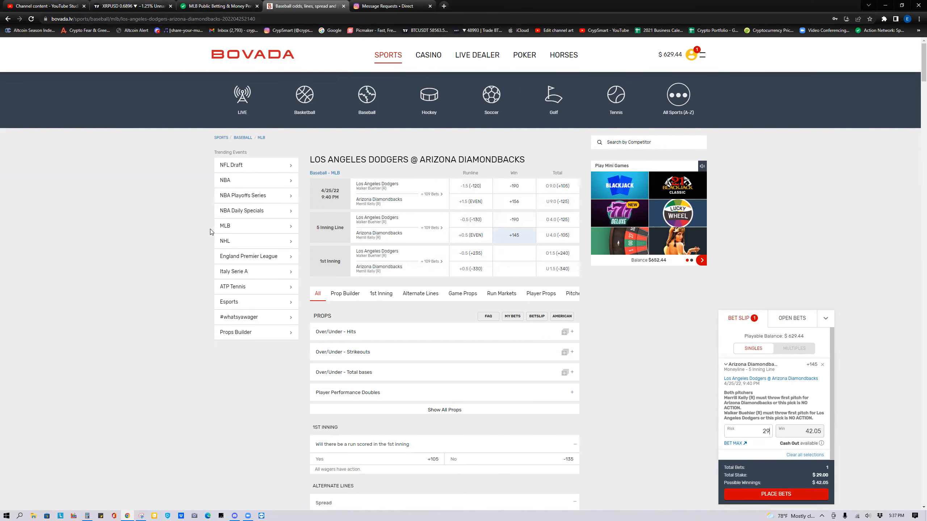
mouse_move(434, 234)
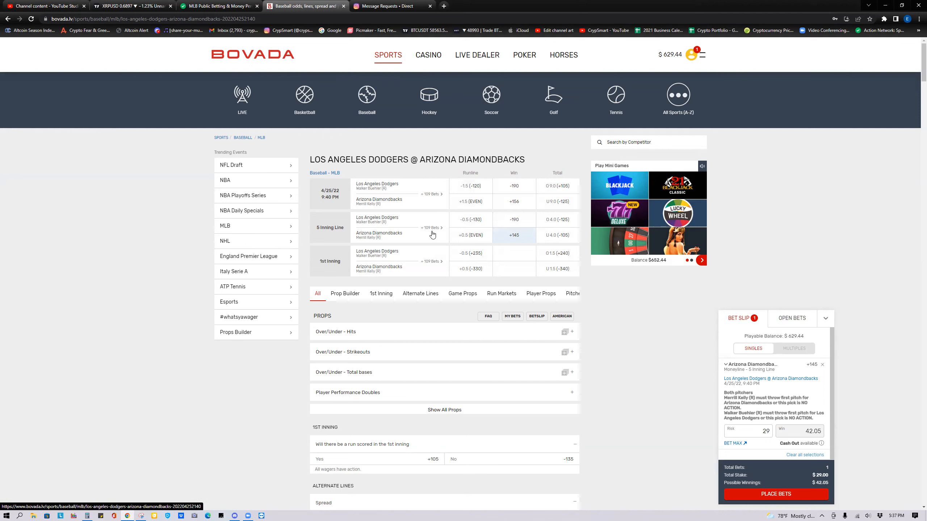
mouse_move(242, 99)
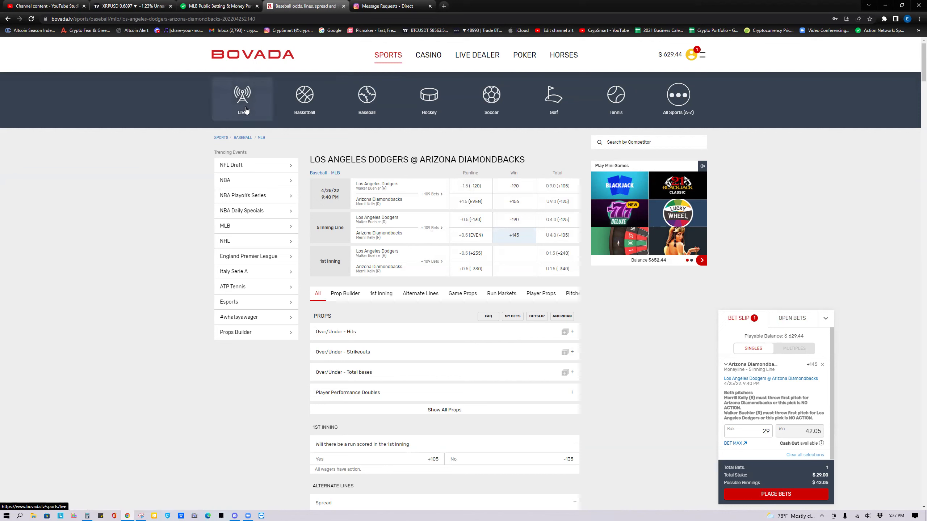
mouse_move(182, 63)
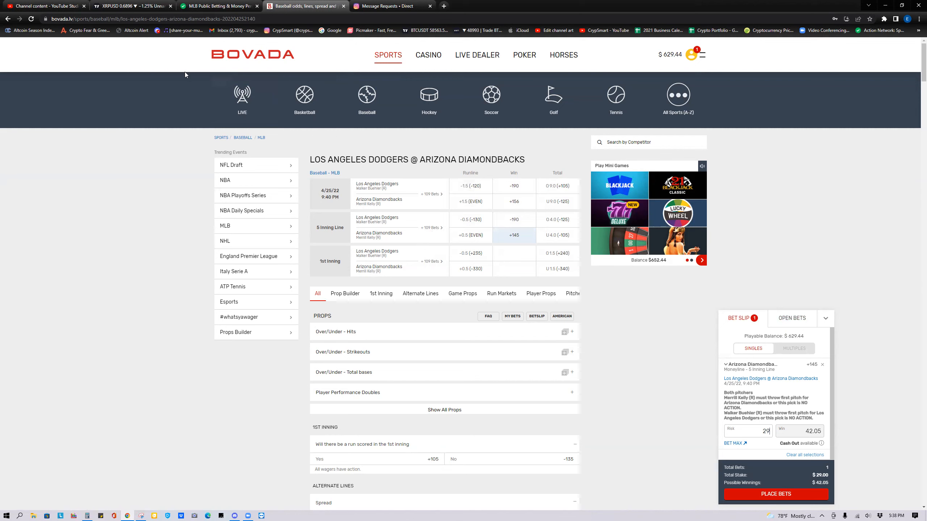
mouse_move(156, 90)
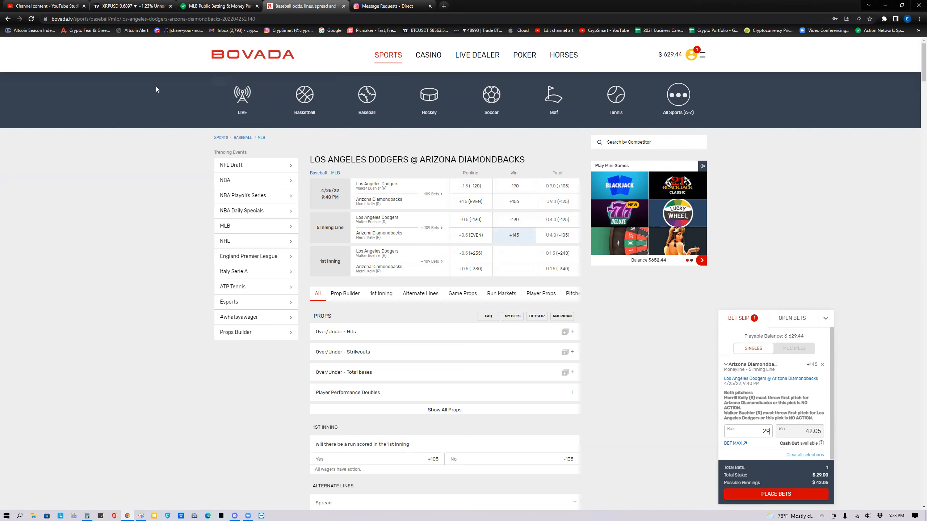
click(130, 6)
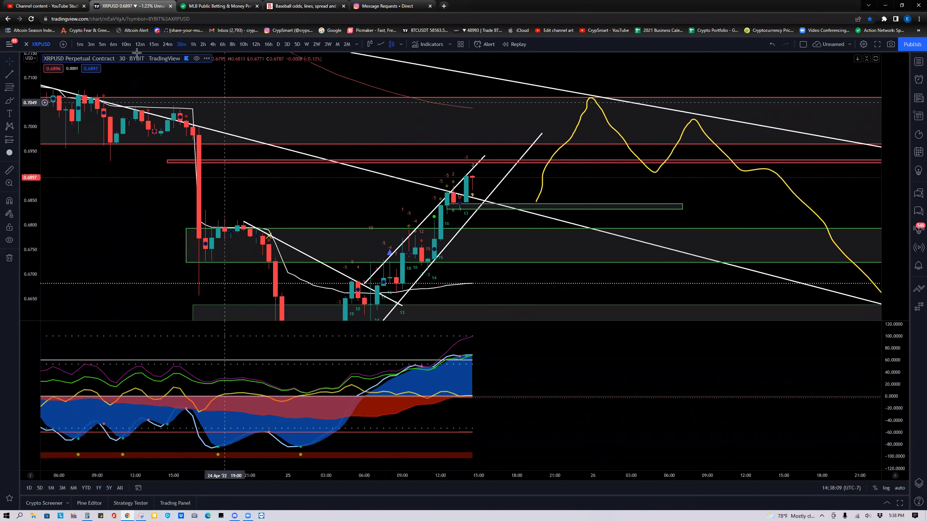
Switch the XRPUSD chart to 1-hour, then 10-minute candles.
click(193, 43)
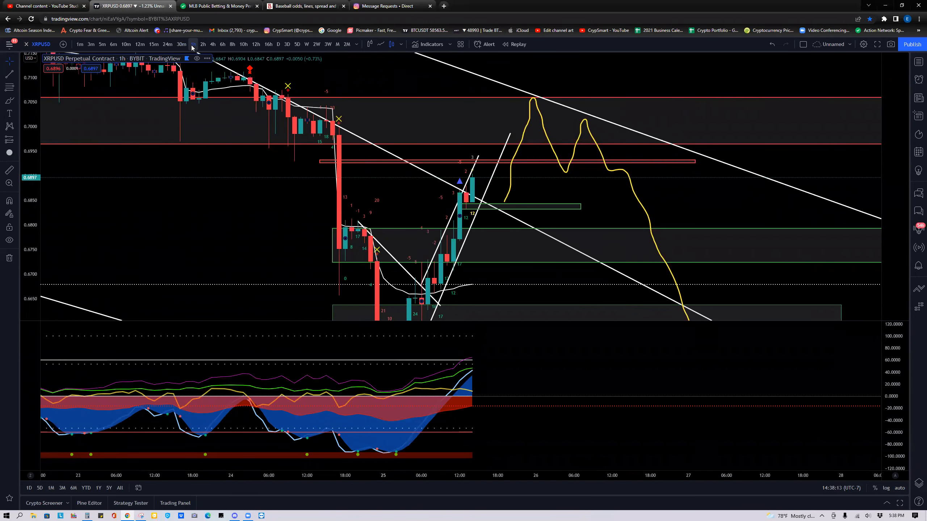
click(126, 44)
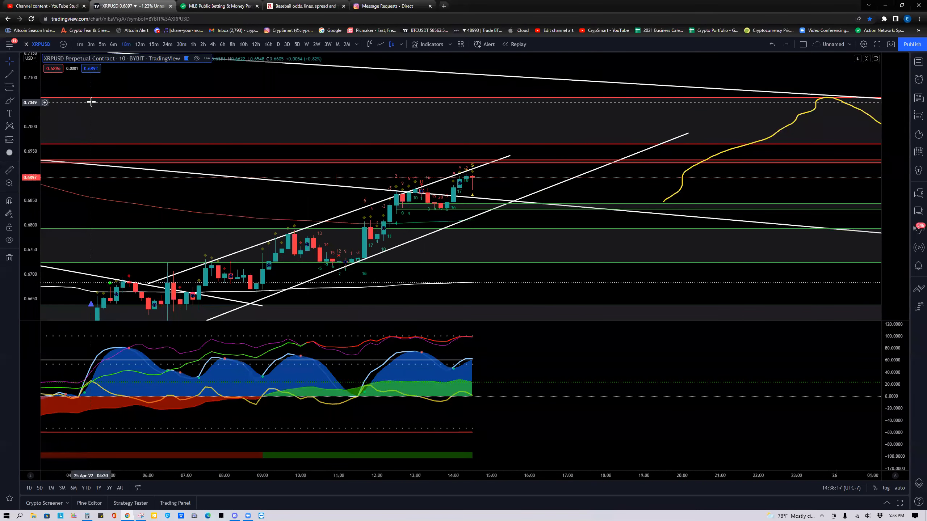
mouse_move(292, 155)
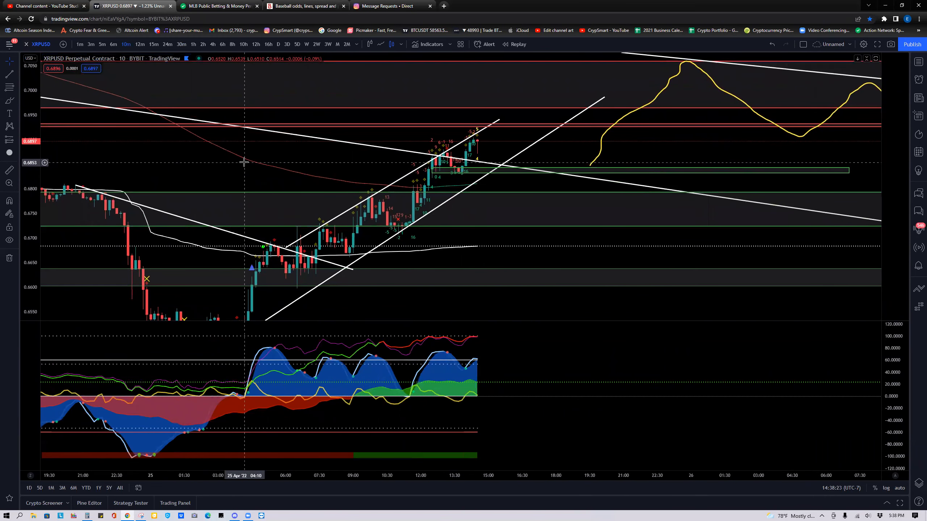
mouse_move(9, 76)
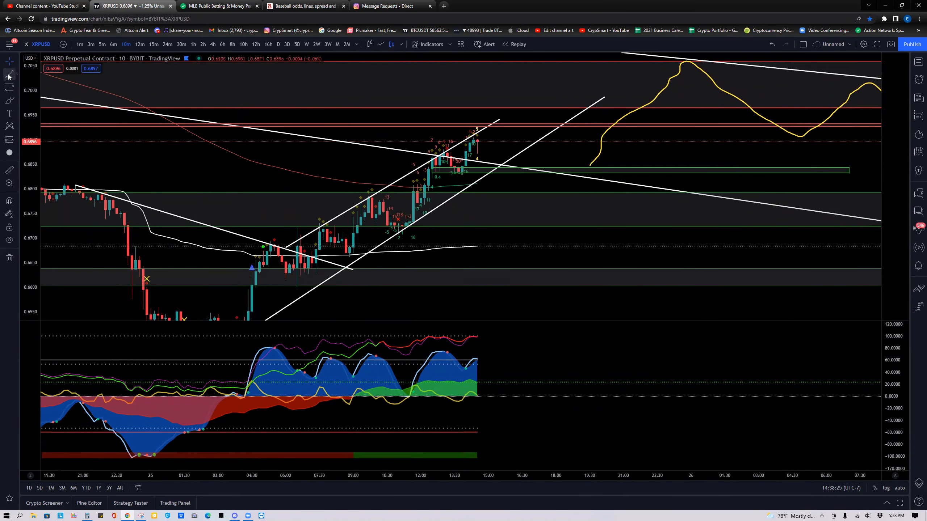
mouse_move(307, 278)
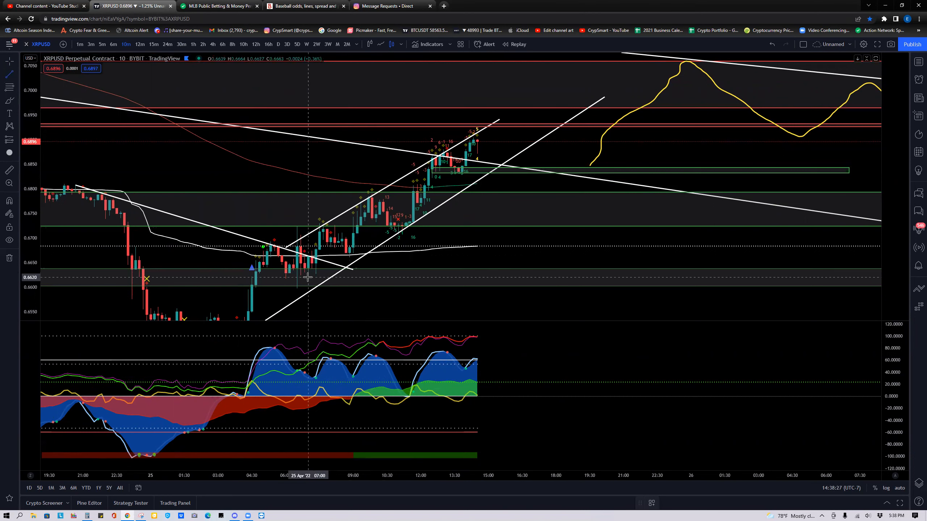
mouse_move(536, 129)
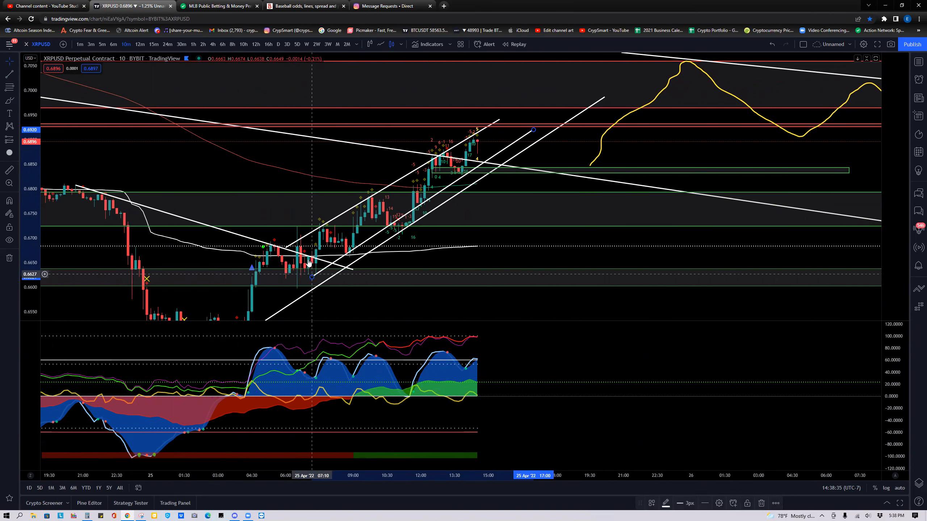
mouse_move(207, 209)
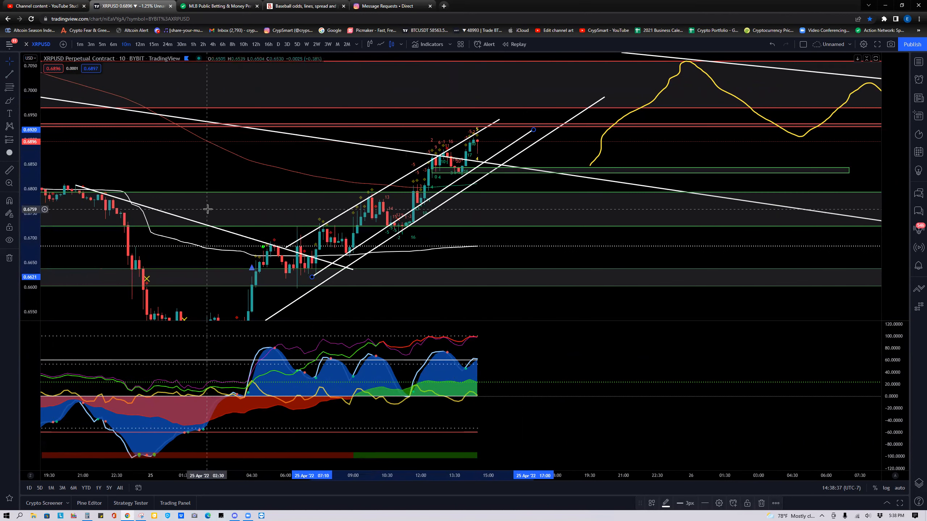
click(218, 6)
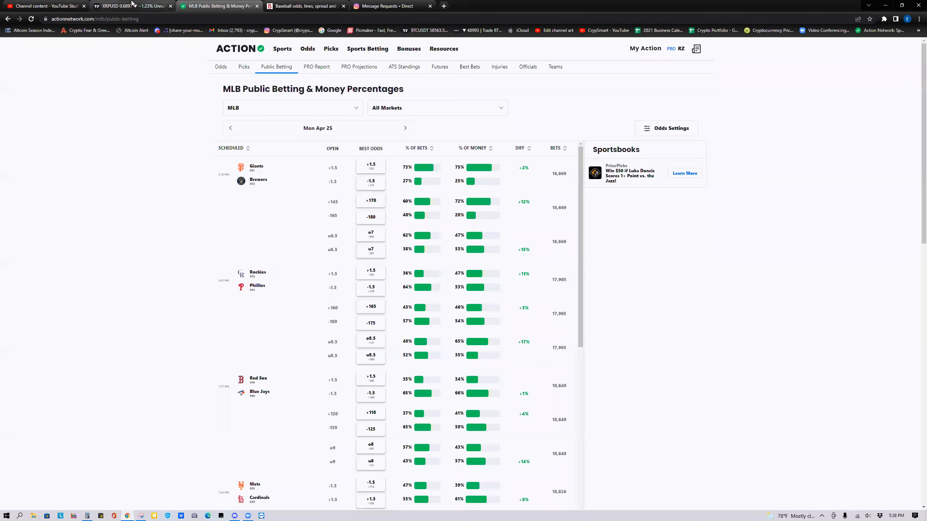
click(130, 6)
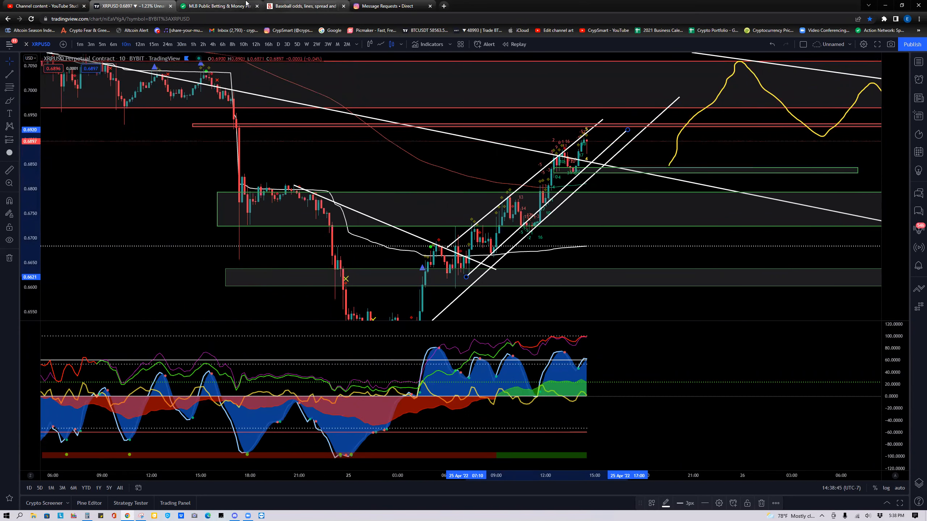
Open the Bovada account messages inbox, which shows no messages.
click(304, 6)
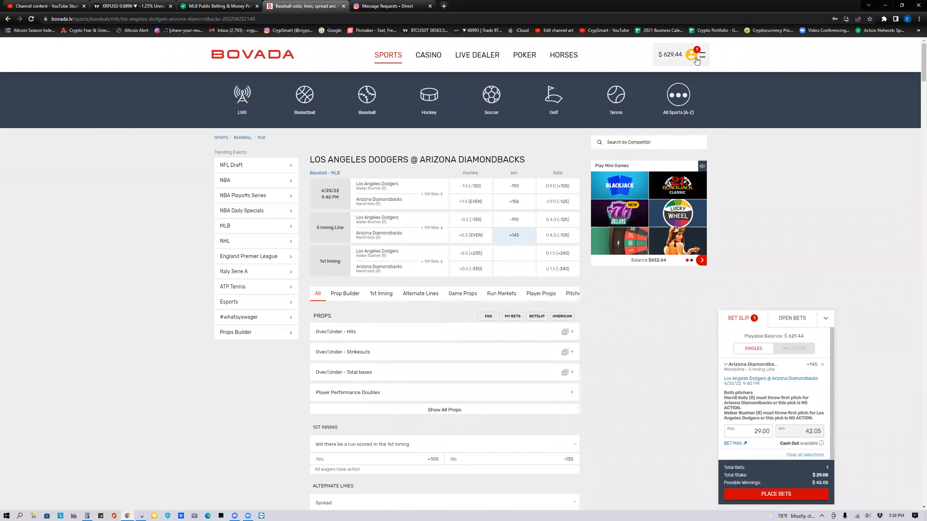
click(692, 54)
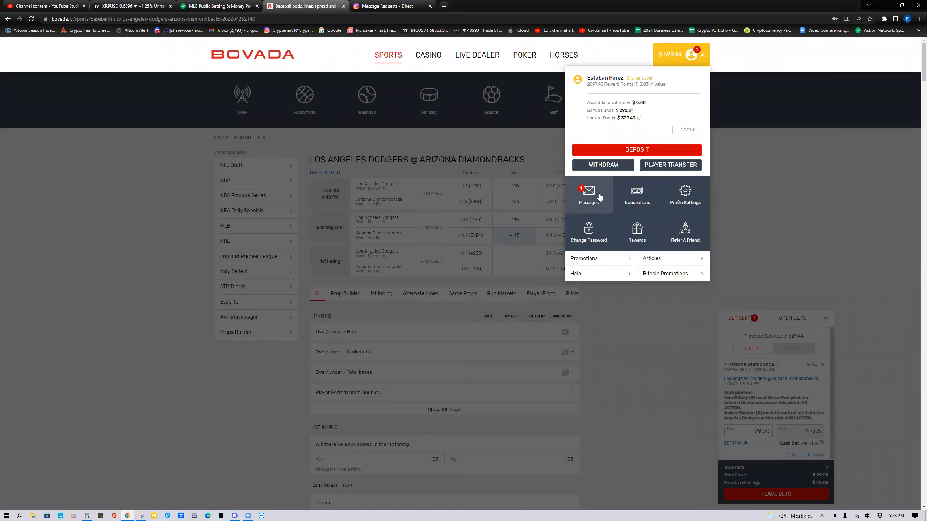
click(589, 195)
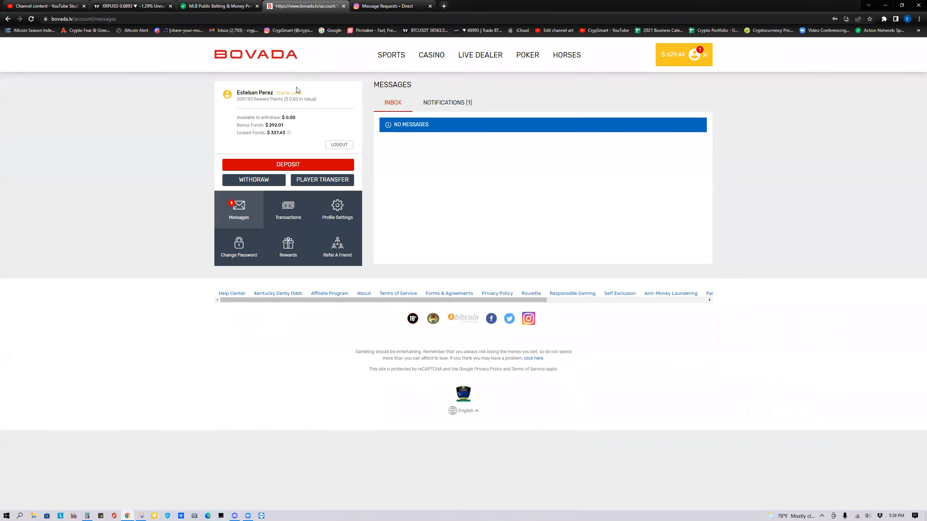
Glance at Instagram's message requests, then return to Bovada's $29 Diamondbacks slip page.
click(390, 5)
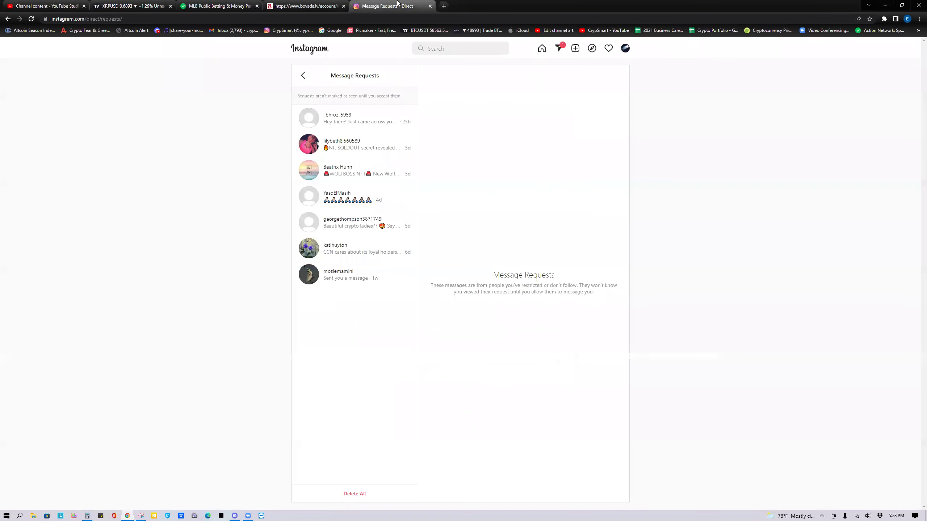
mouse_move(339, 148)
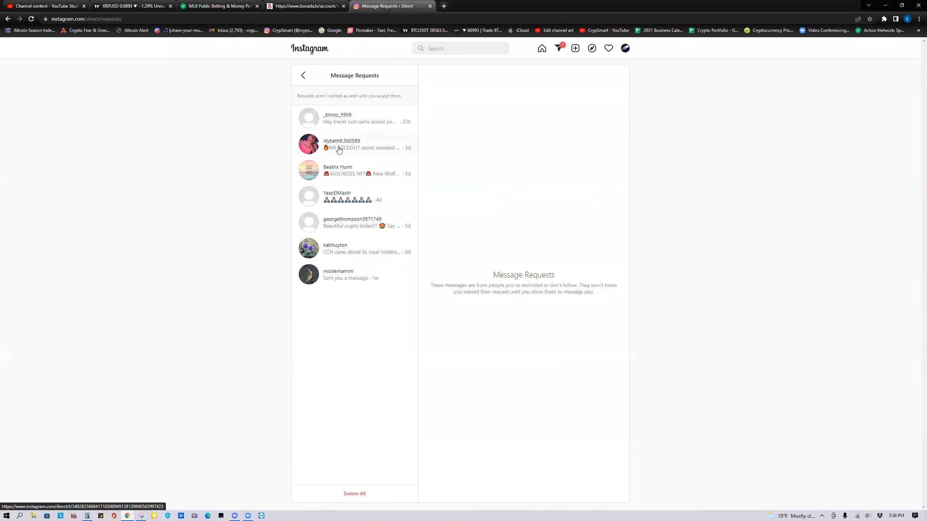
mouse_move(314, 95)
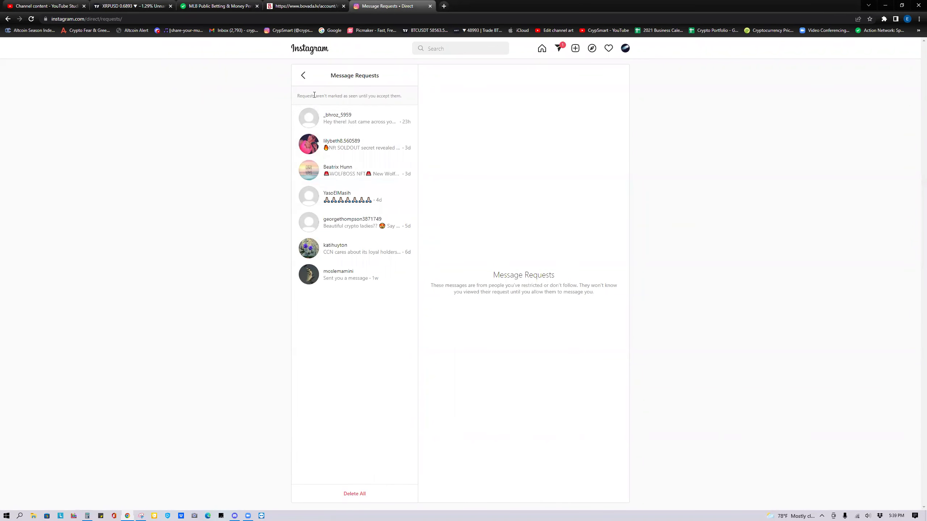
mouse_move(304, 76)
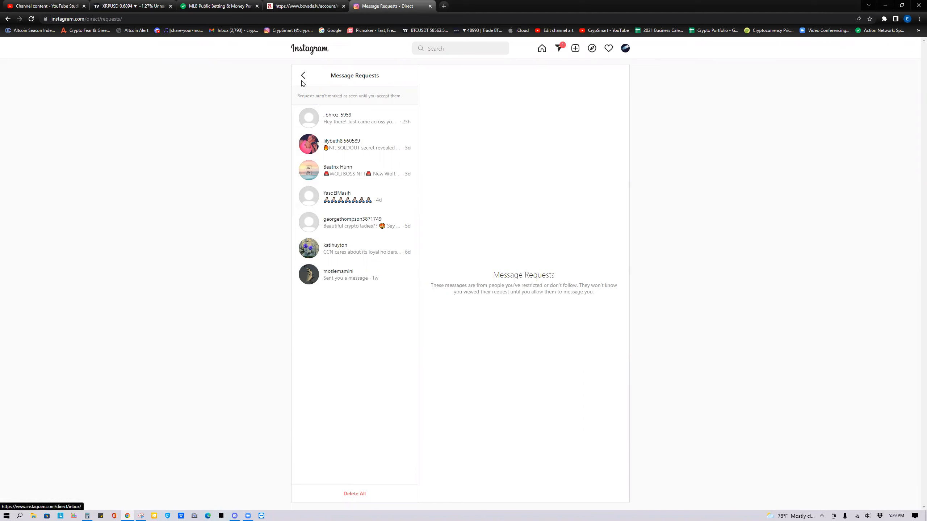
click(305, 6)
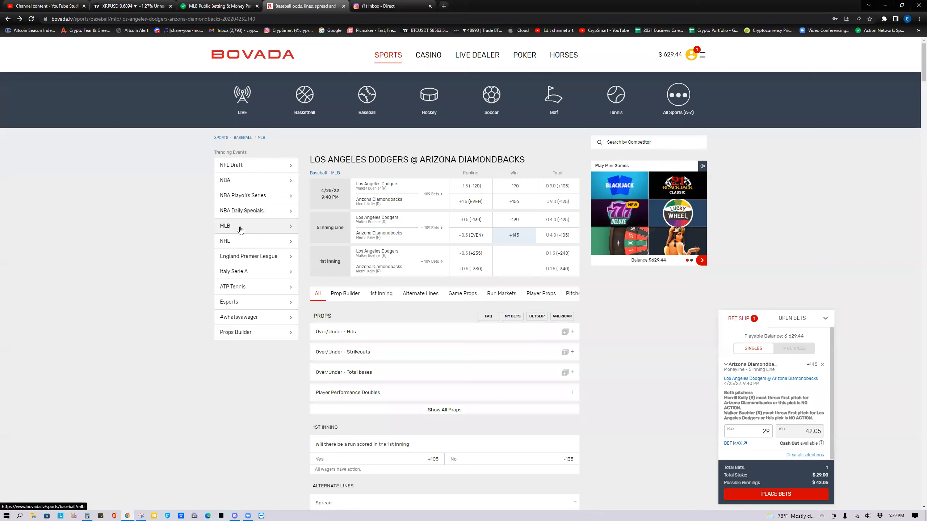
mouse_move(228, 188)
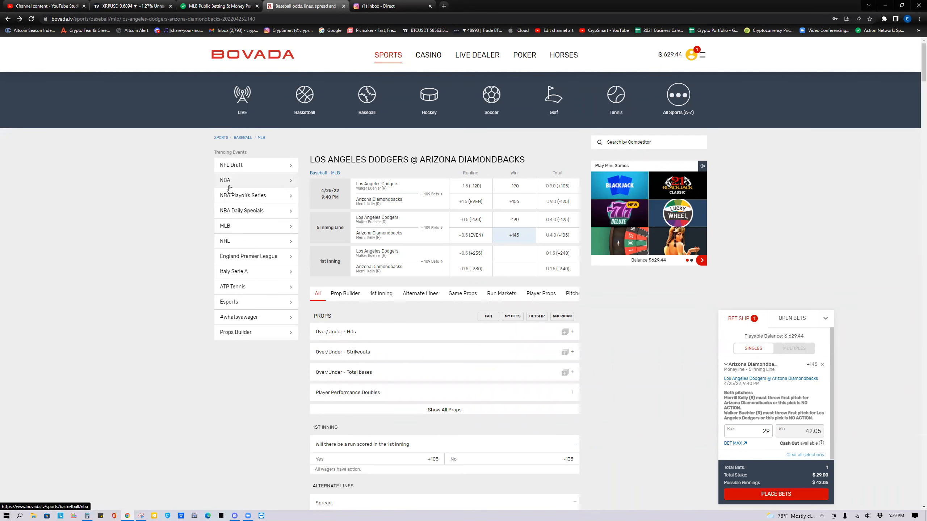
mouse_move(238, 230)
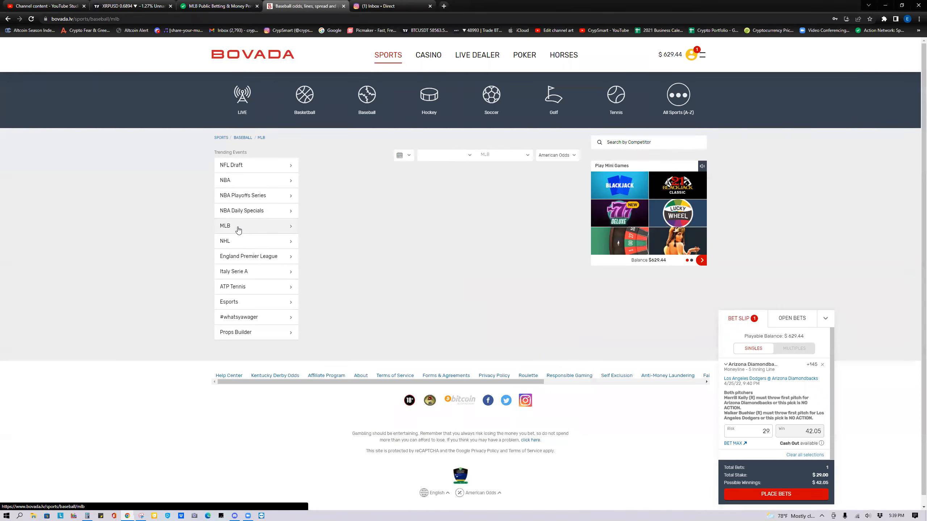
Check the Red Sox @ Blue Jays odds on Bovada, then return to Action Network.
click(225, 226)
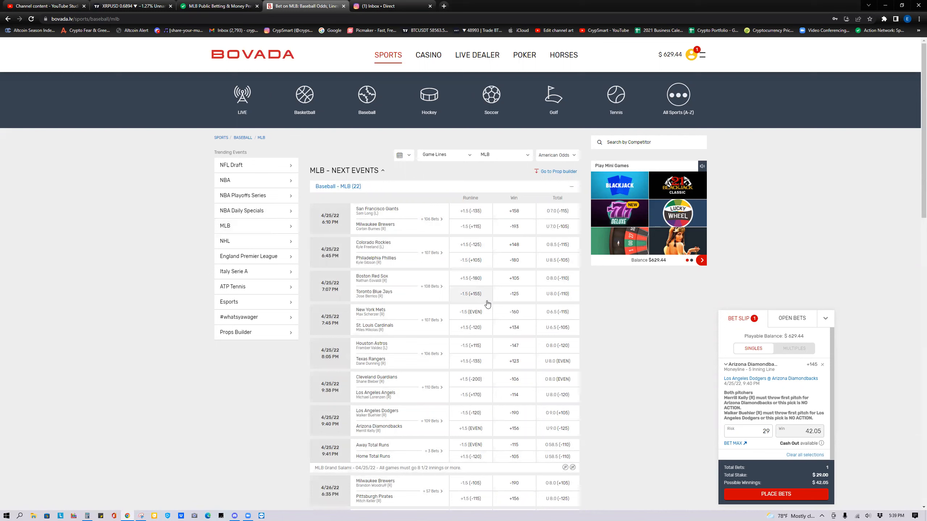
click(373, 286)
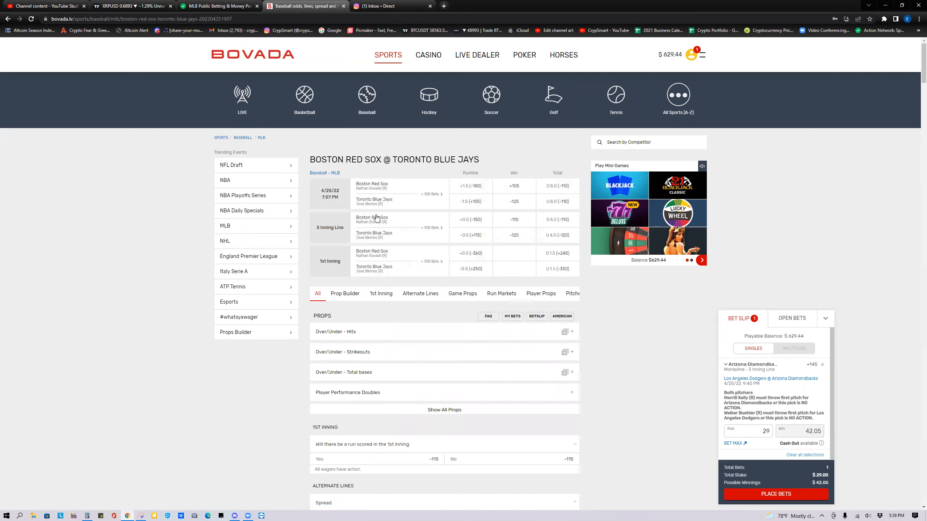
mouse_move(395, 237)
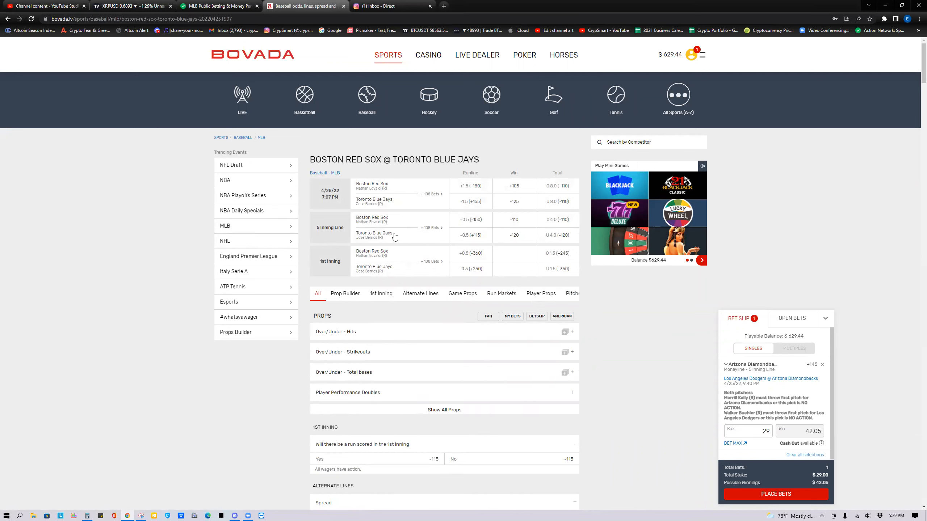
mouse_move(548, 206)
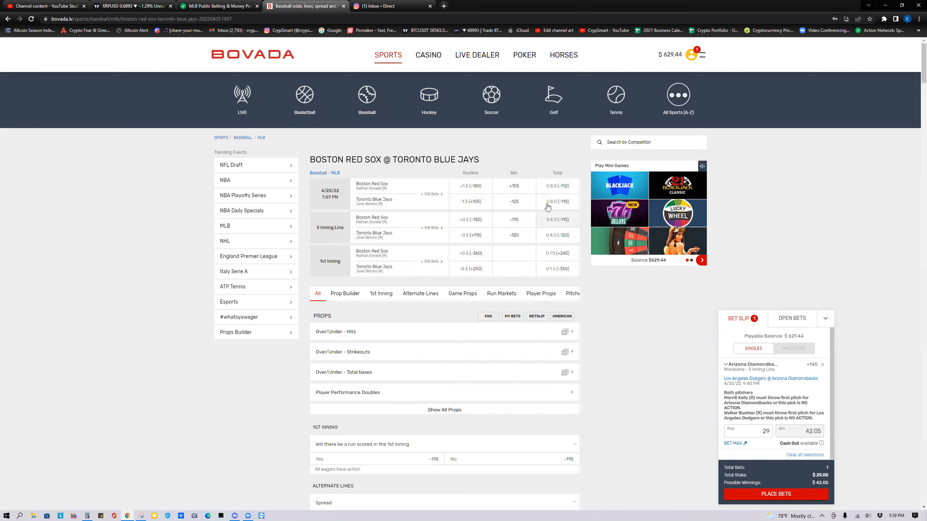
mouse_move(514, 202)
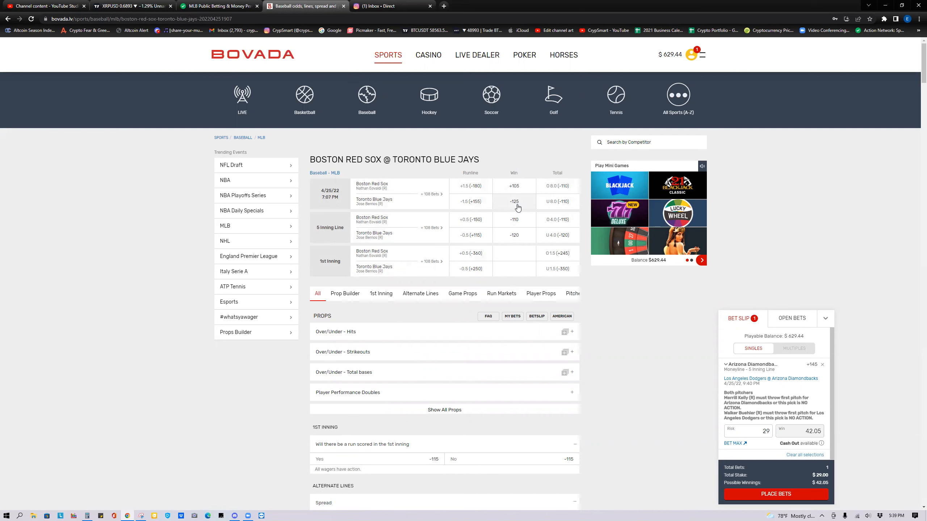
click(218, 6)
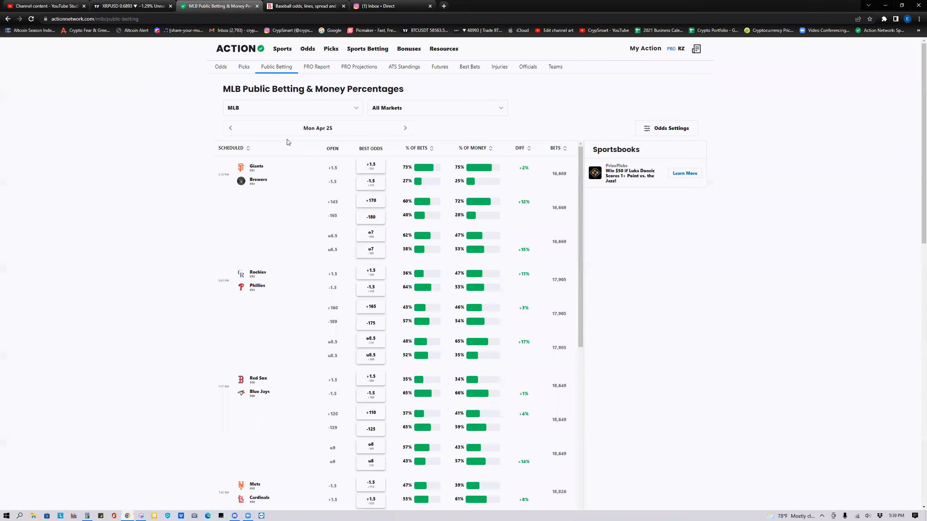
mouse_move(415, 117)
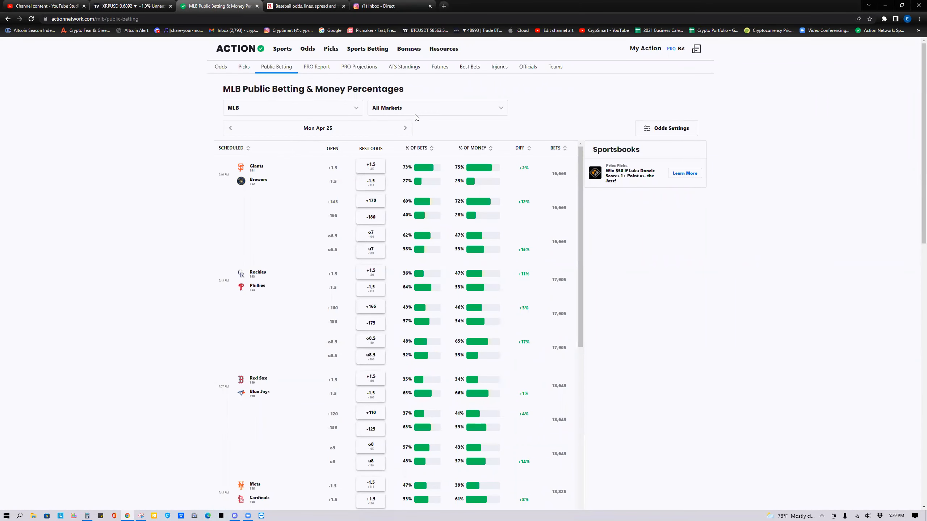
mouse_move(337, 177)
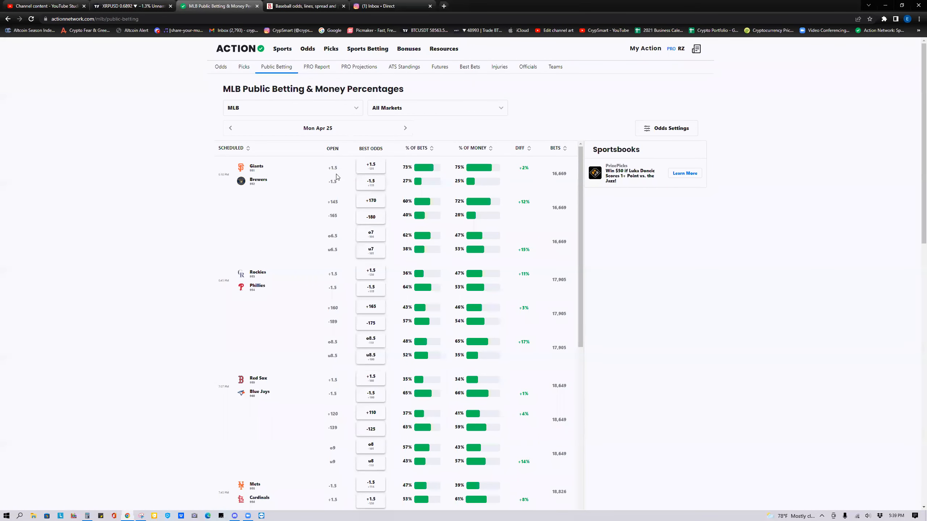
mouse_move(383, 389)
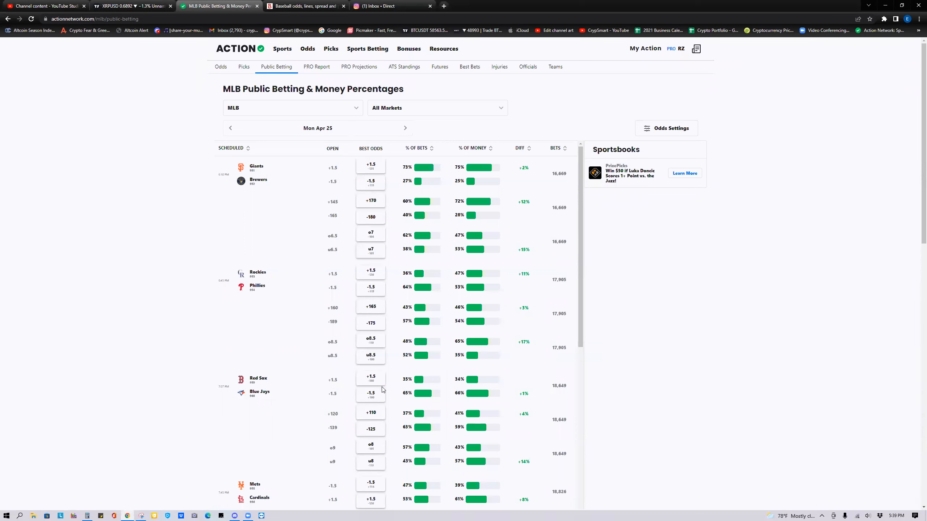
mouse_move(398, 137)
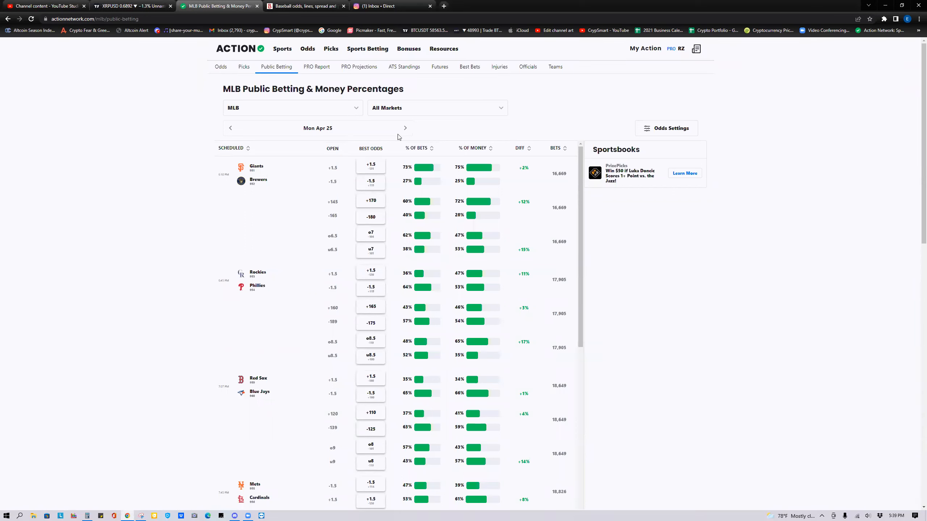
Filter MLB public betting percentages to Moneyline and open the PRO Report sharp picks.
click(436, 107)
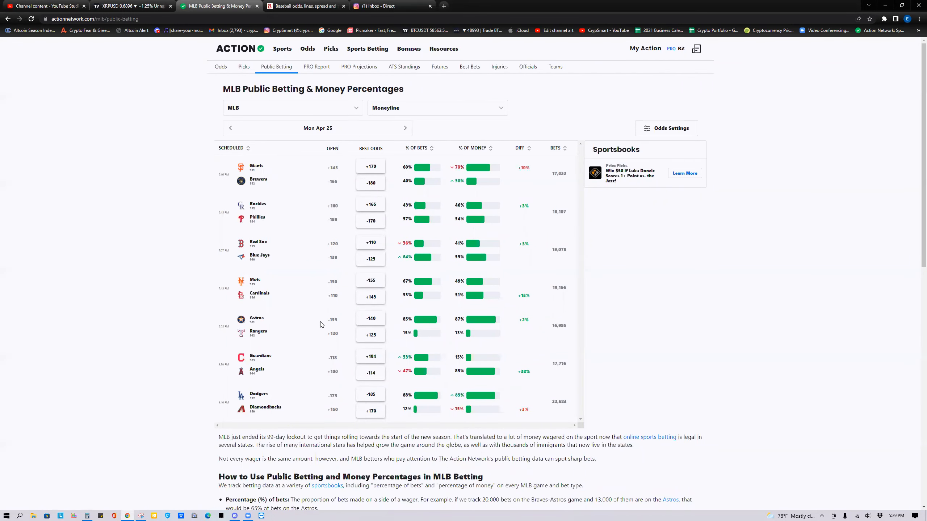
click(316, 67)
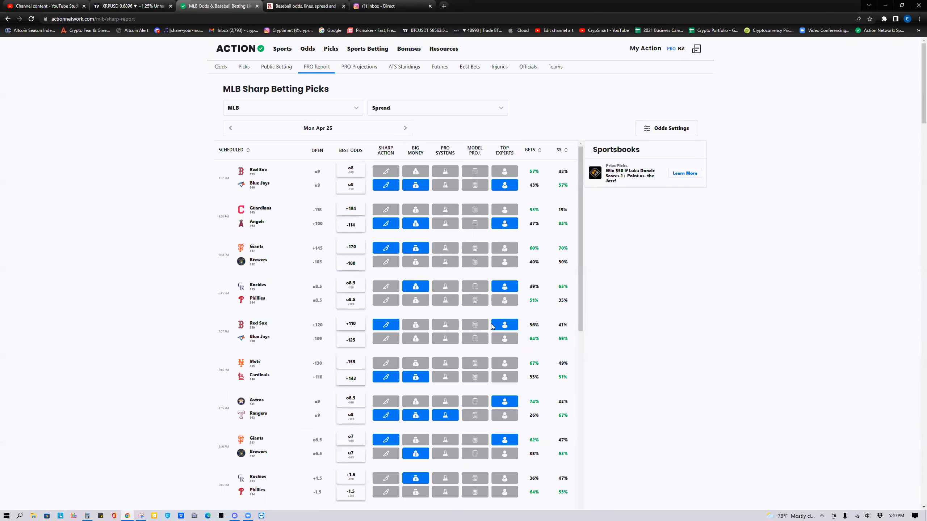
mouse_move(426, 342)
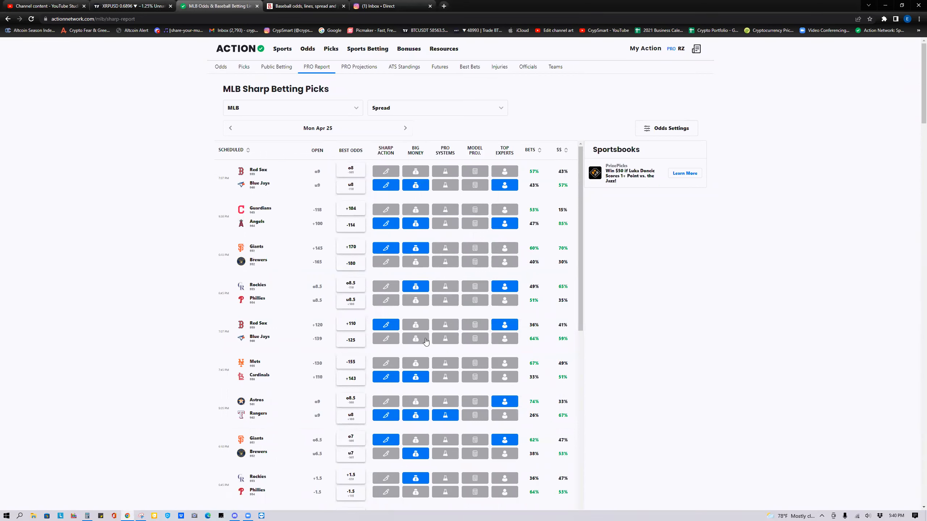
mouse_move(420, 342)
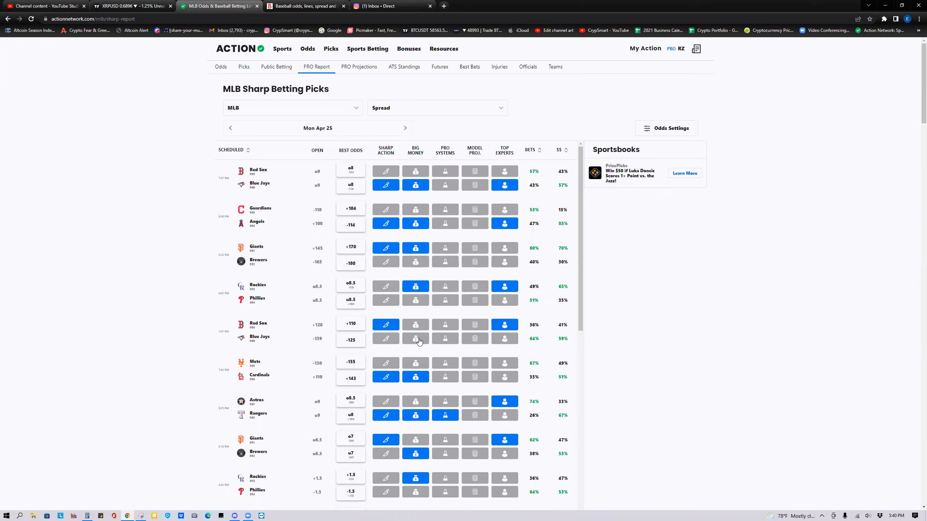
mouse_move(421, 108)
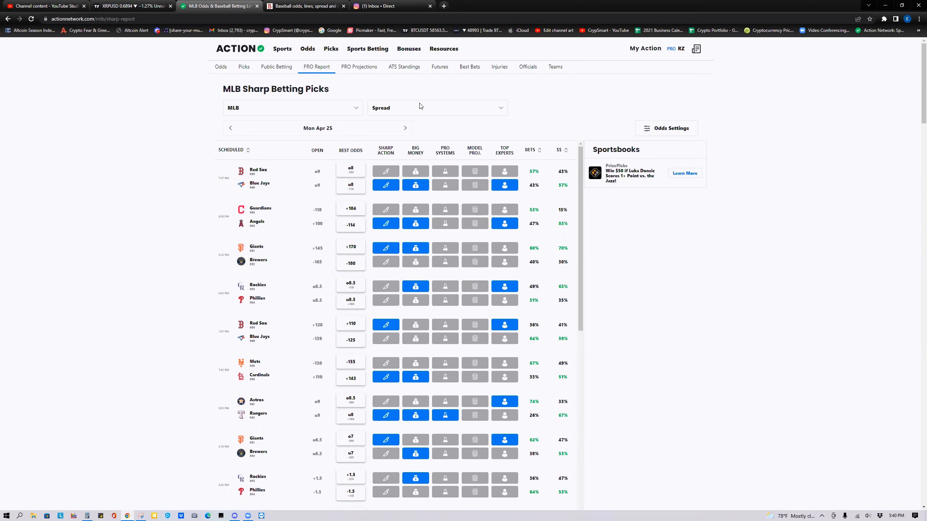
Set the PRO Report sharp picks to Moneyline, review them, and reopen the market dropdown.
click(436, 108)
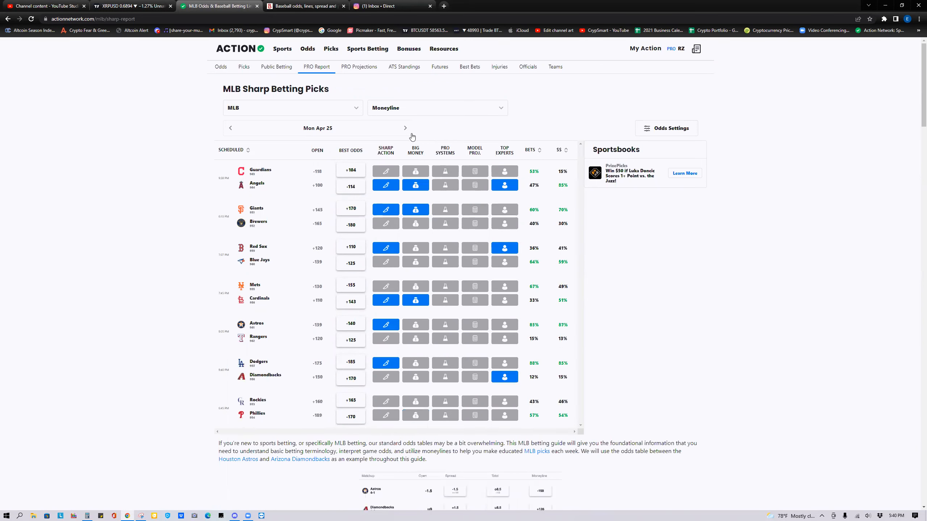
mouse_move(285, 270)
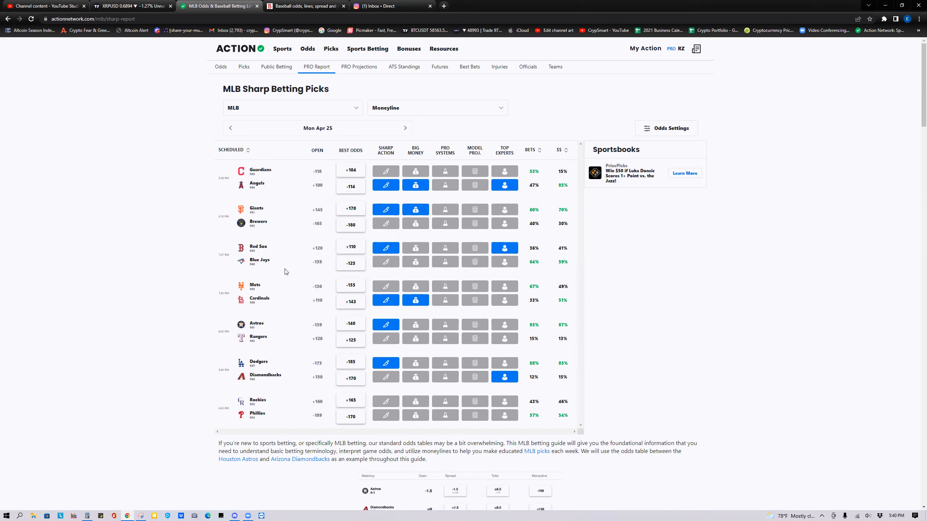
mouse_move(394, 265)
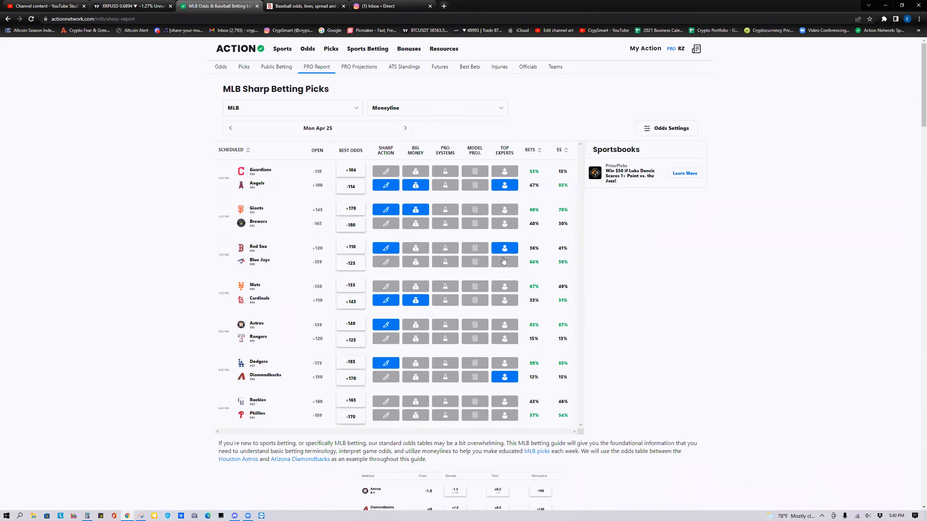
mouse_move(489, 261)
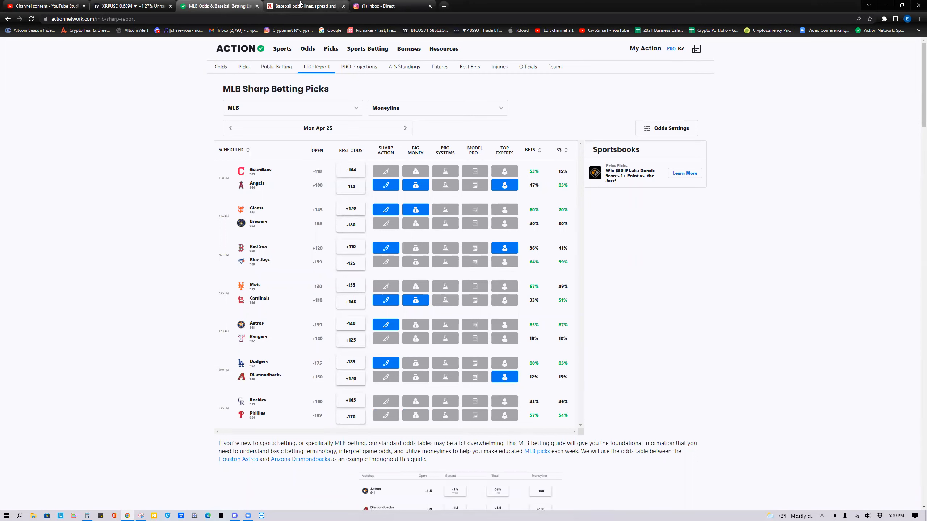
mouse_move(305, 5)
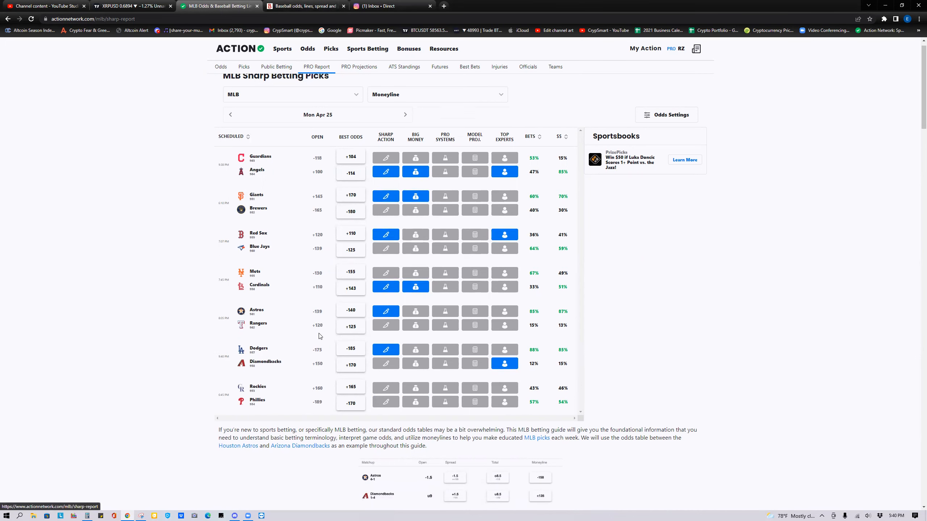
scroll(up, 3)
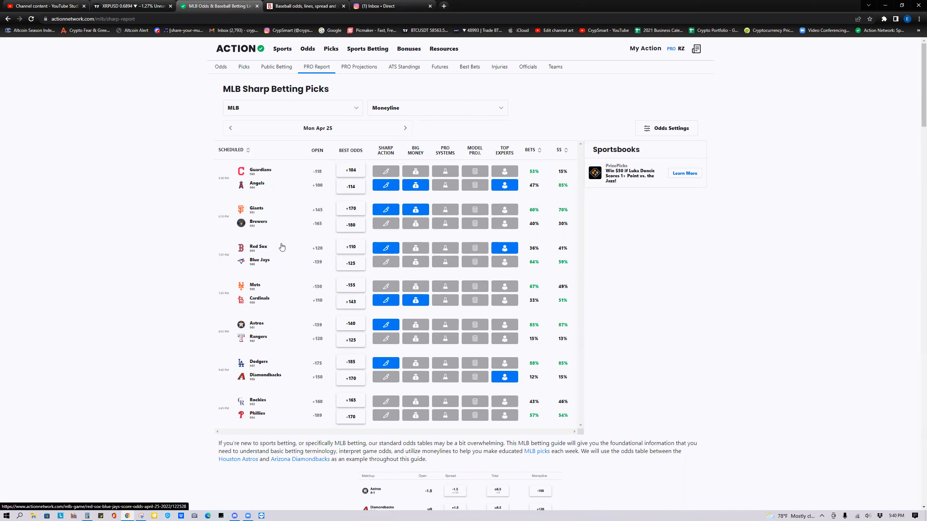
mouse_move(369, 190)
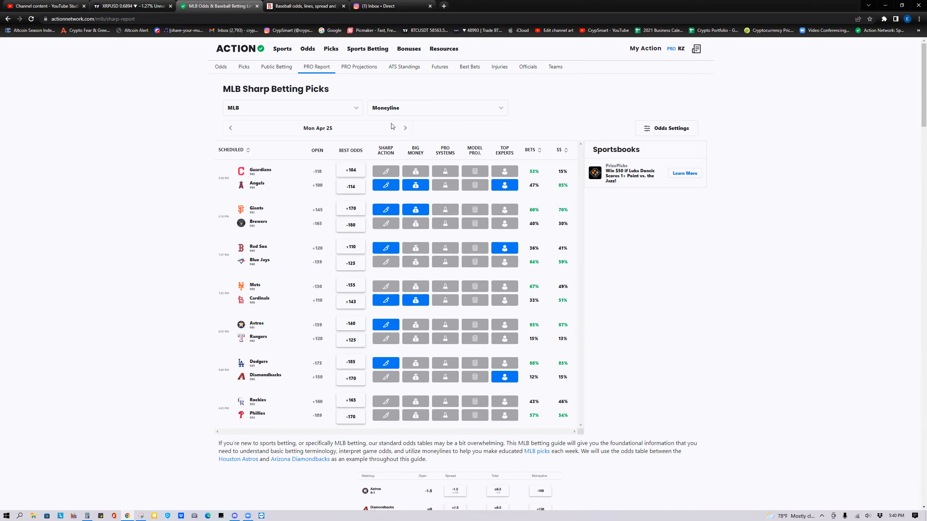
mouse_move(426, 187)
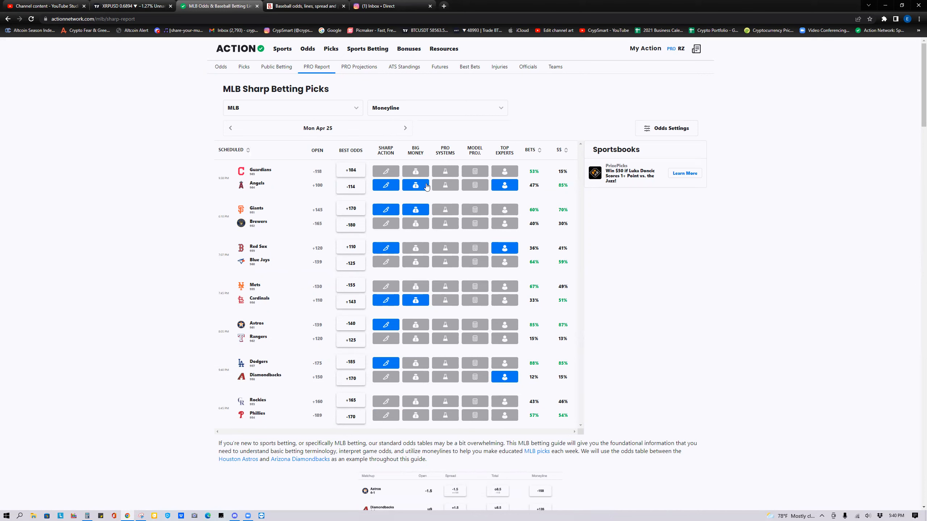
click(436, 108)
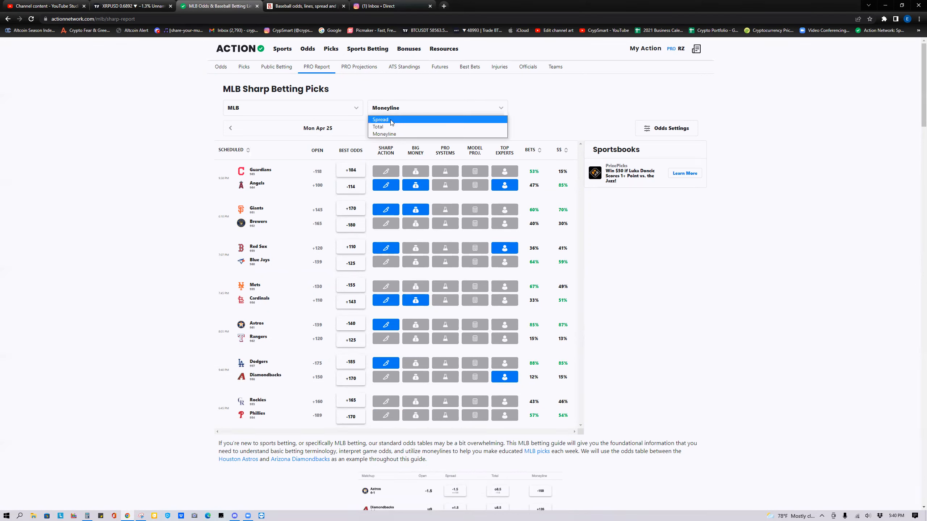
click(381, 120)
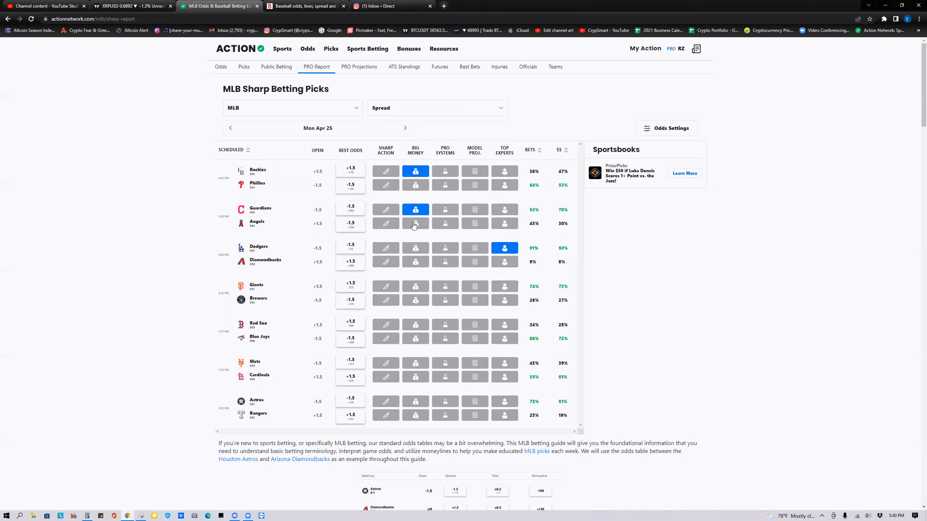
mouse_move(421, 226)
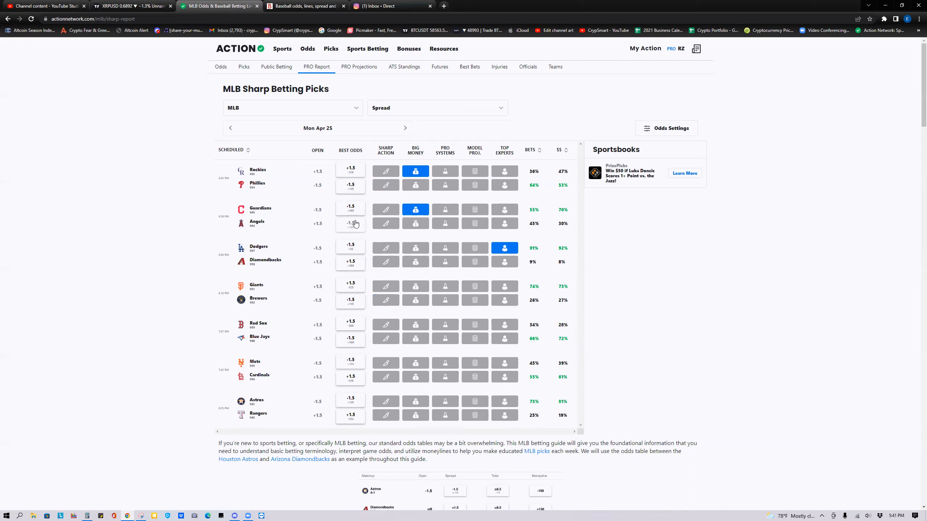
mouse_move(443, 225)
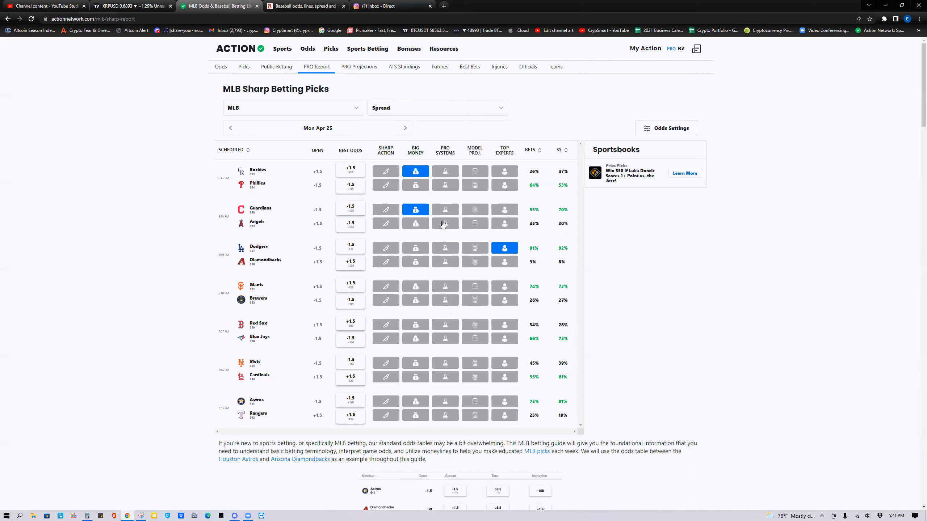
mouse_move(398, 216)
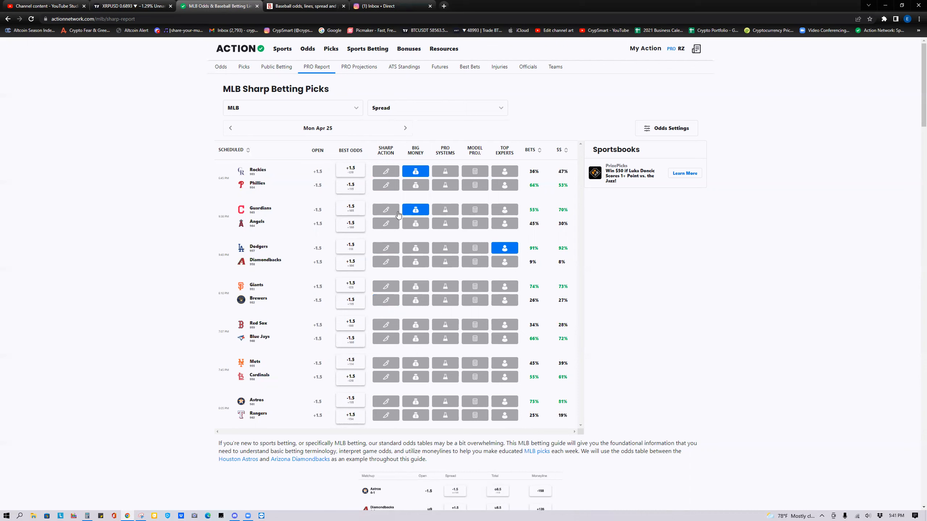
mouse_move(401, 85)
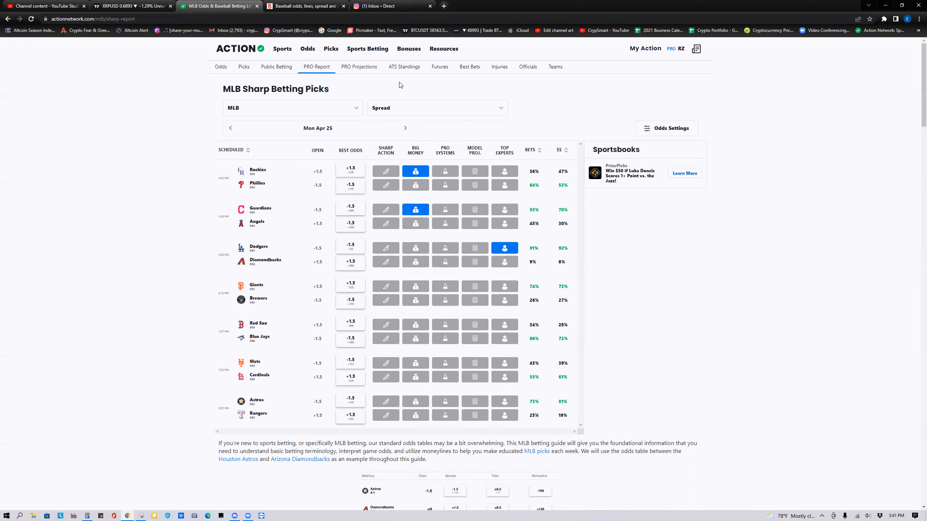
mouse_move(398, 105)
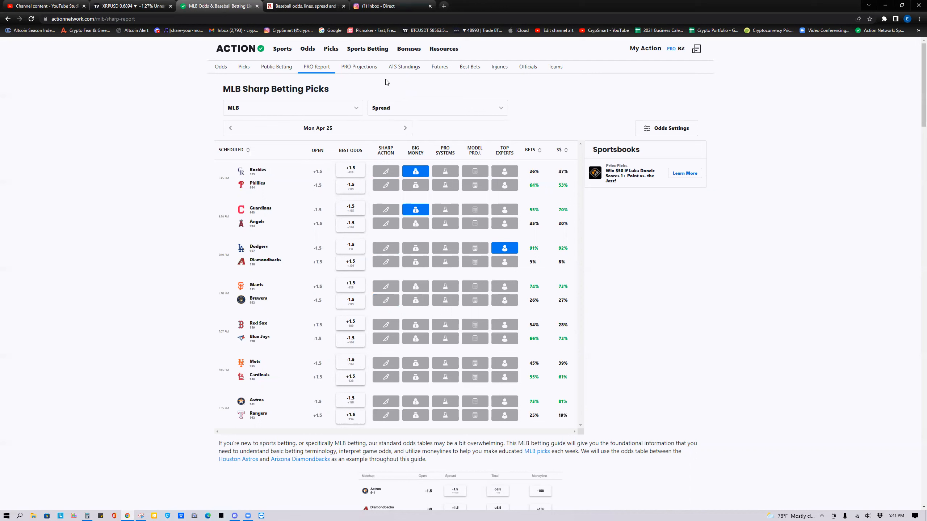
mouse_move(305, 6)
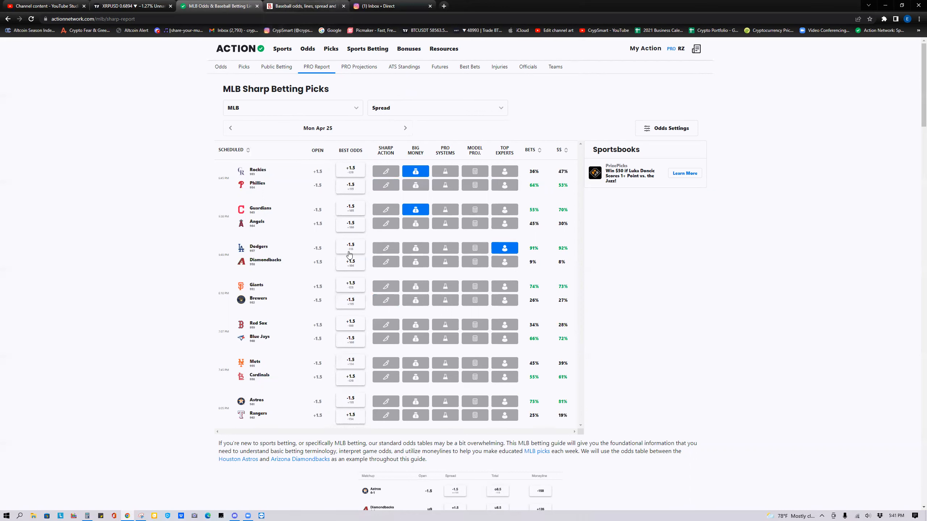
List Bovada's upcoming baseball games and scroll down toward Guardians @ Angels.
click(305, 6)
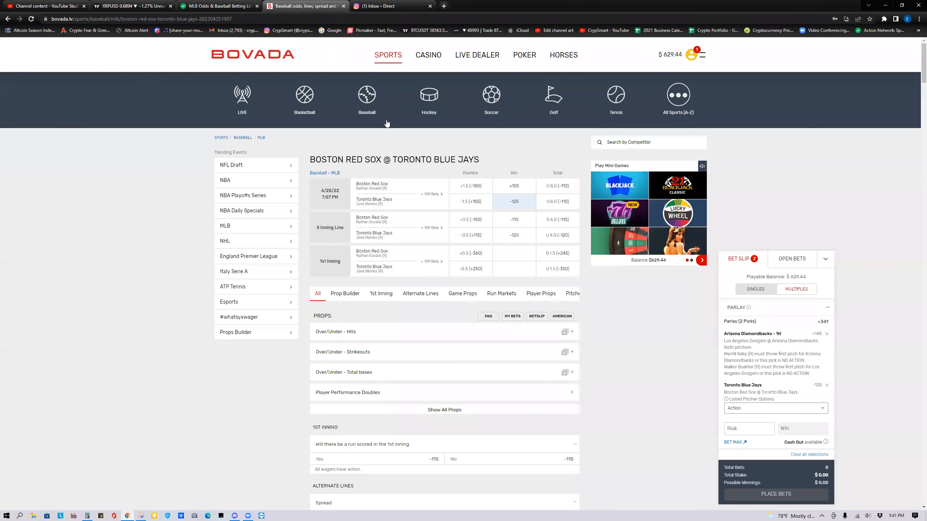
mouse_move(522, 386)
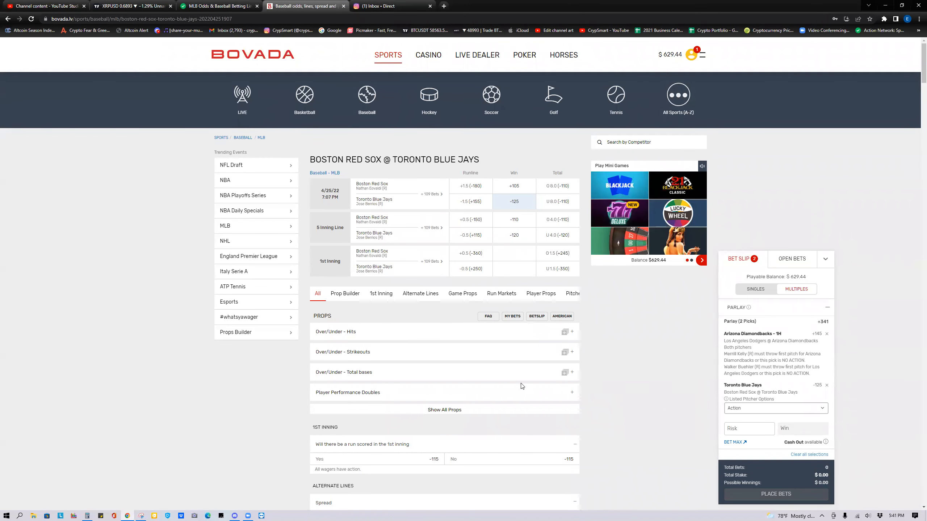
mouse_move(424, 224)
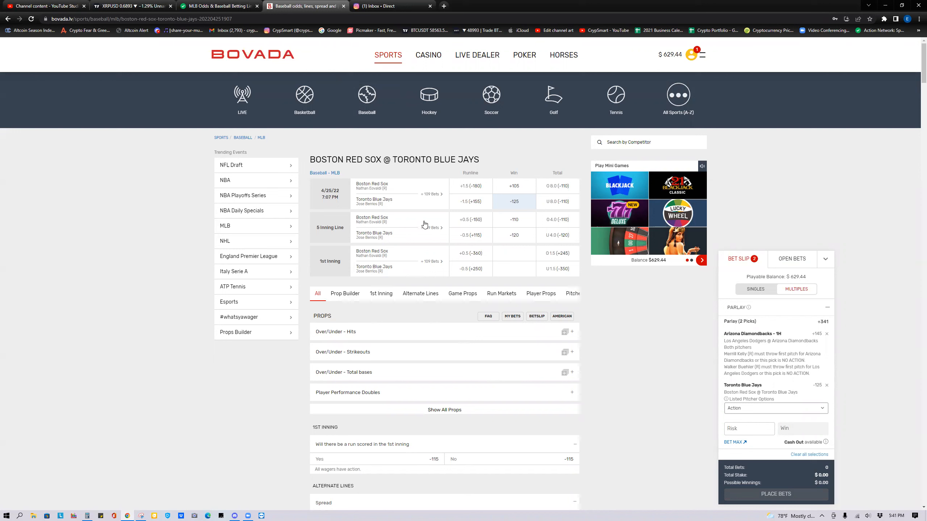
mouse_move(445, 244)
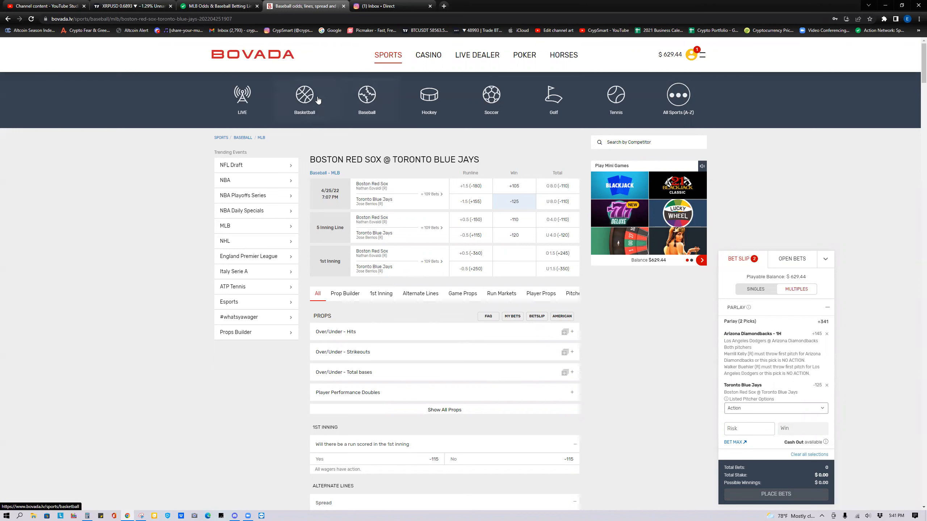
click(366, 97)
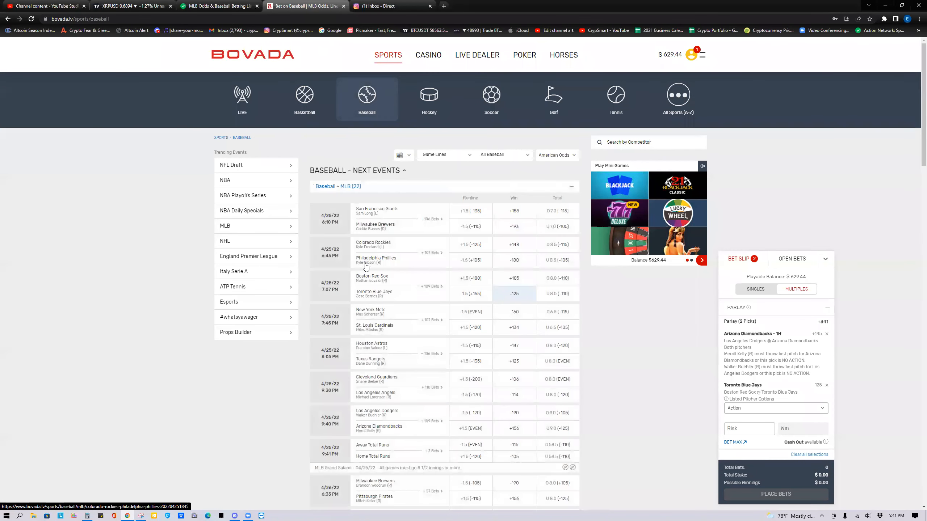
mouse_move(353, 303)
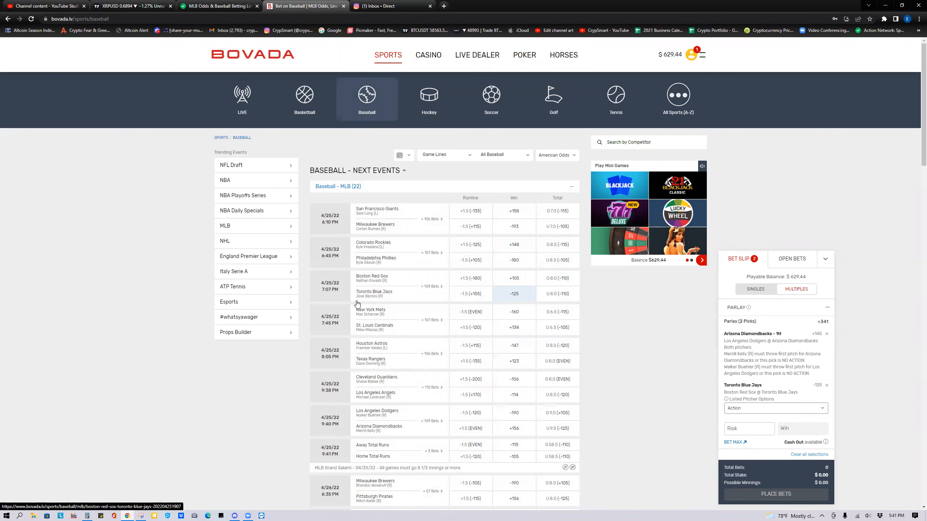
scroll(down, 3)
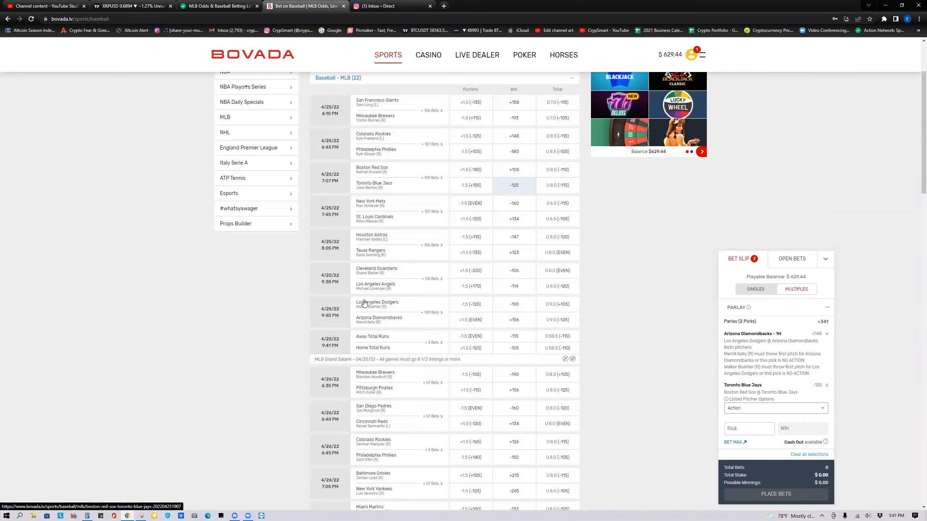
mouse_move(396, 296)
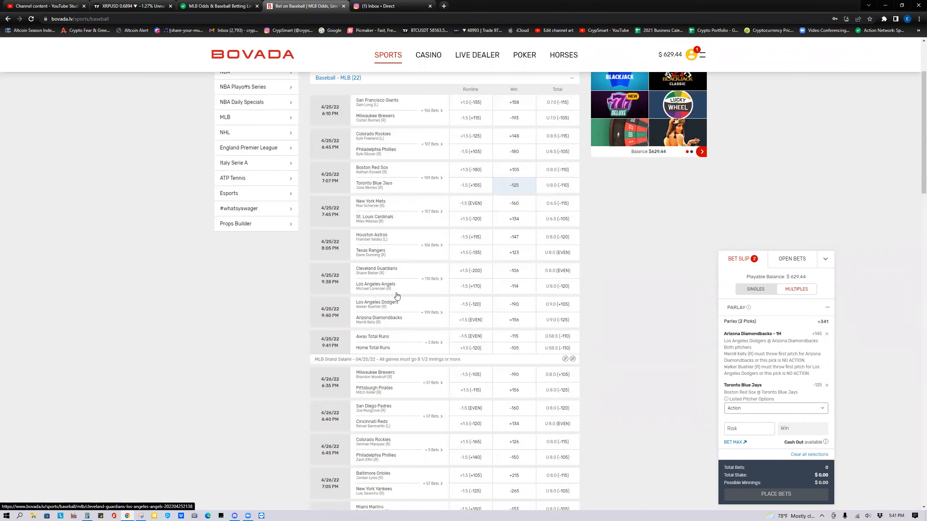
mouse_move(433, 282)
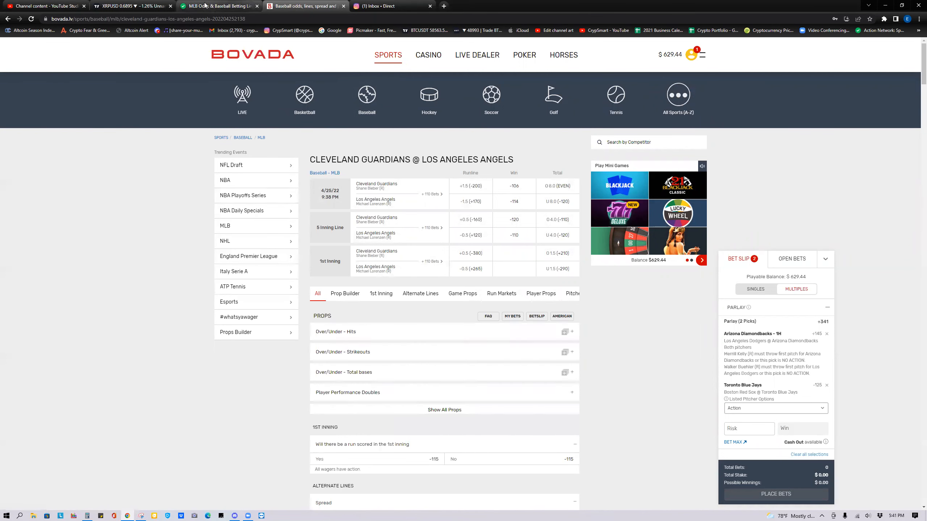
mouse_move(133, 5)
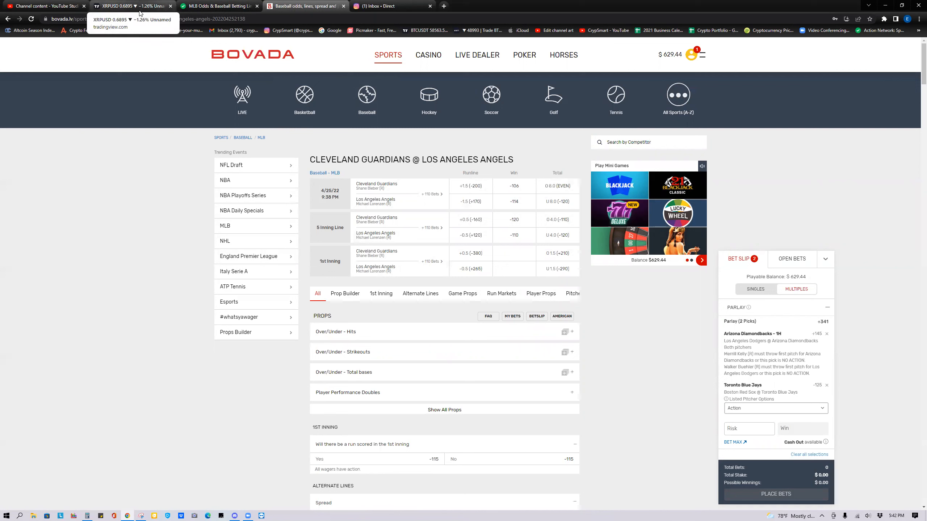
mouse_move(372, 184)
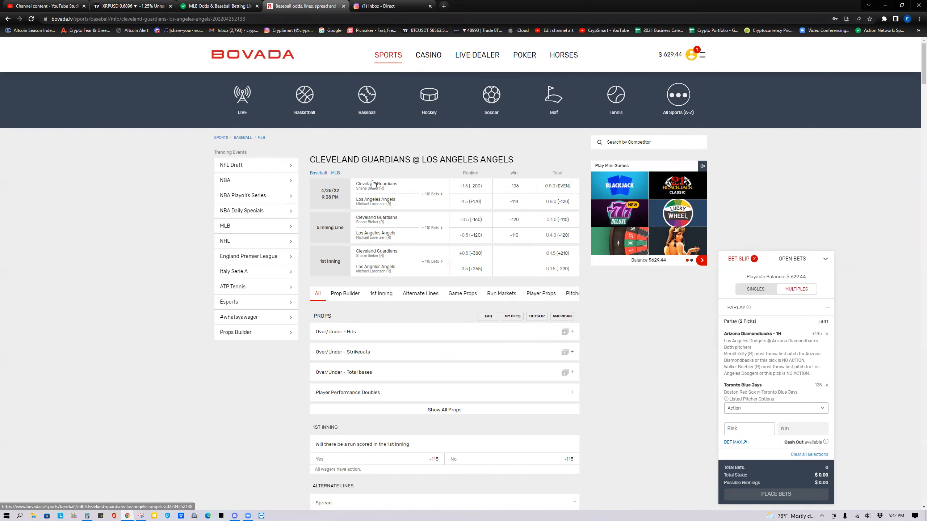
mouse_move(353, 184)
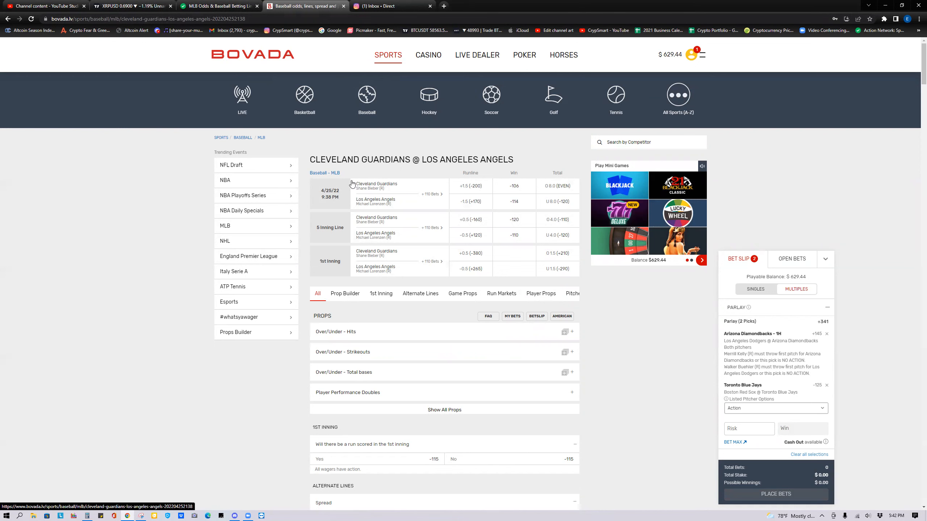
Switch back to the Action Network tab showing the MLB sharp betting picks report.
click(218, 6)
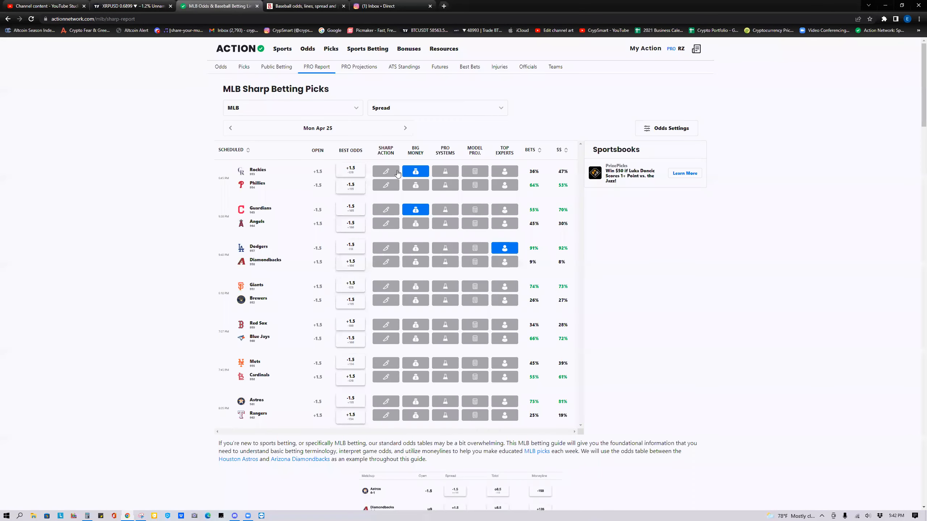
mouse_move(157, 44)
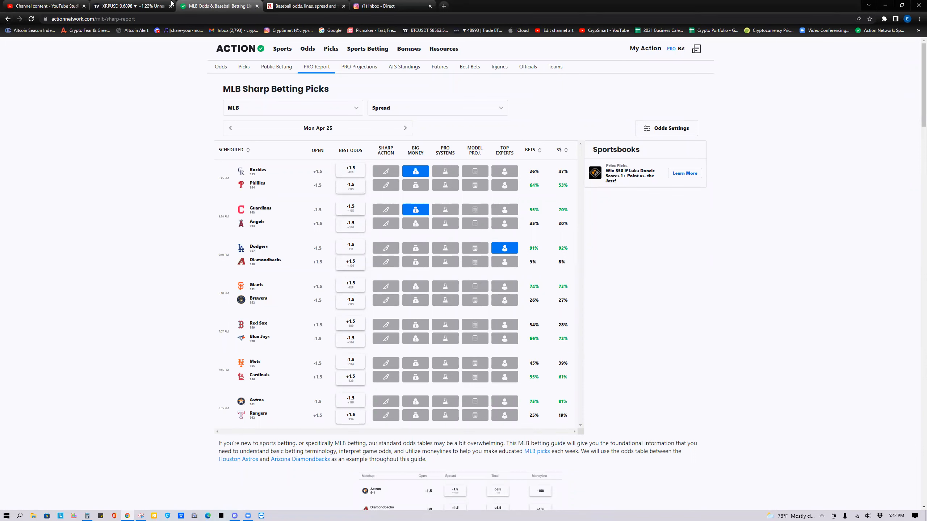
mouse_move(130, 6)
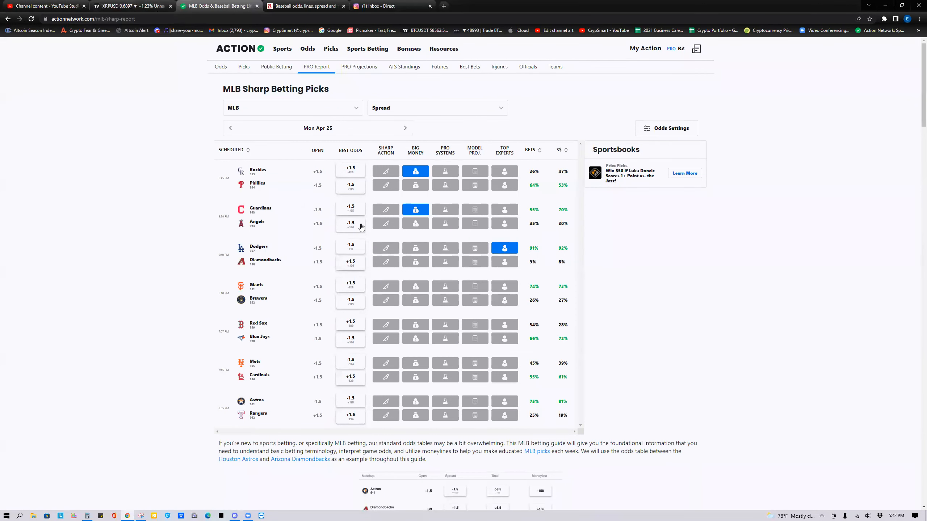
mouse_move(416, 210)
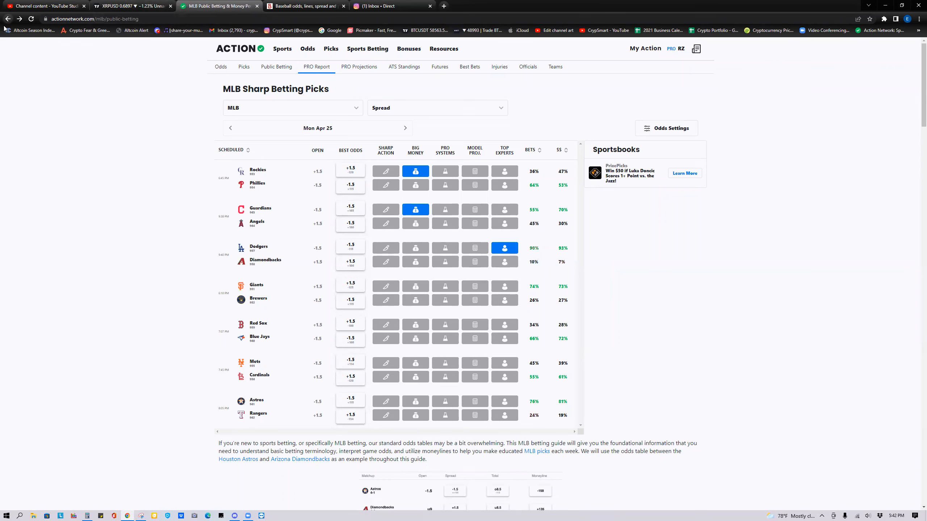
Review Monday's MLB public betting and money percentages, then return to the XRPUSD chart.
click(276, 67)
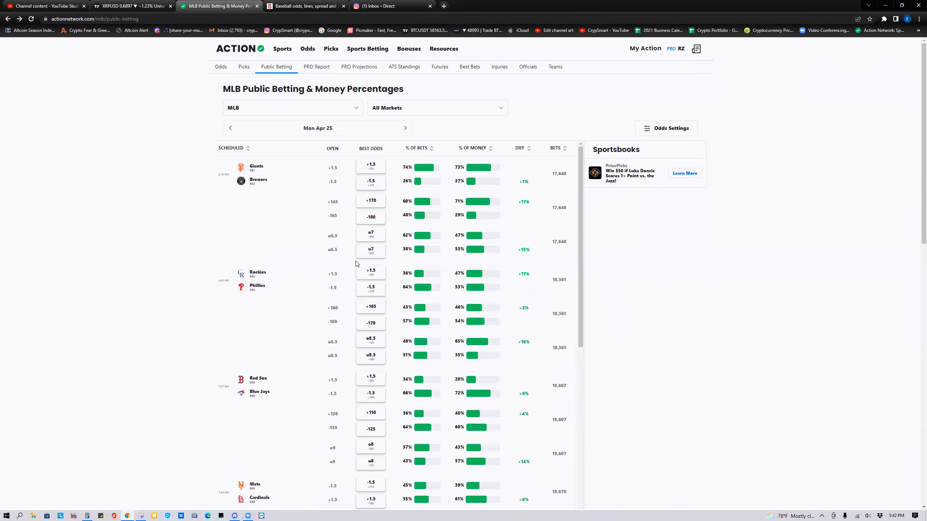
mouse_move(366, 113)
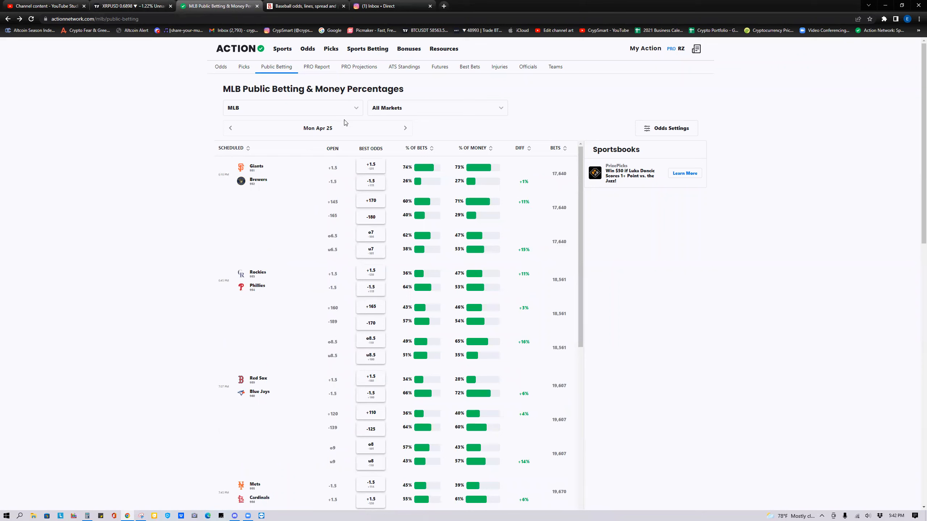
mouse_move(323, 305)
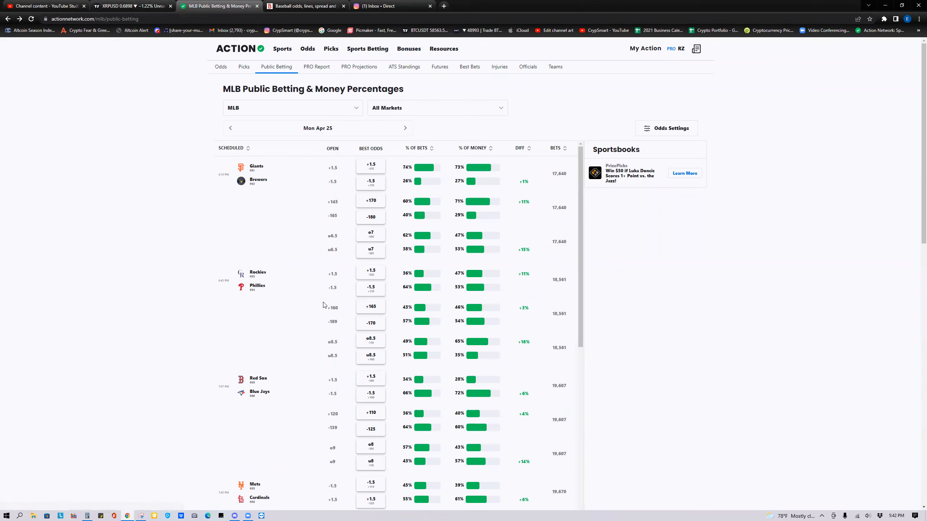
scroll(down, 3)
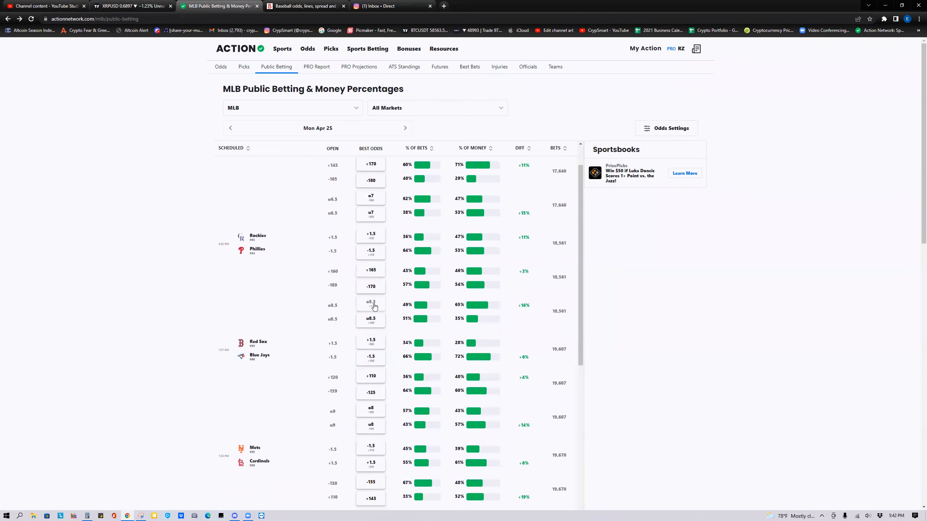
scroll(down, 3)
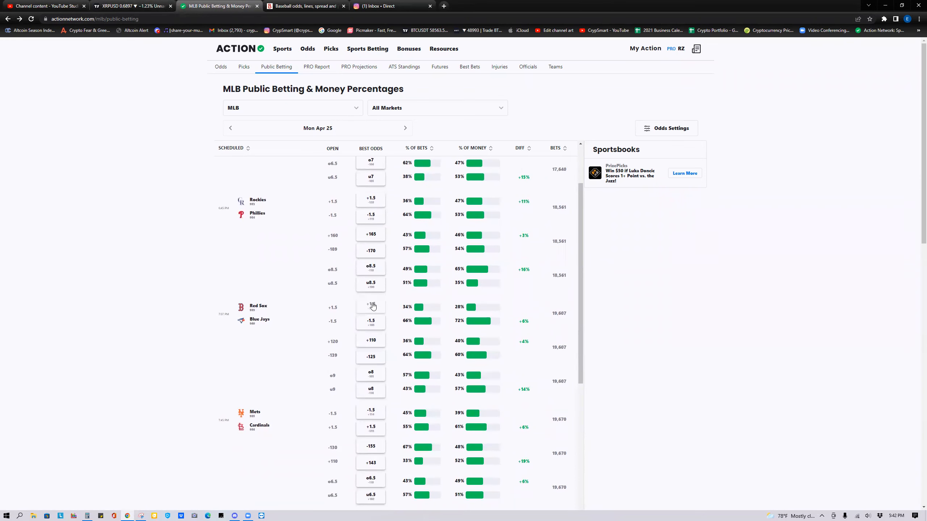
click(130, 6)
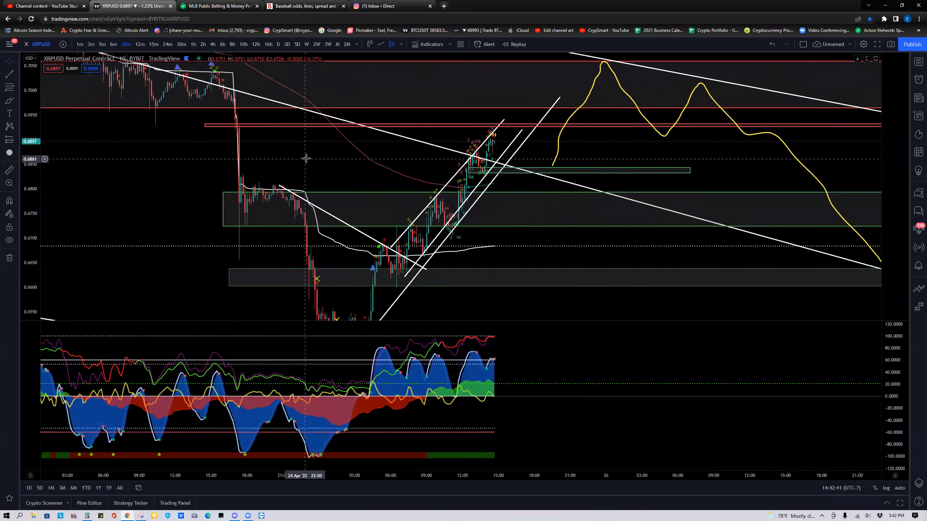
mouse_move(424, 195)
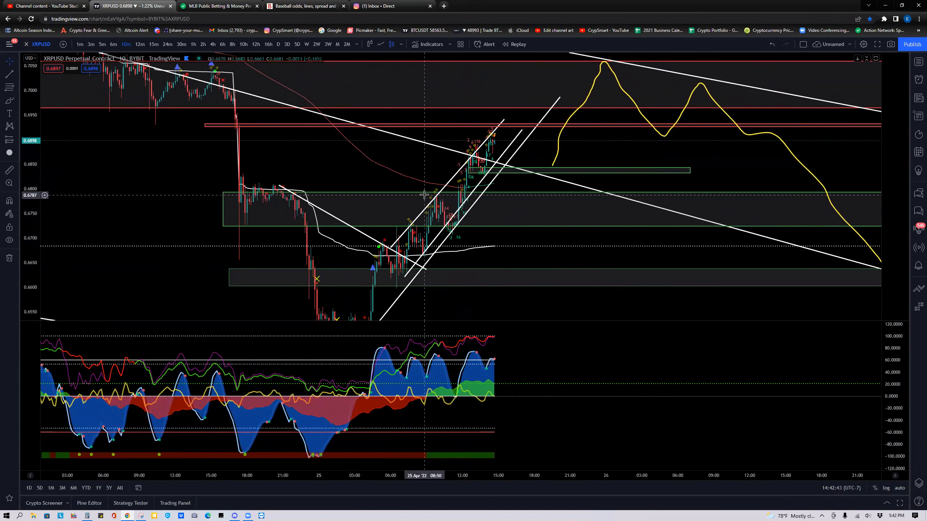
mouse_move(234, 515)
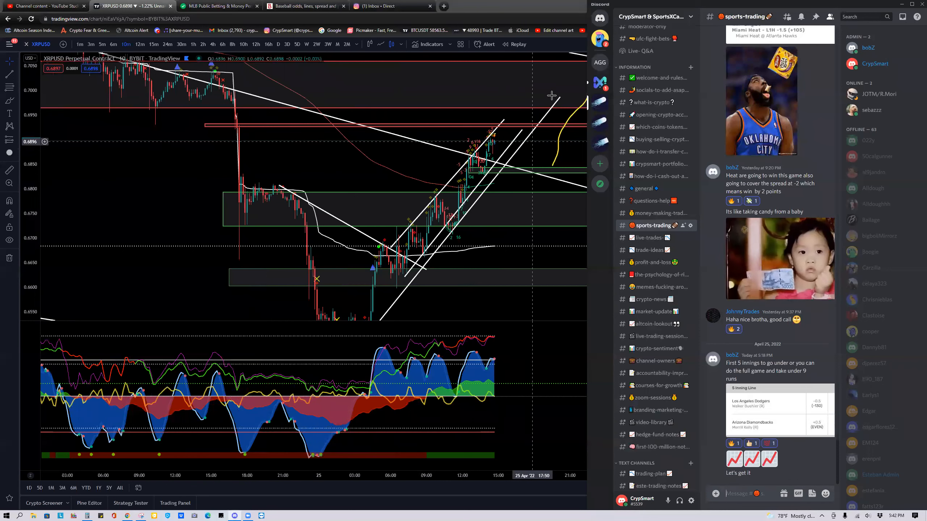
click(600, 35)
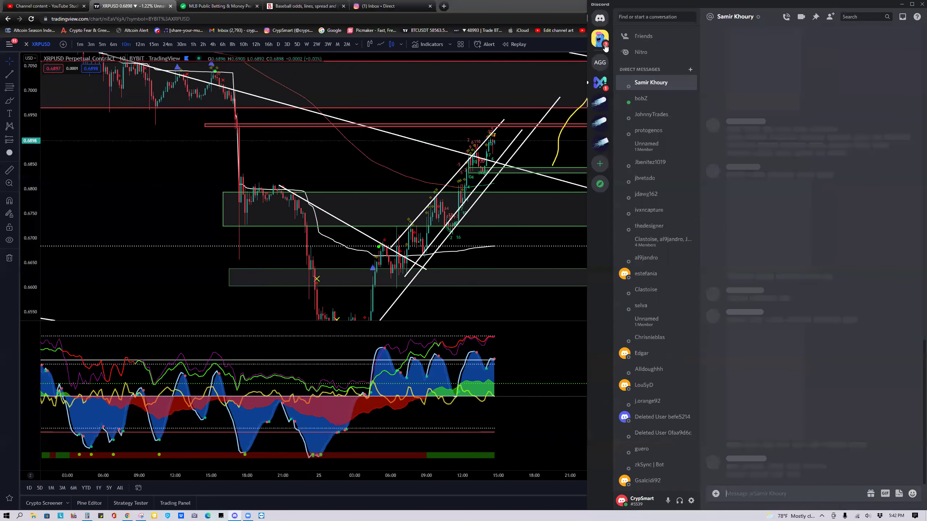
click(651, 82)
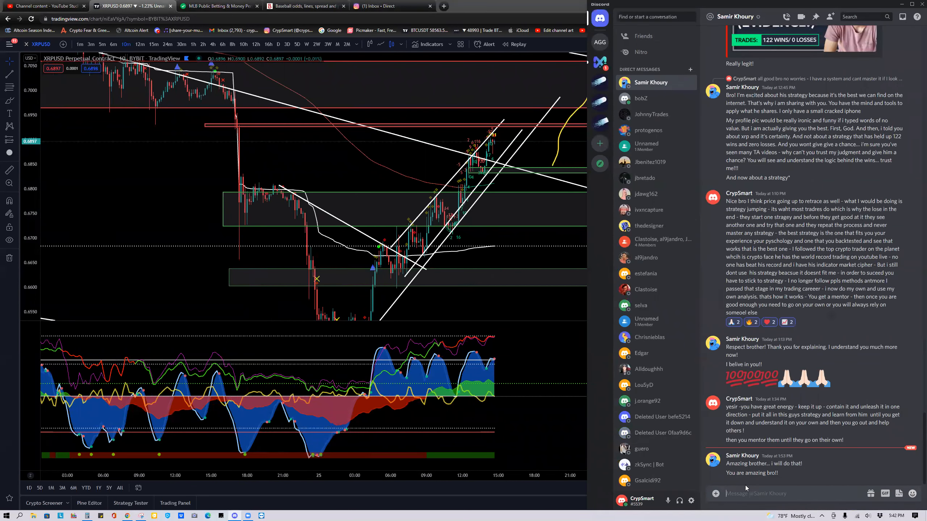
text(thank)
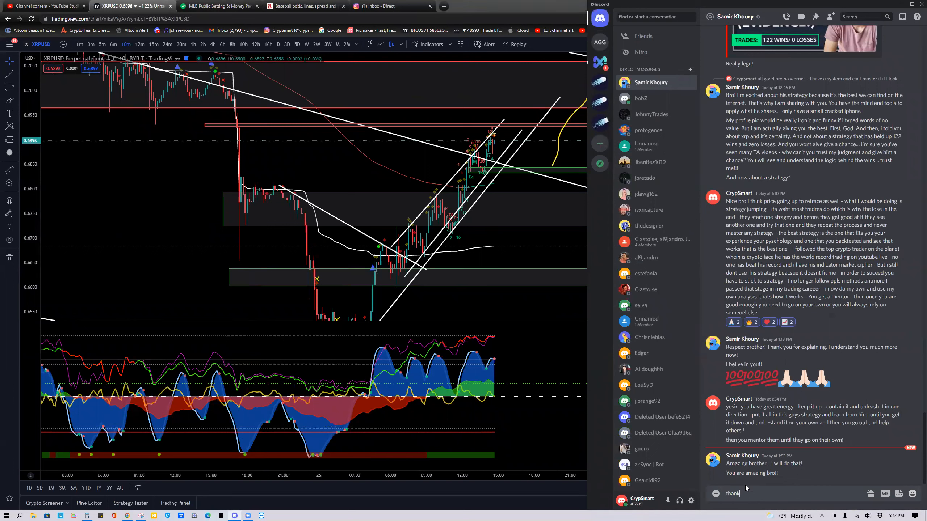
text(yo)
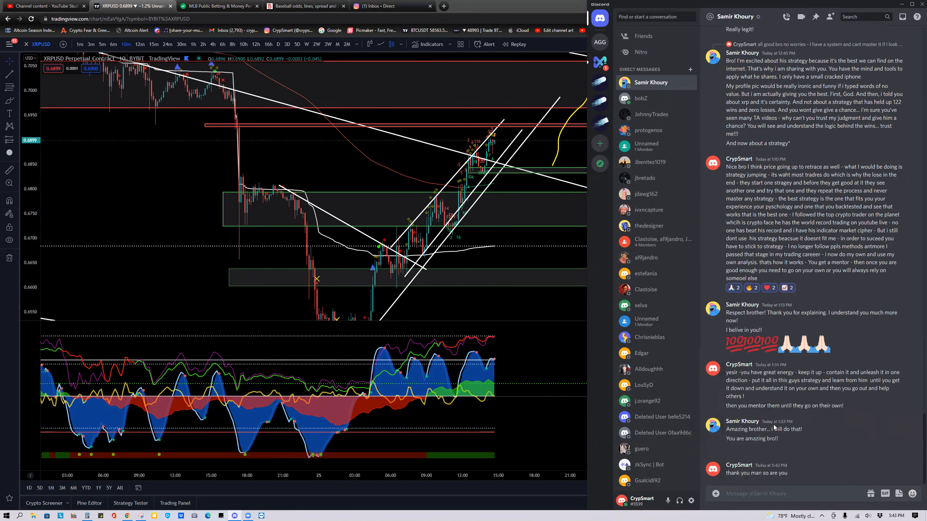
click(899, 494)
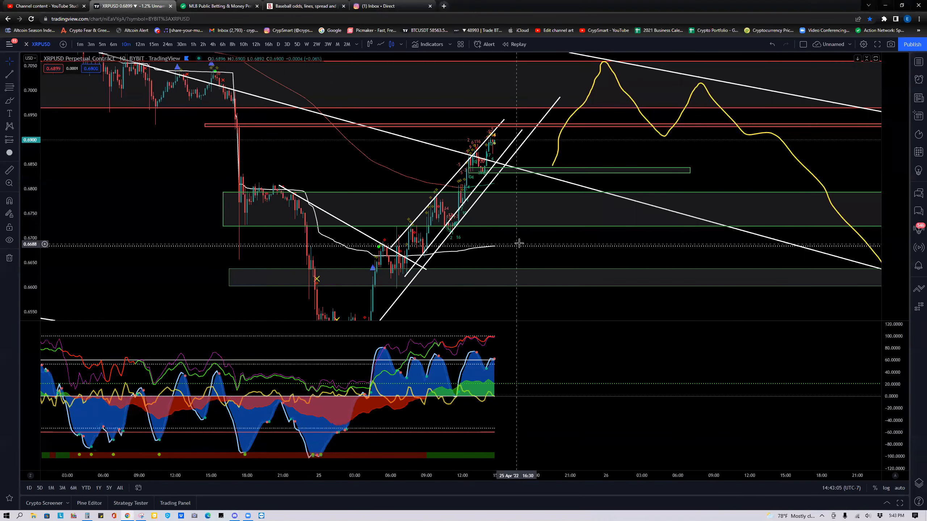
Switch to Bovada, go back to the MLB games list, and browse the events.
click(219, 6)
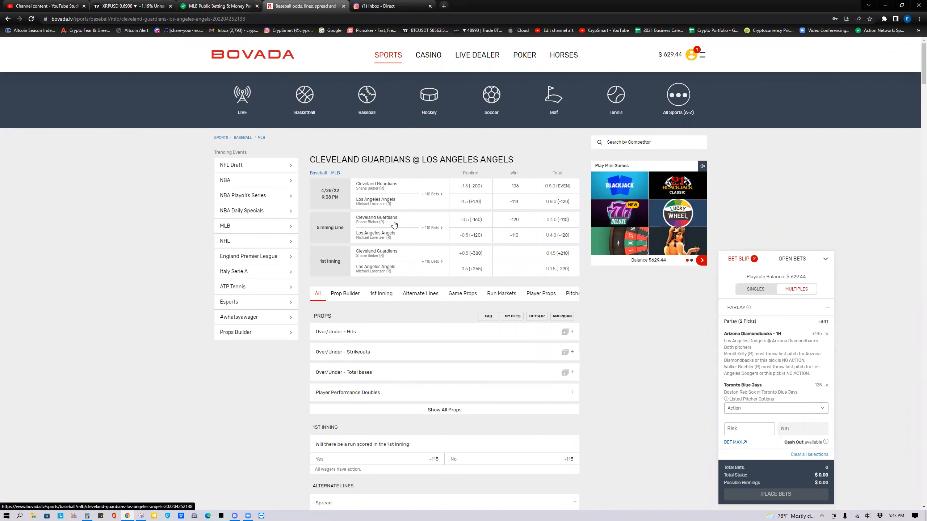
mouse_move(196, 202)
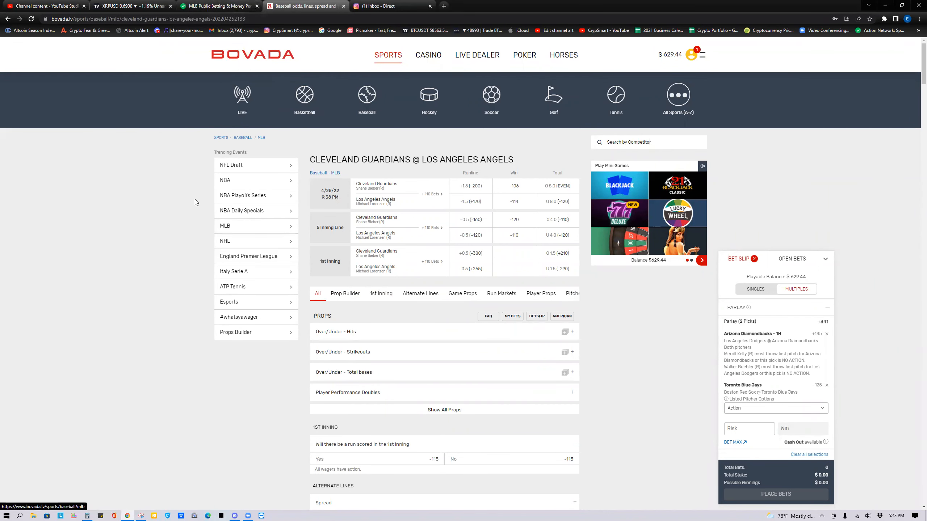
click(260, 137)
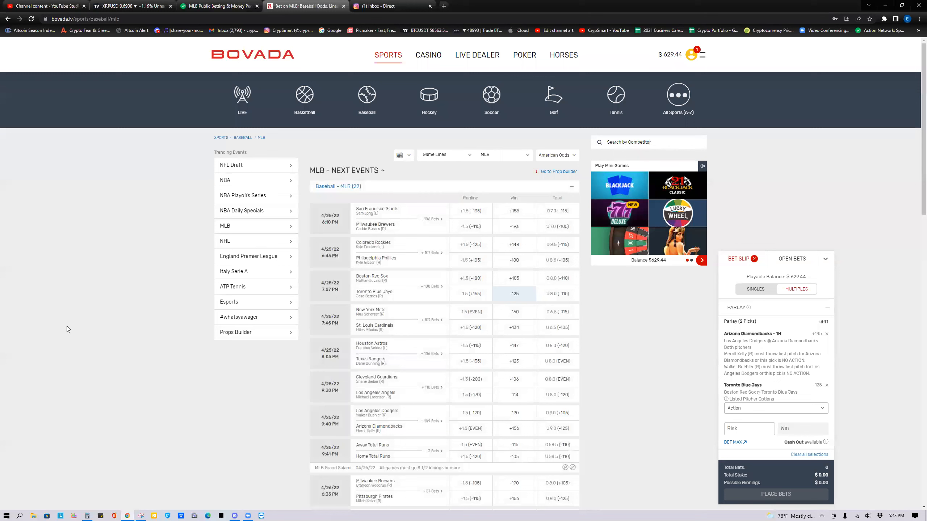
mouse_move(835, 373)
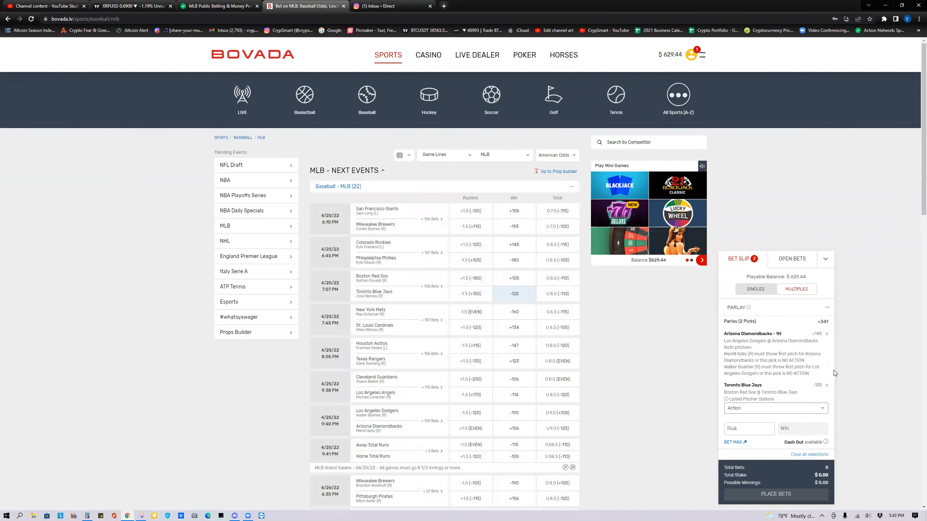
mouse_move(791, 343)
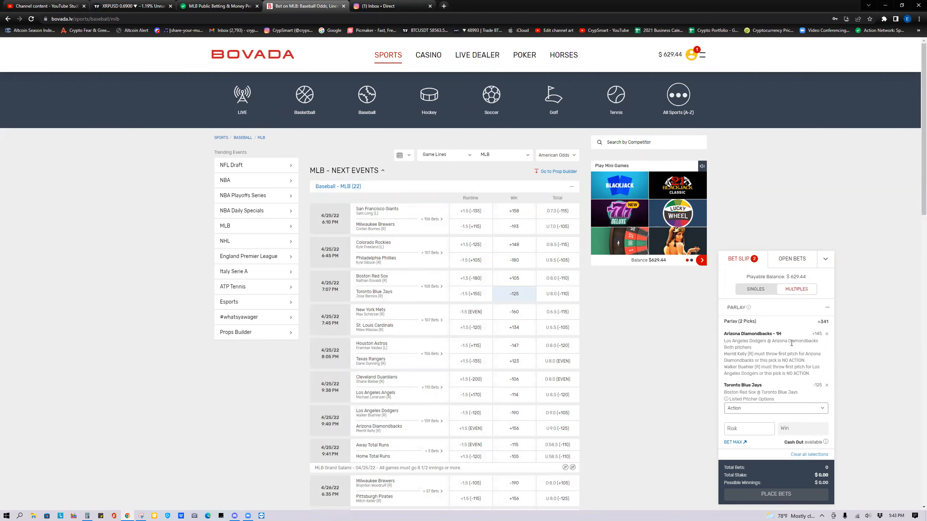
mouse_move(220, 287)
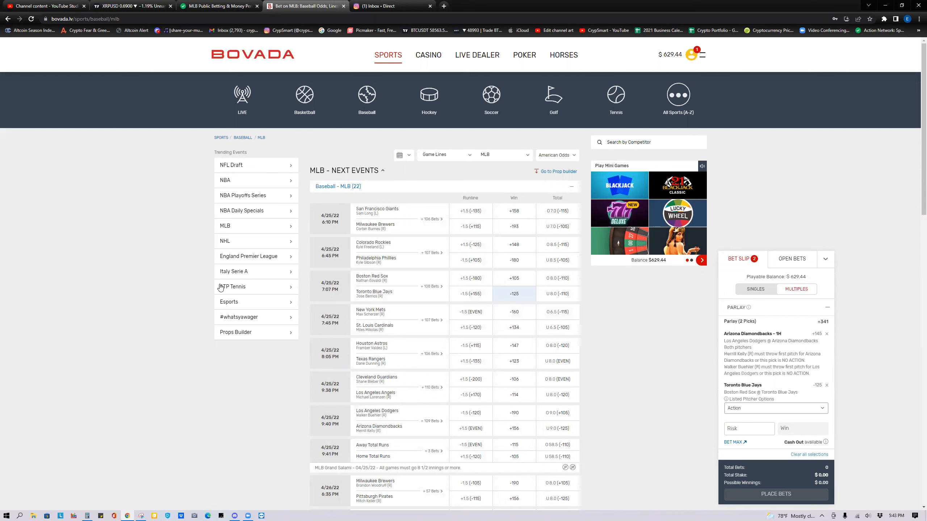
mouse_move(427, 360)
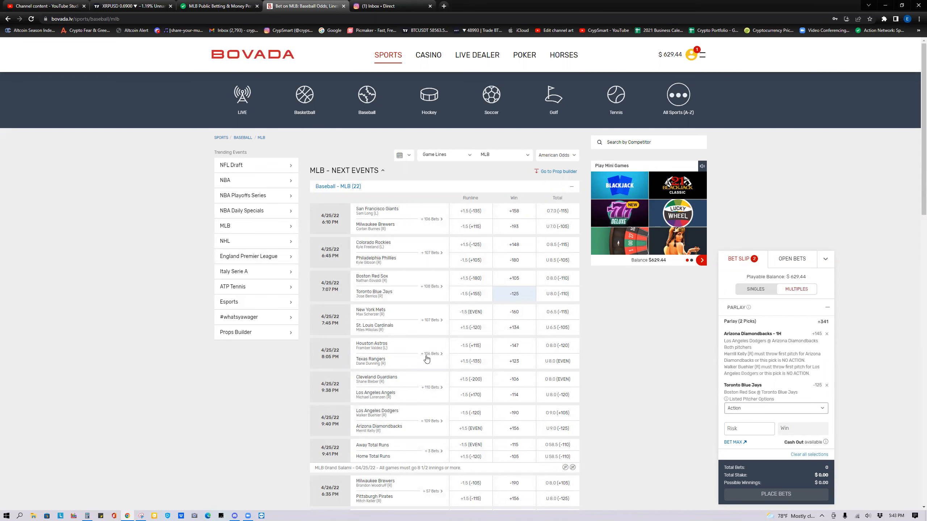
scroll(down, 3)
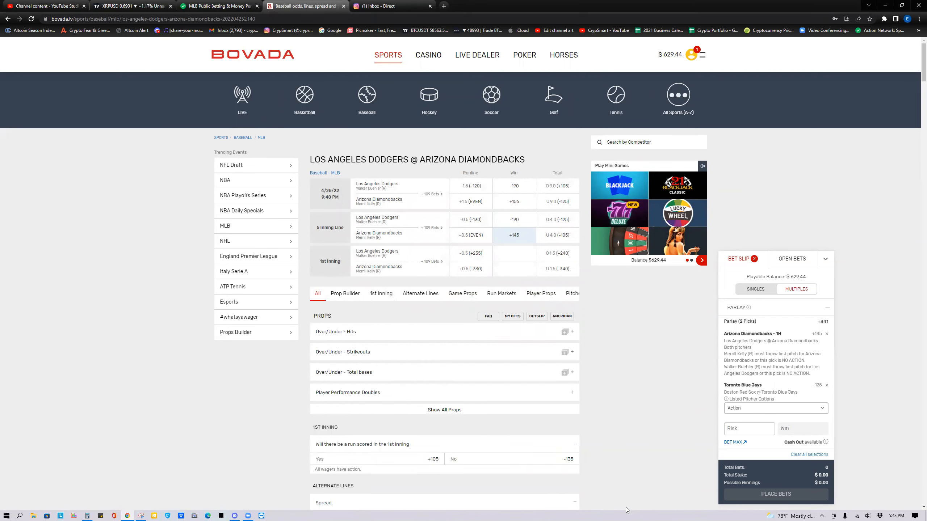
mouse_move(630, 378)
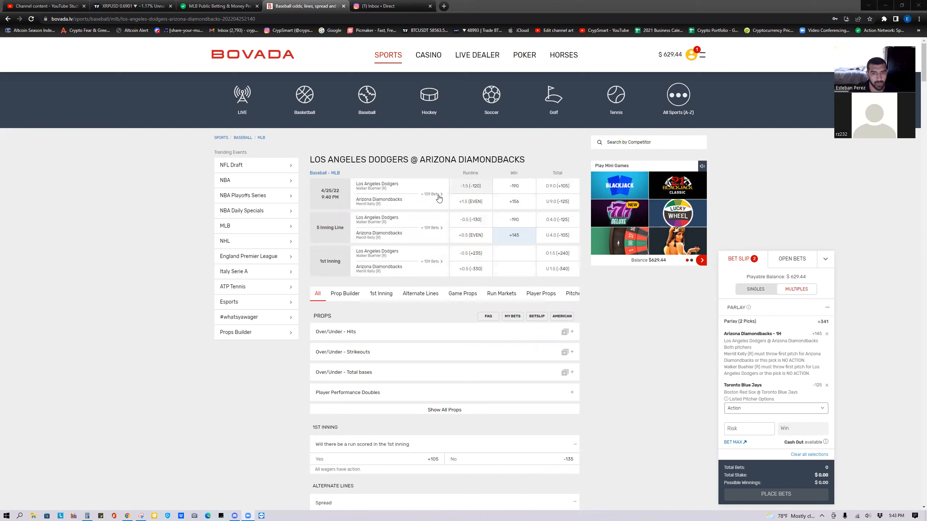
mouse_move(407, 238)
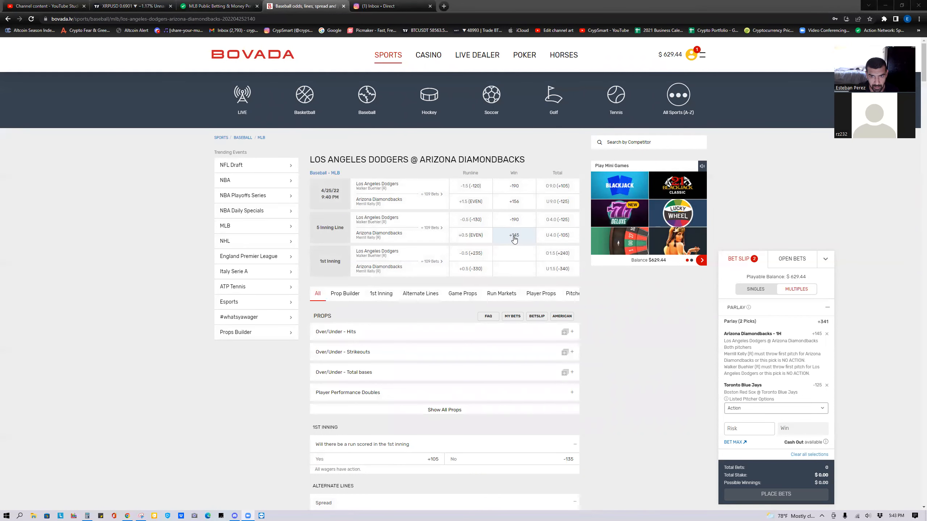
mouse_move(528, 241)
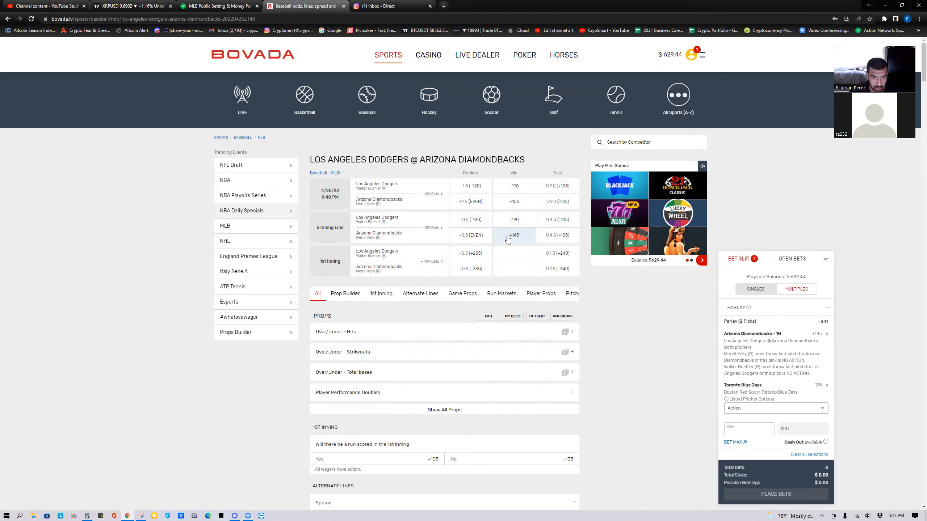
mouse_move(523, 236)
text(15)
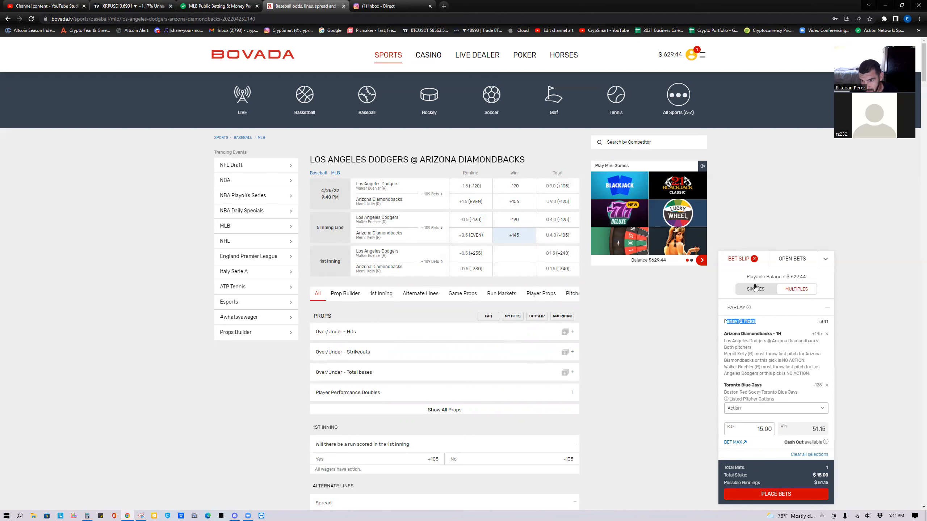
Switch the slip to Singles, try a 14 stake, and re-add the Diamondbacks 5-inning pick.
click(756, 289)
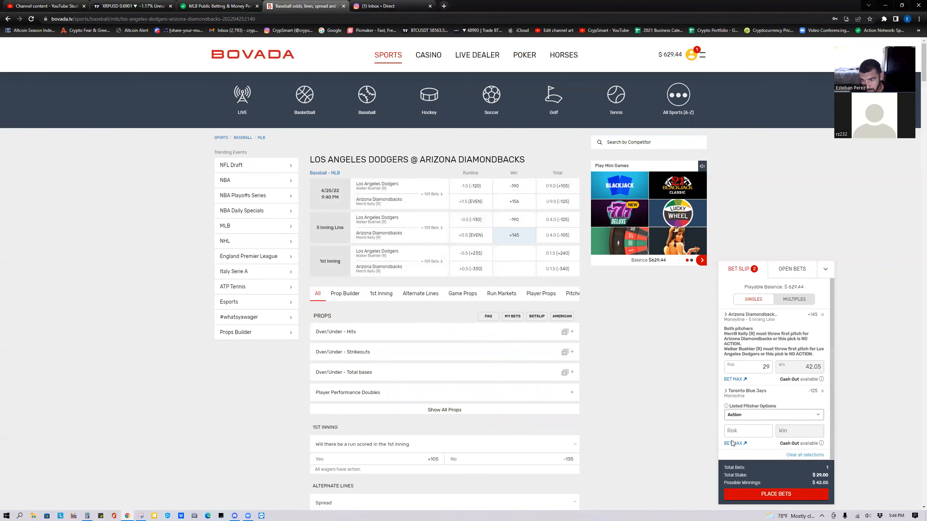
mouse_move(563, 253)
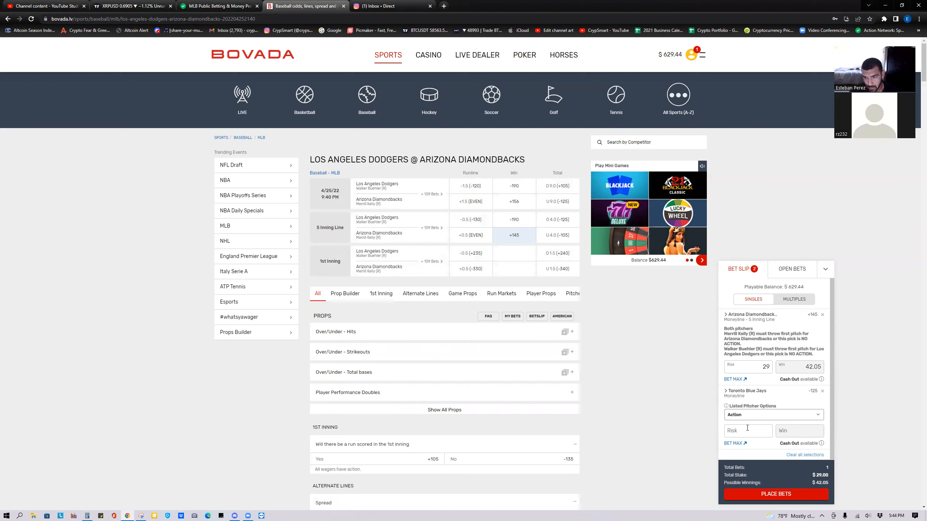
text(14.55)
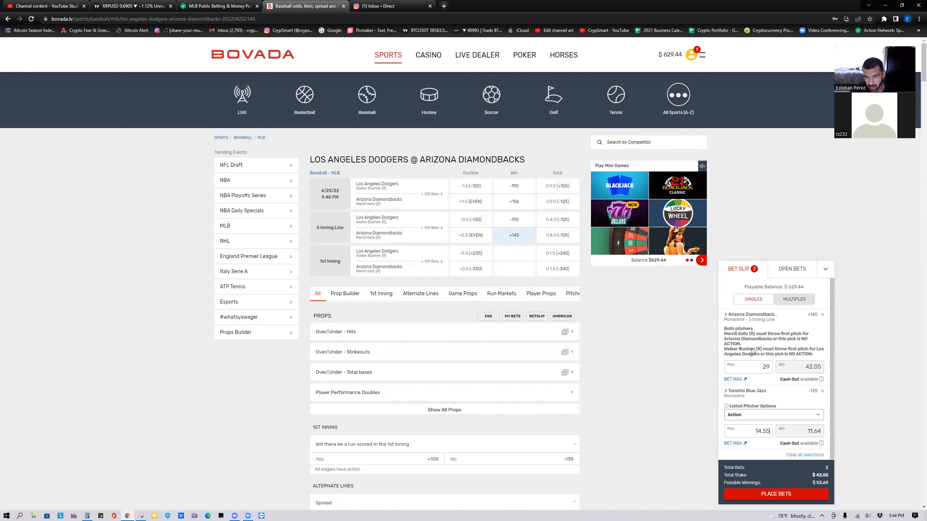
mouse_move(797, 476)
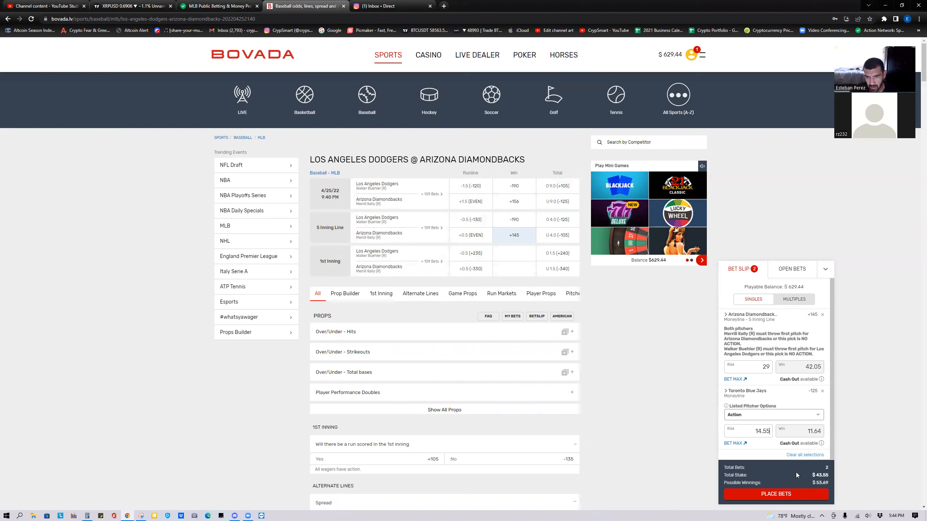
mouse_move(787, 487)
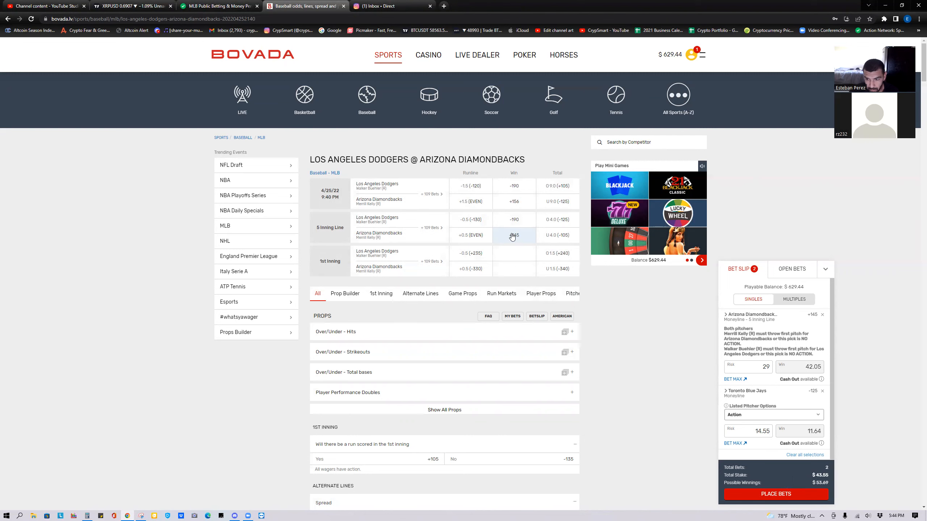
click(821, 314)
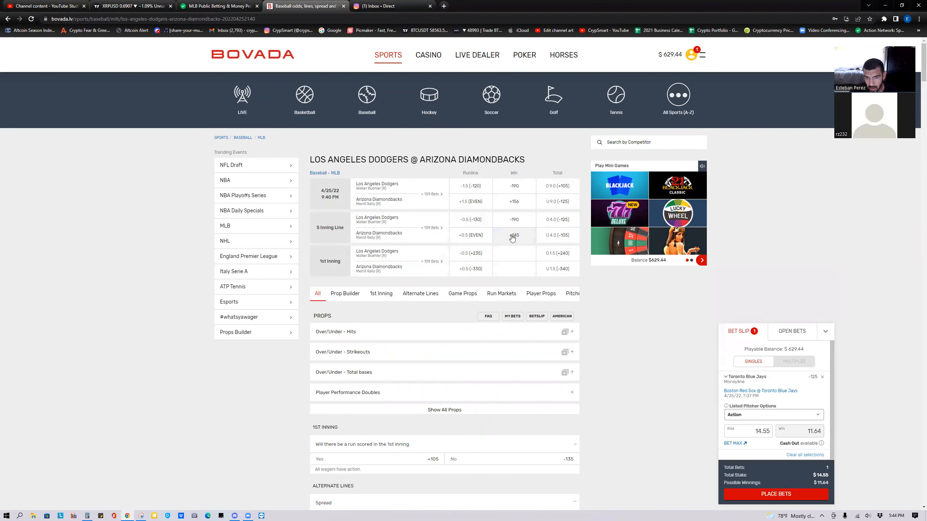
click(513, 235)
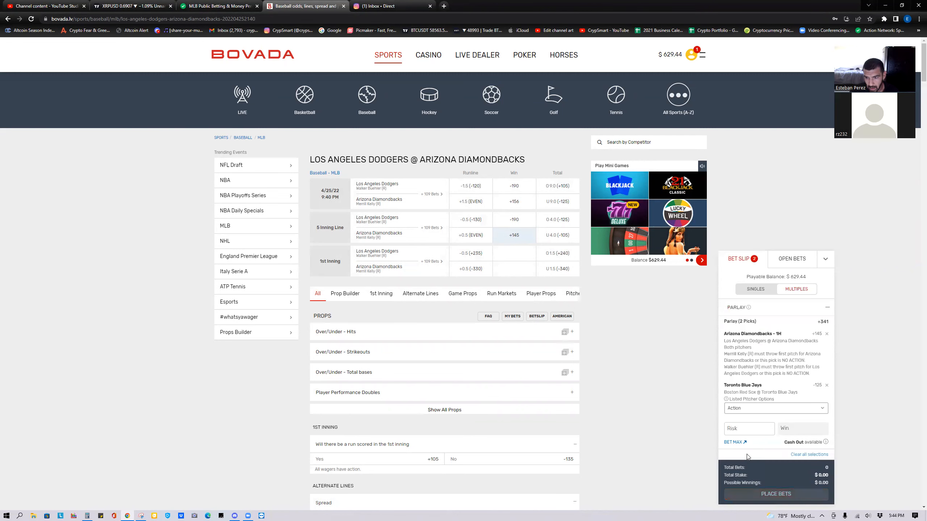
Try a 10 stake, set Singles again, remove the Toronto Blue Jays pick, and view placed bets.
text(10)
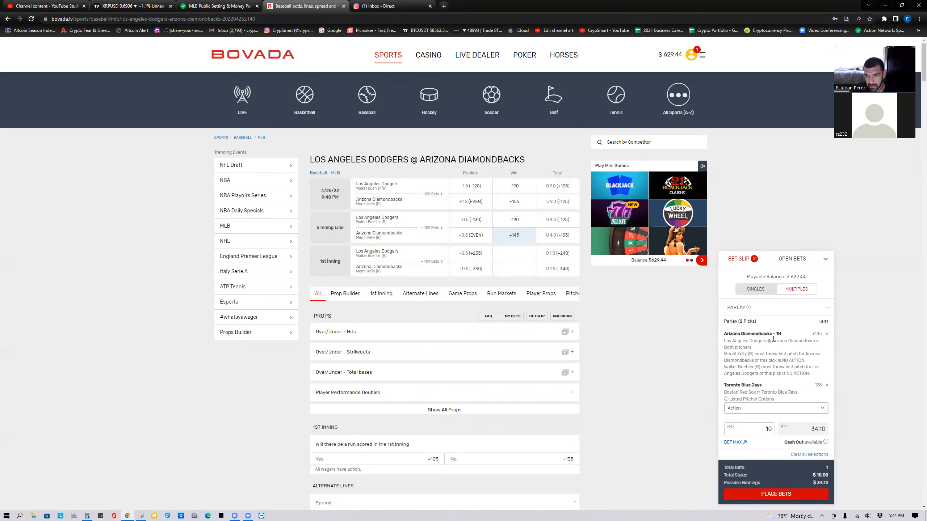
click(755, 288)
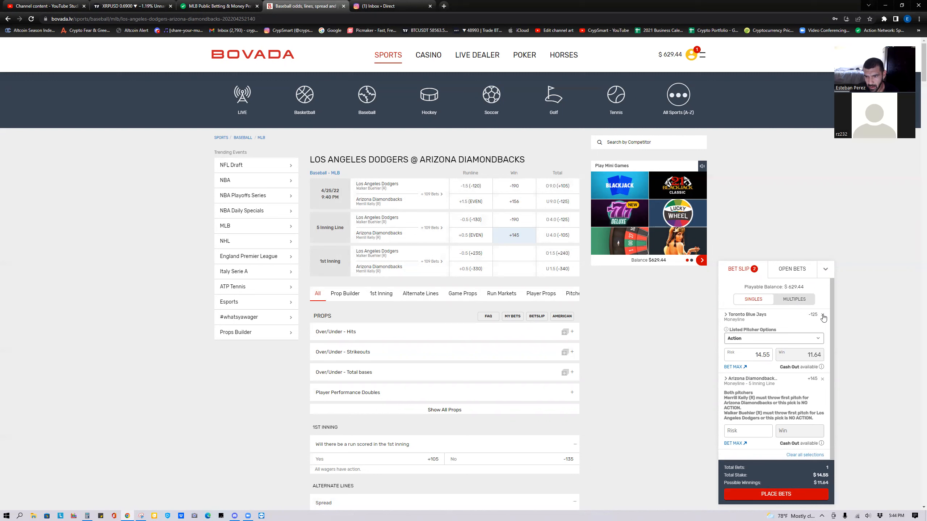
click(823, 316)
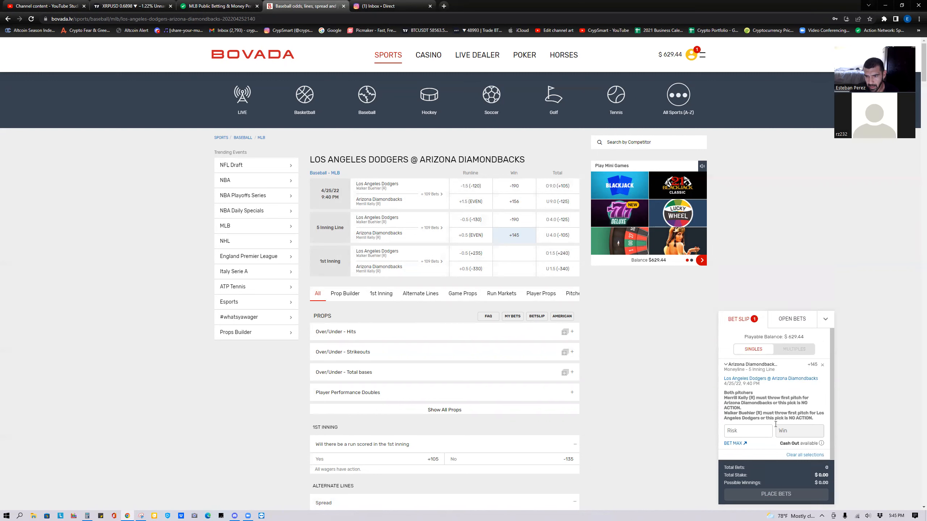
click(791, 385)
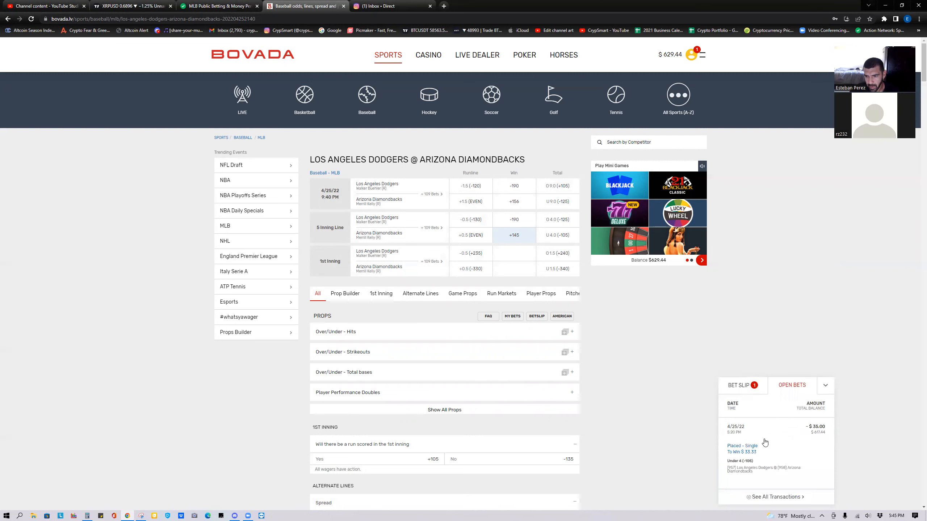
Check the earlier under bet, place the $15 Diamondbacks 5-inning moneyline, and collapse the confirmation.
click(762, 448)
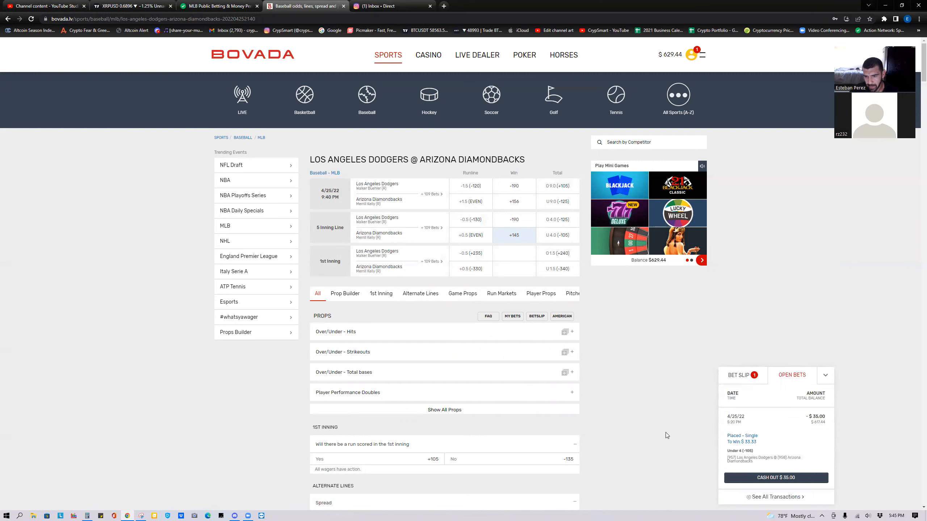
mouse_move(547, 247)
text(15)
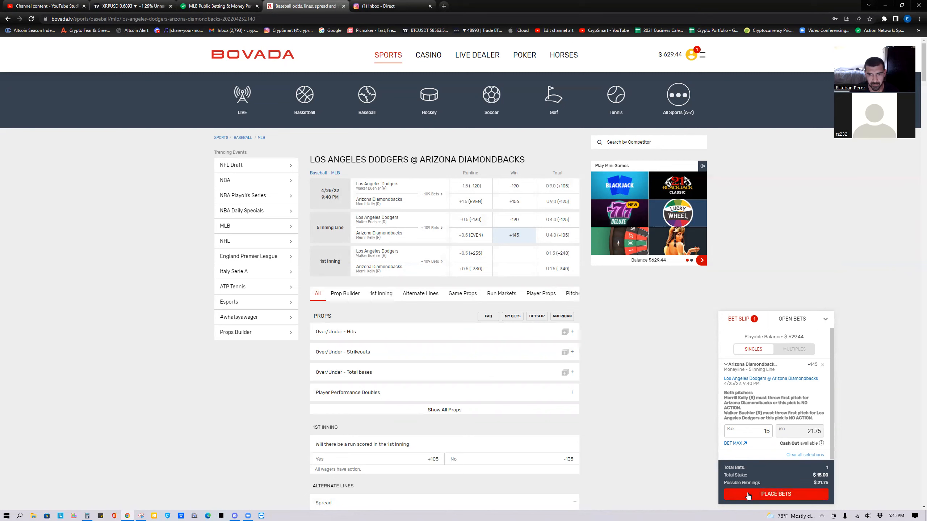
click(775, 495)
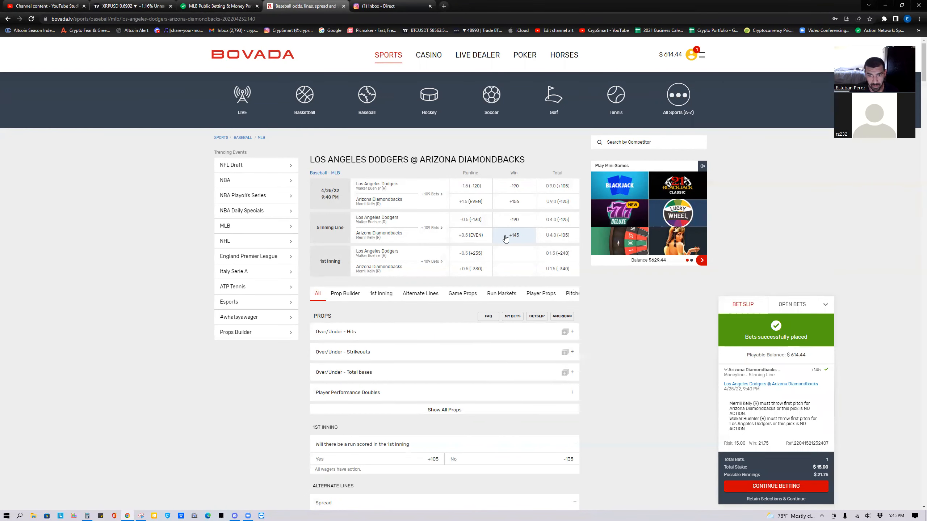
mouse_move(513, 239)
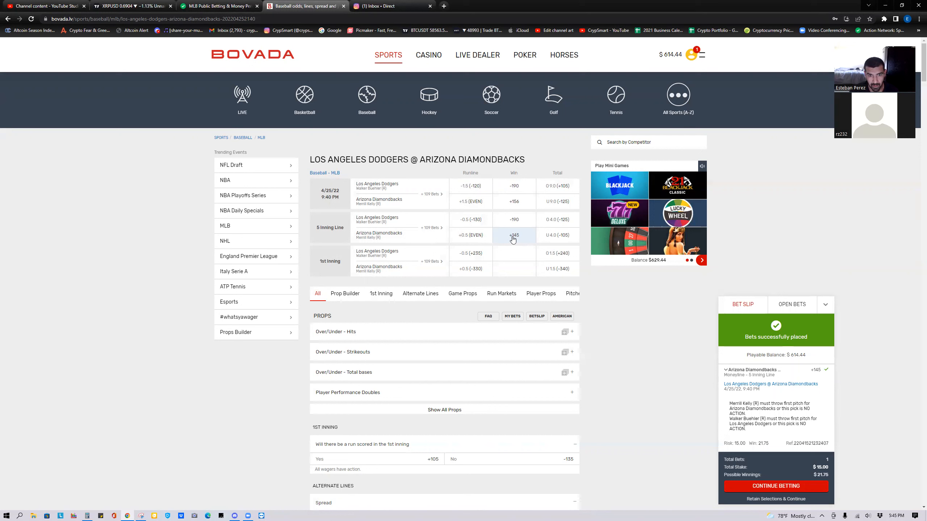
mouse_move(541, 294)
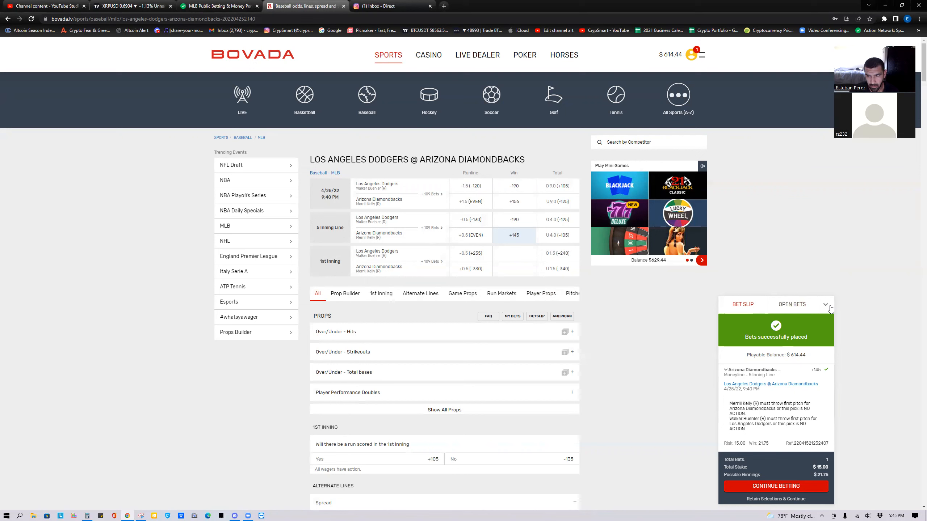
click(825, 305)
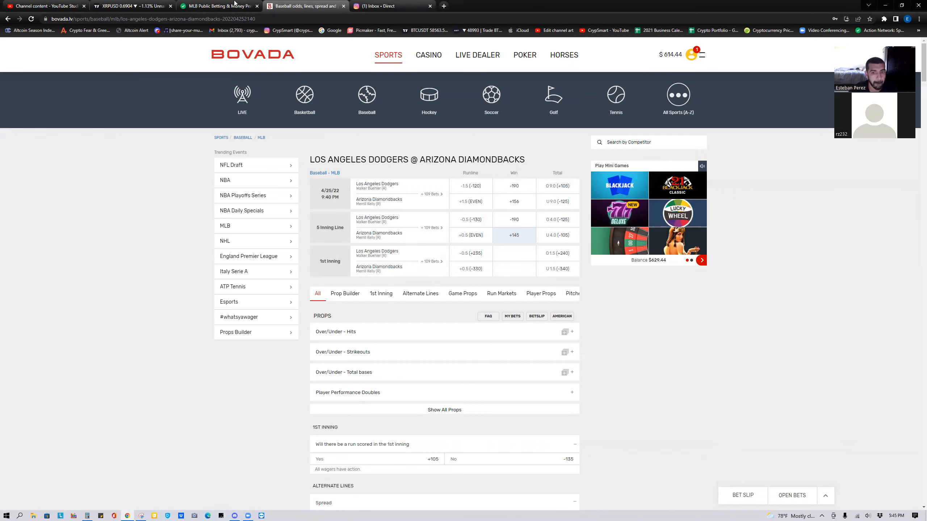
click(130, 5)
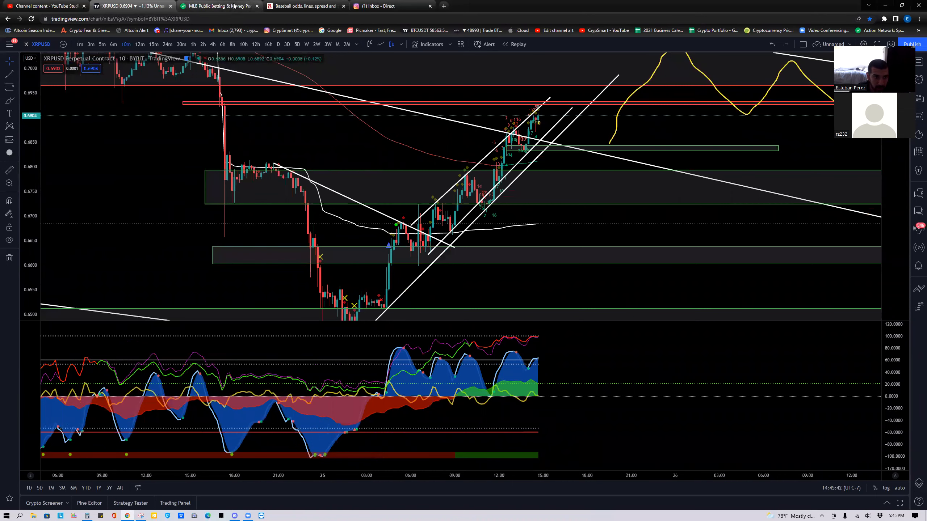
click(219, 5)
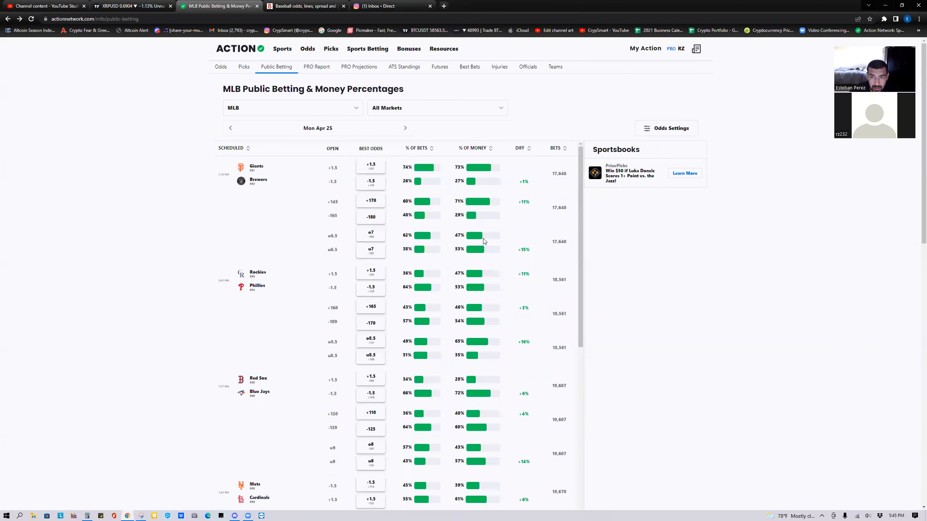
click(130, 6)
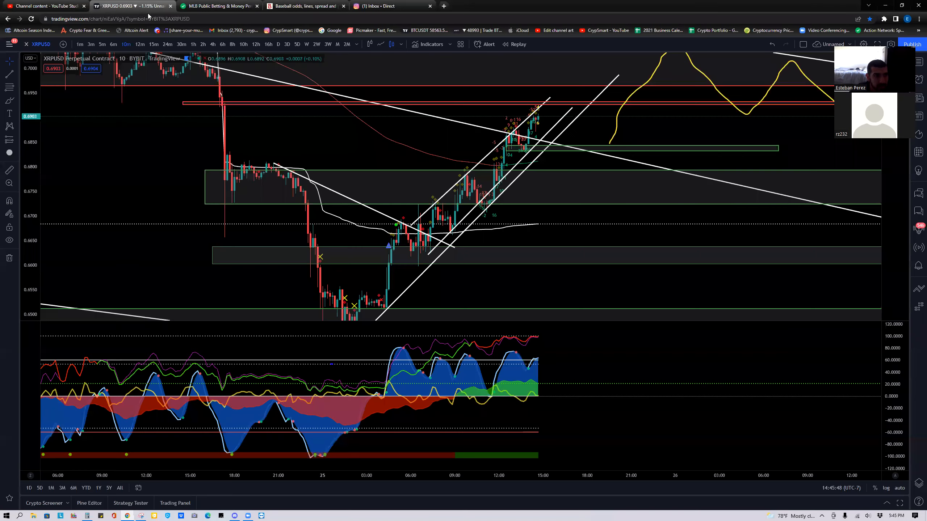
mouse_move(382, 172)
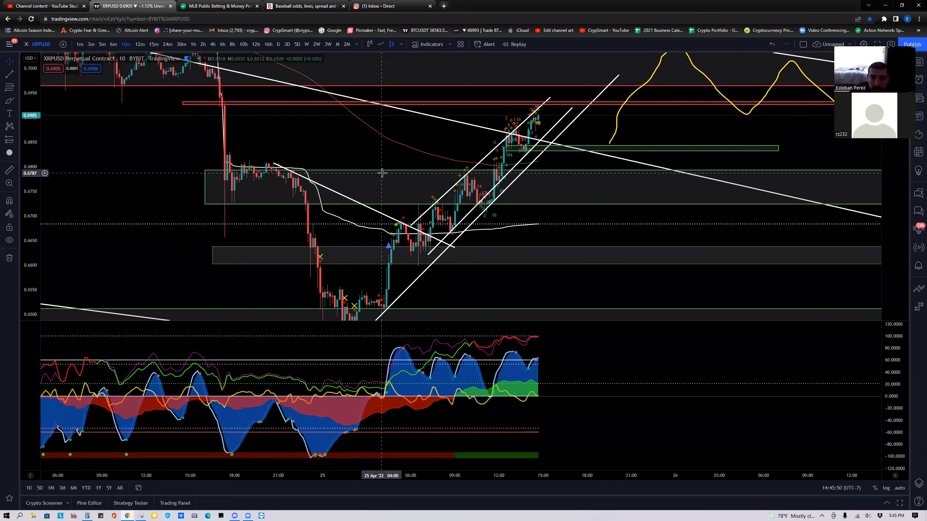
mouse_move(407, 212)
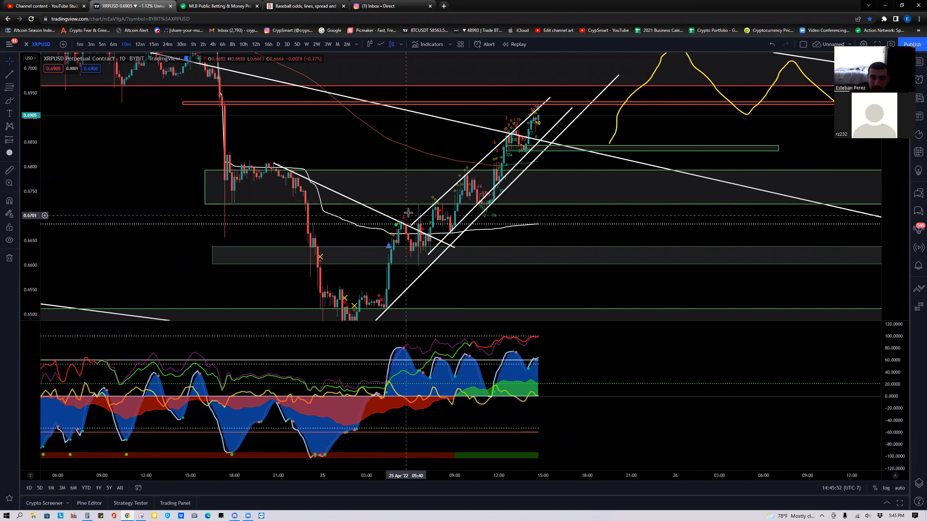
mouse_move(395, 229)
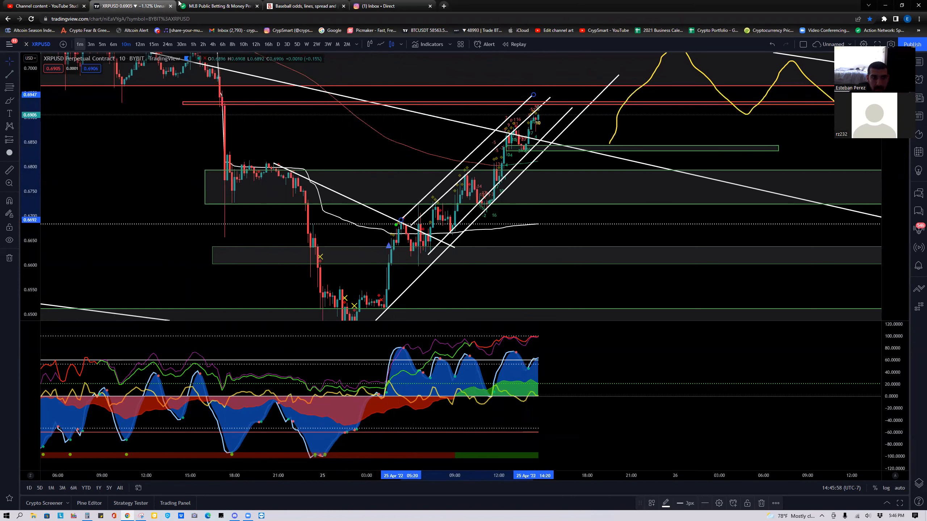
click(305, 6)
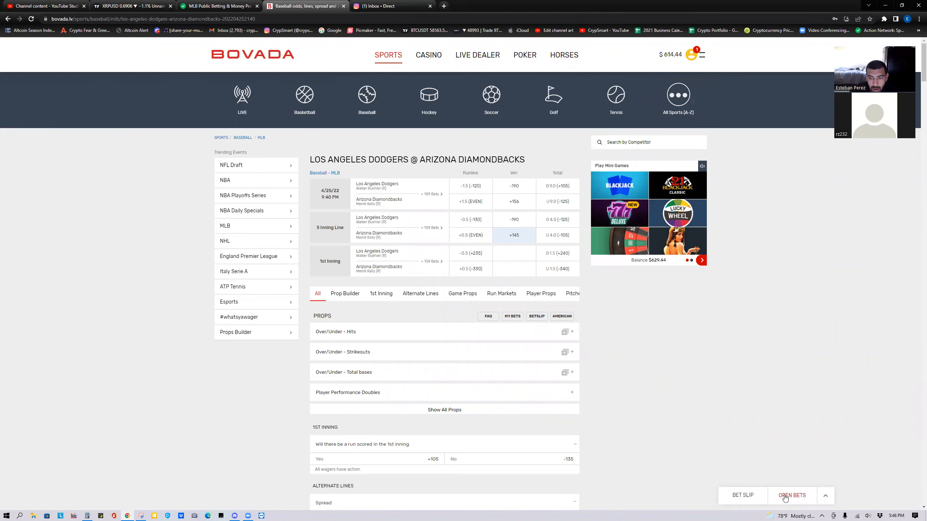
Expand Open Bets to list the $15 Diamondbacks single and the $35 Under 4 single.
click(792, 495)
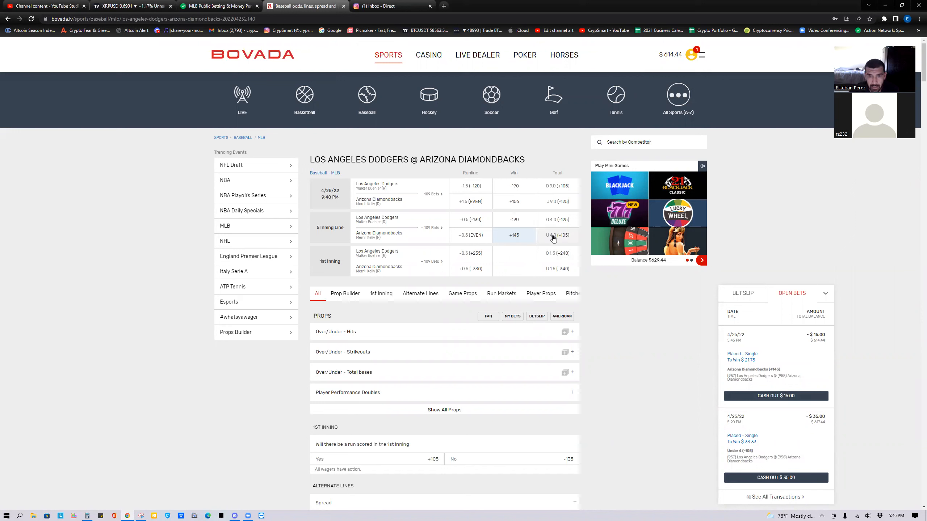
mouse_move(551, 240)
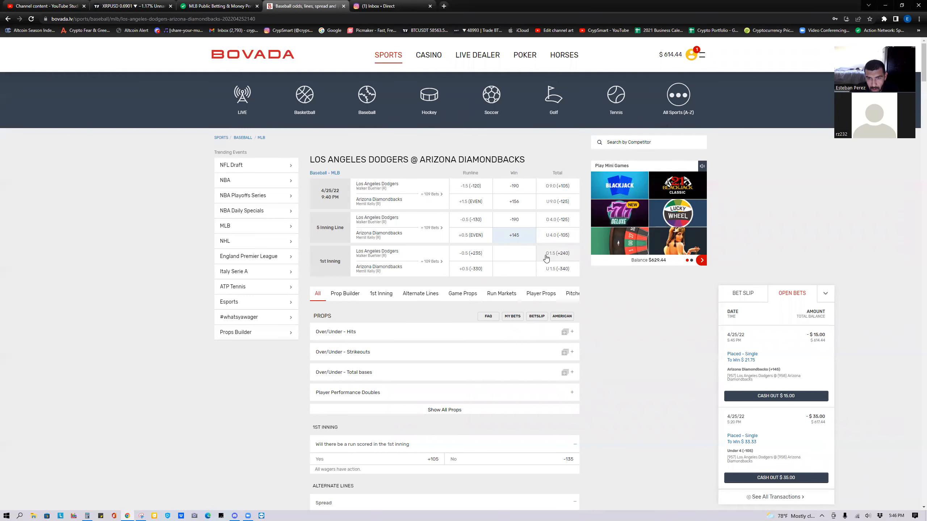
mouse_move(457, 276)
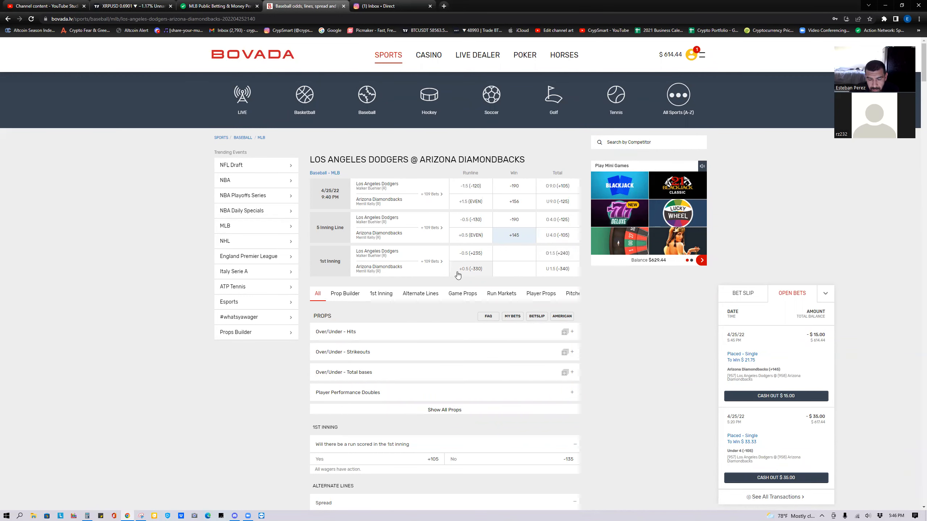
mouse_move(452, 275)
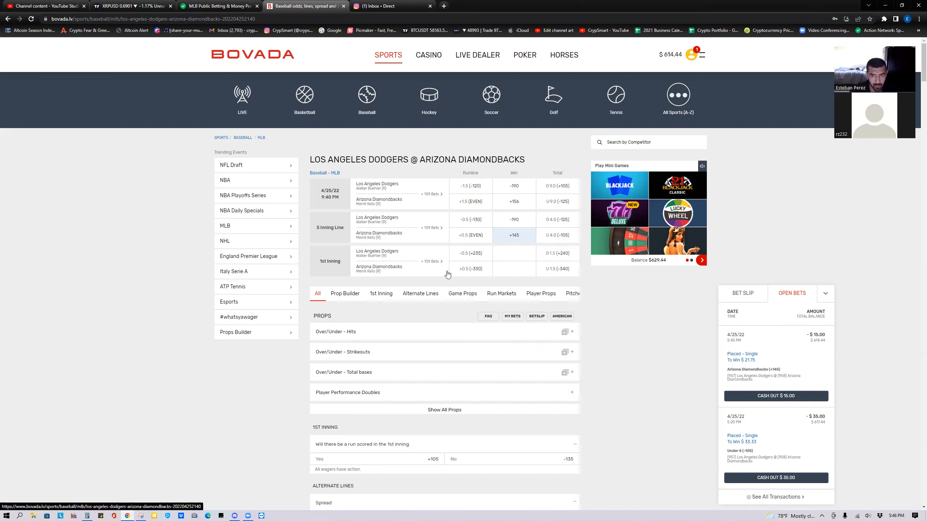
mouse_move(444, 268)
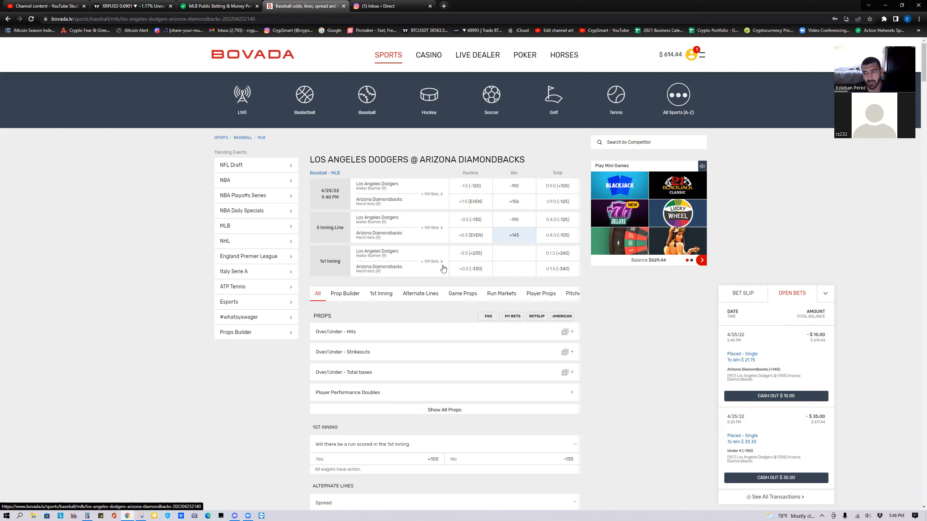
mouse_move(301, 434)
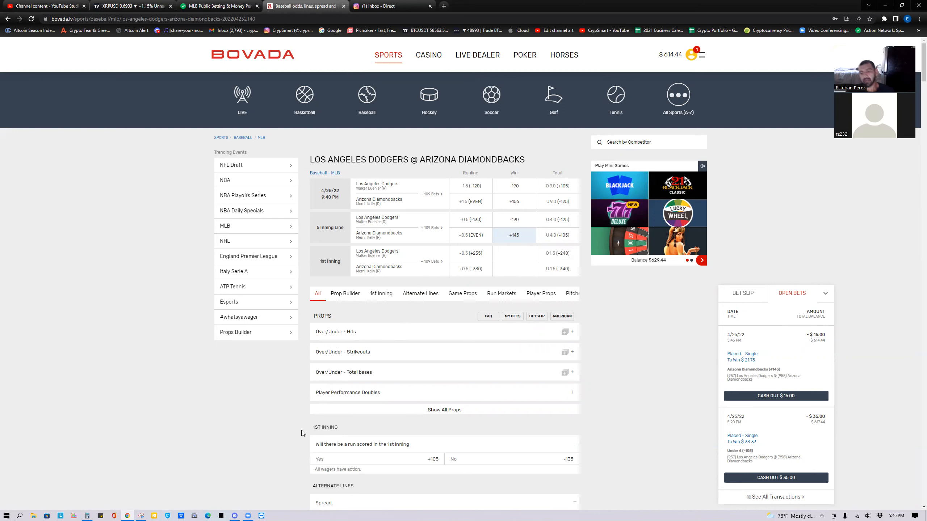
mouse_move(289, 452)
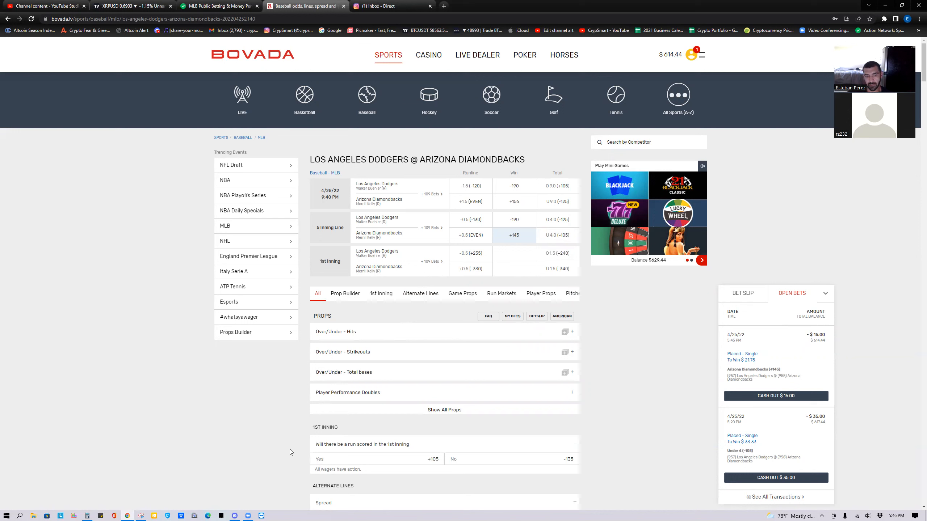
mouse_move(470, 253)
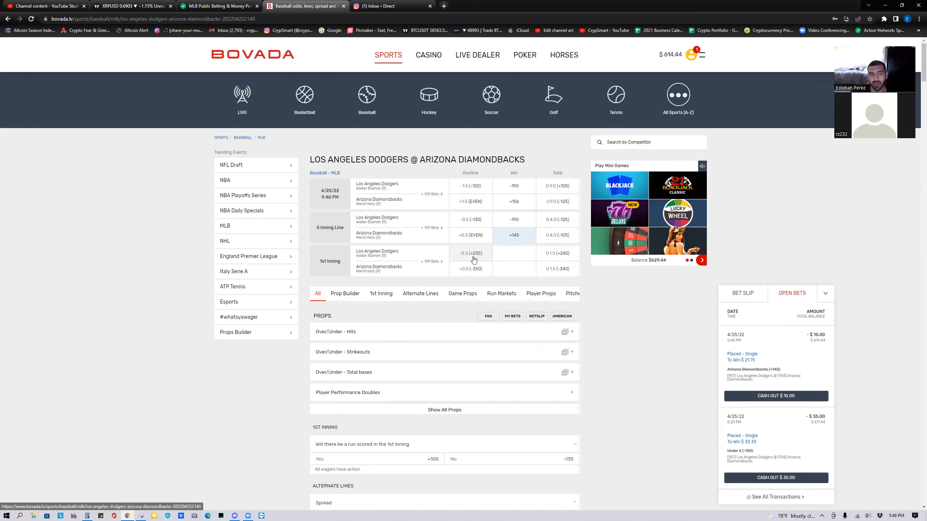
mouse_move(559, 241)
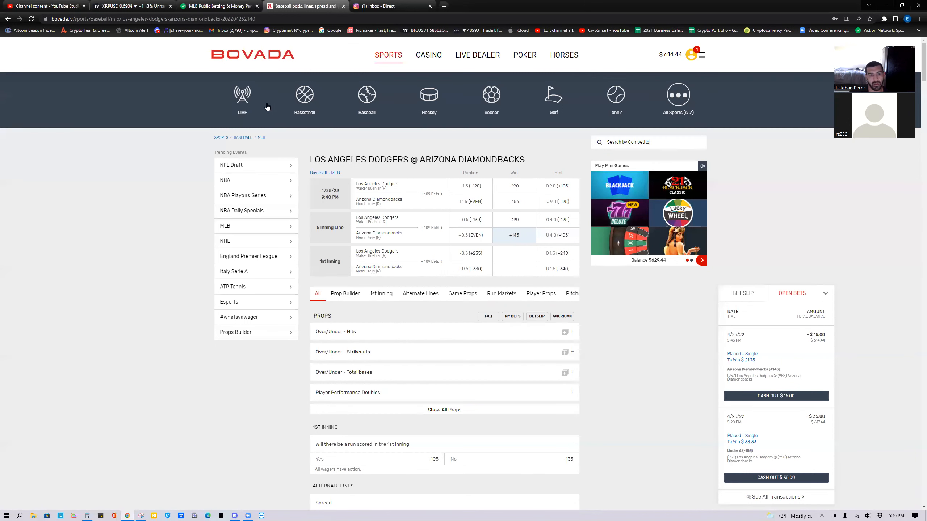
Check the XRPUSD chart, then return to Action Network's Apr 25 MLB public betting percentages.
click(133, 6)
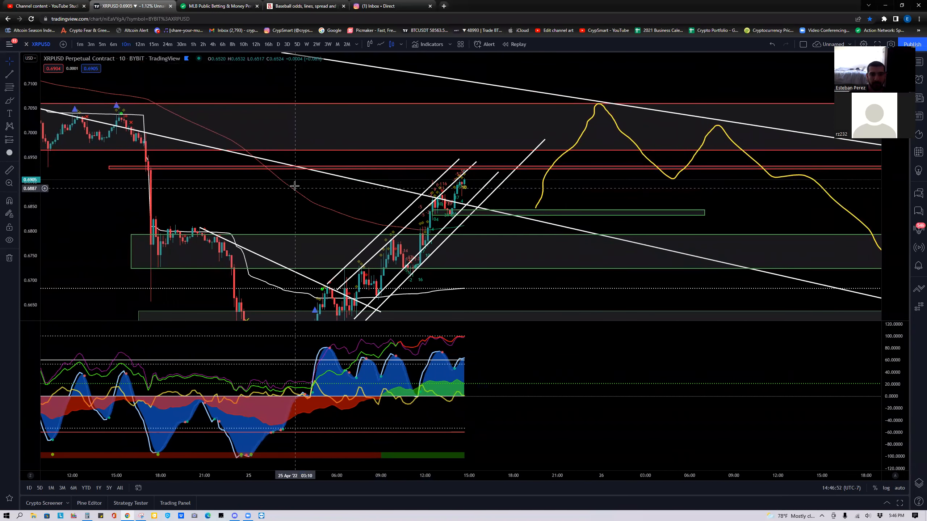
mouse_move(350, 184)
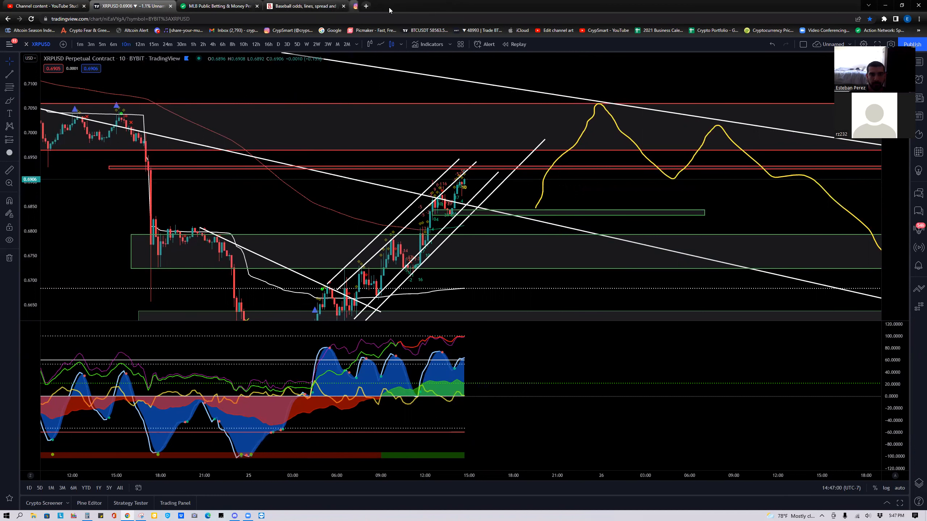
click(219, 6)
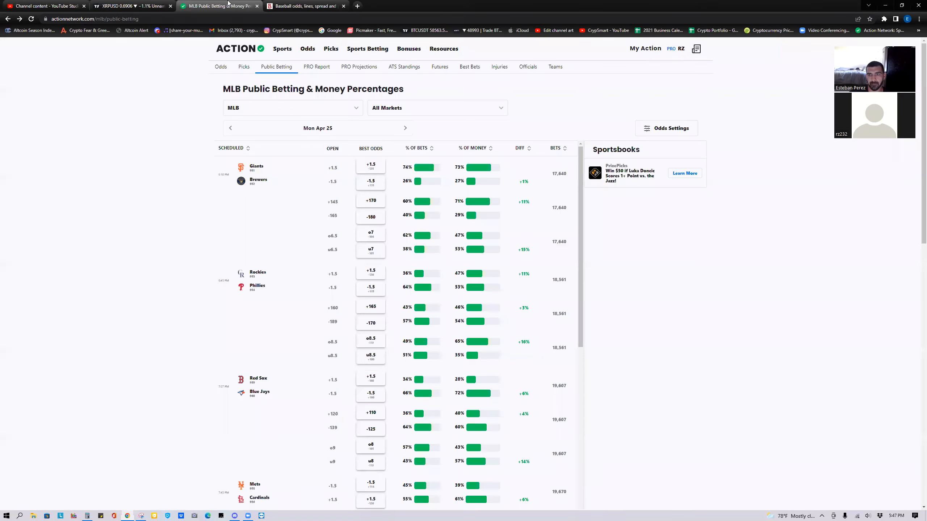
Look over Bovada's open bets, then return to Action Network's Apr 25 public betting percentages.
click(305, 5)
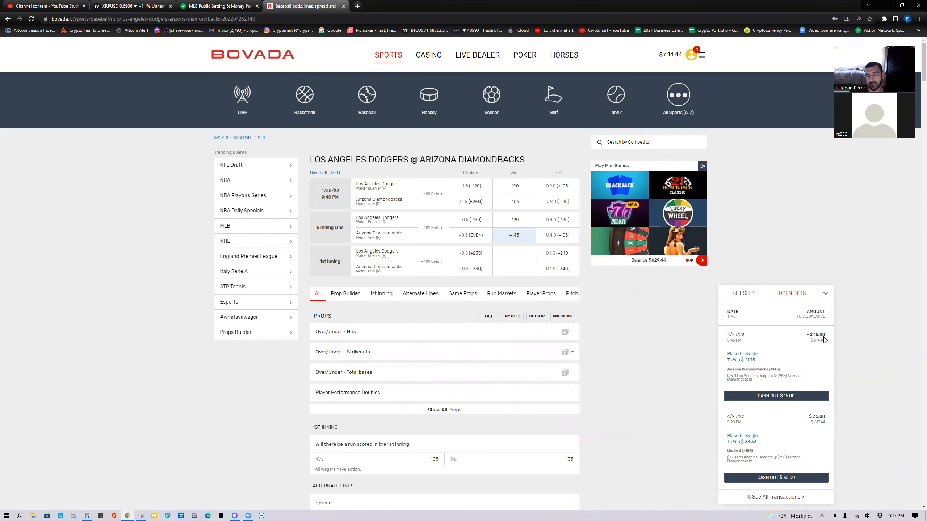
mouse_move(820, 424)
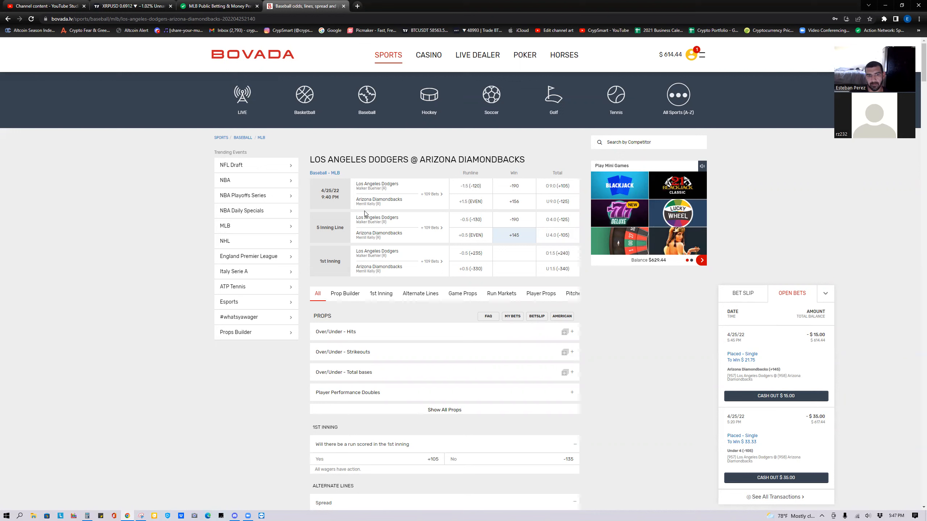
mouse_move(202, 60)
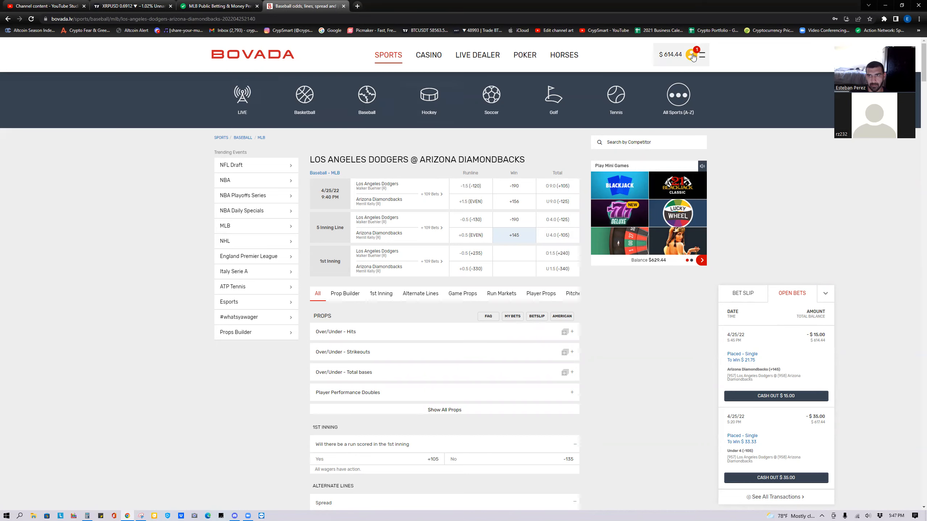
click(218, 6)
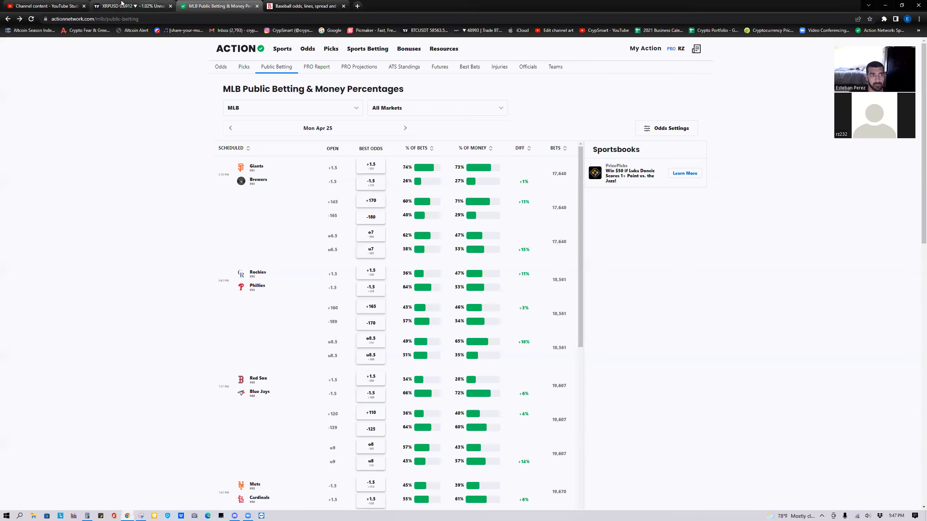
View the XRPUSD chart in 15- then 30-minute candles, then return to MLB public betting percentages.
click(129, 6)
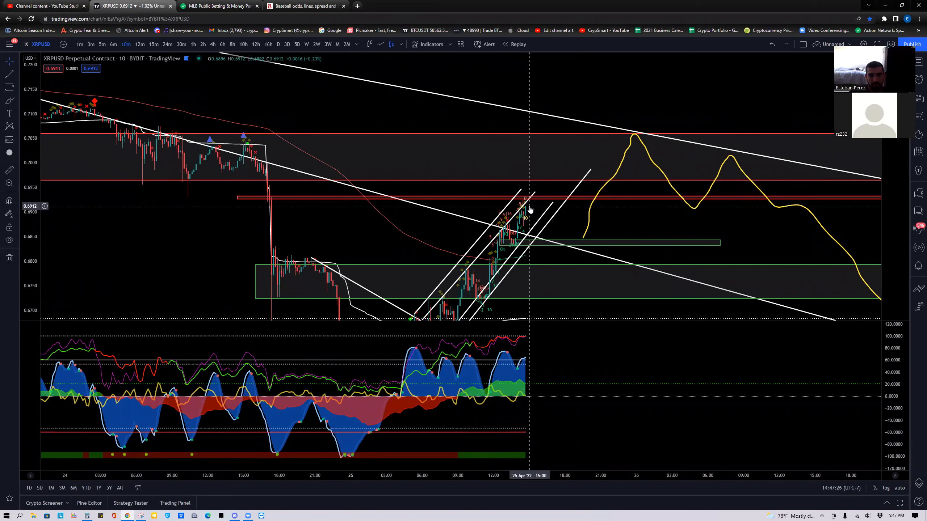
mouse_move(333, 162)
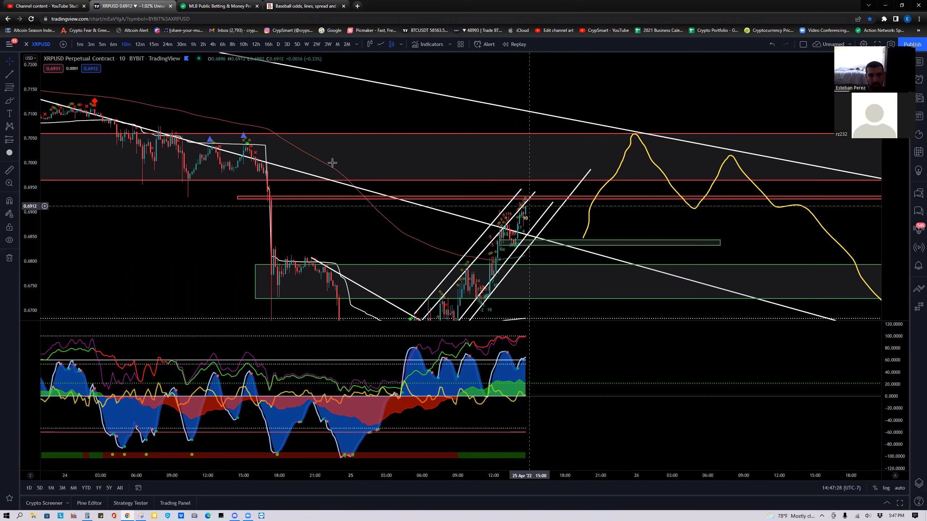
click(181, 44)
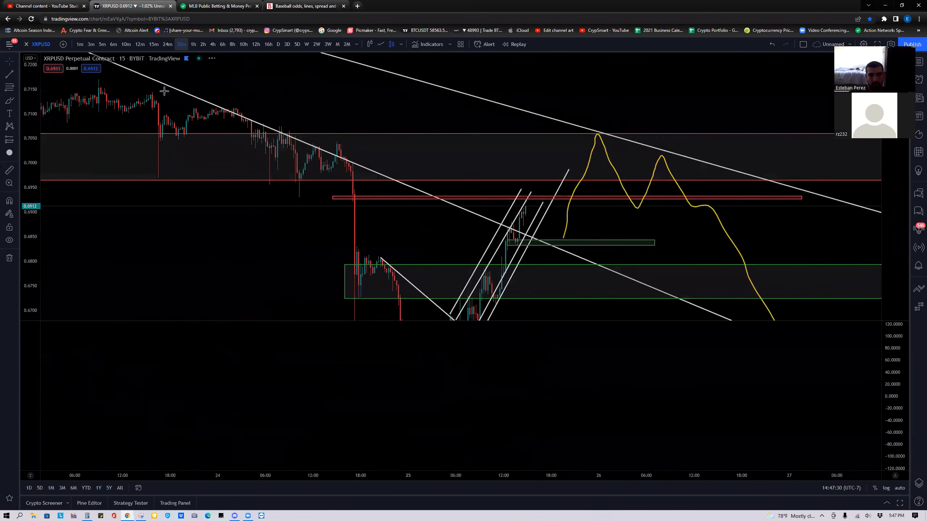
click(181, 44)
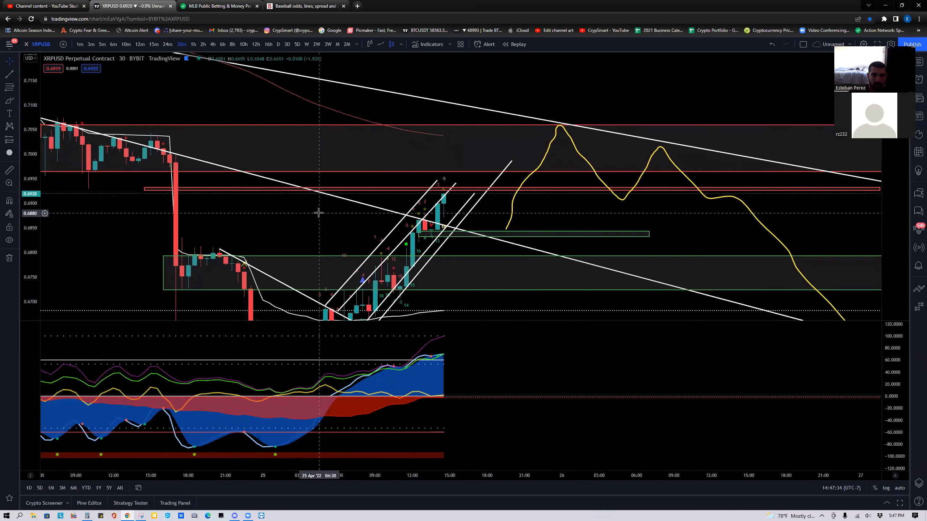
mouse_move(324, 206)
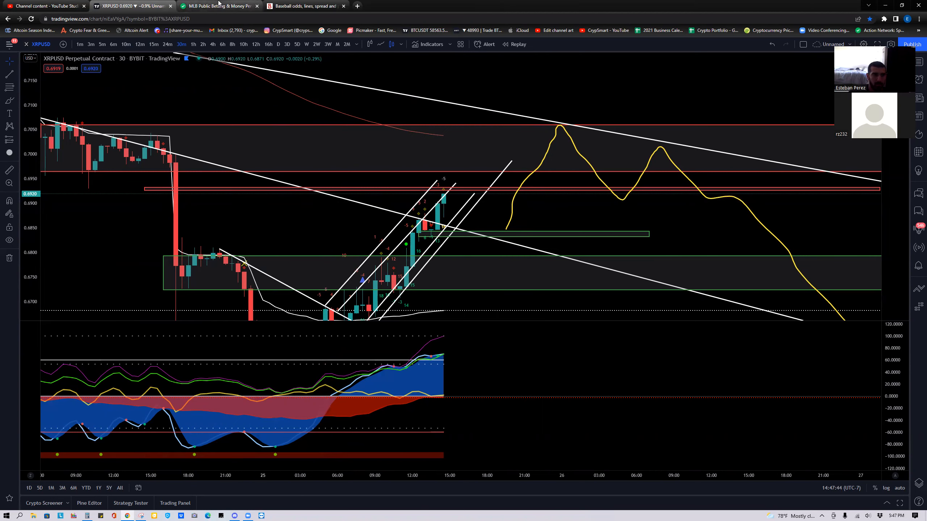
click(219, 6)
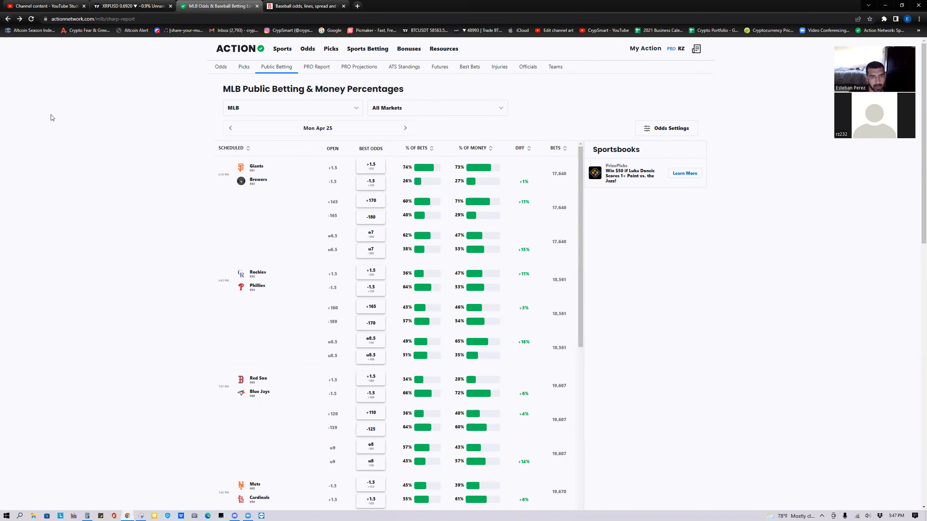
Show Action Network's PRO Report of MLB sharp betting picks for Mon Apr 25.
click(317, 66)
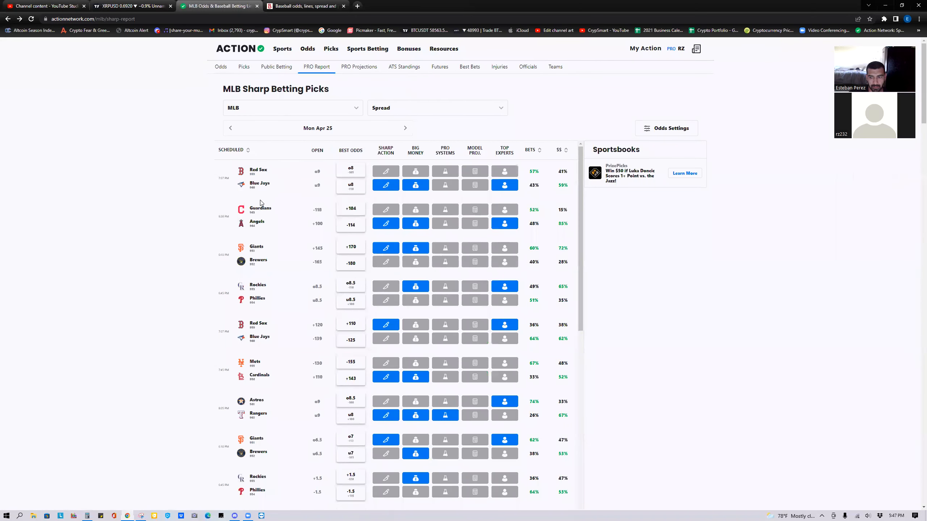
mouse_move(240, 212)
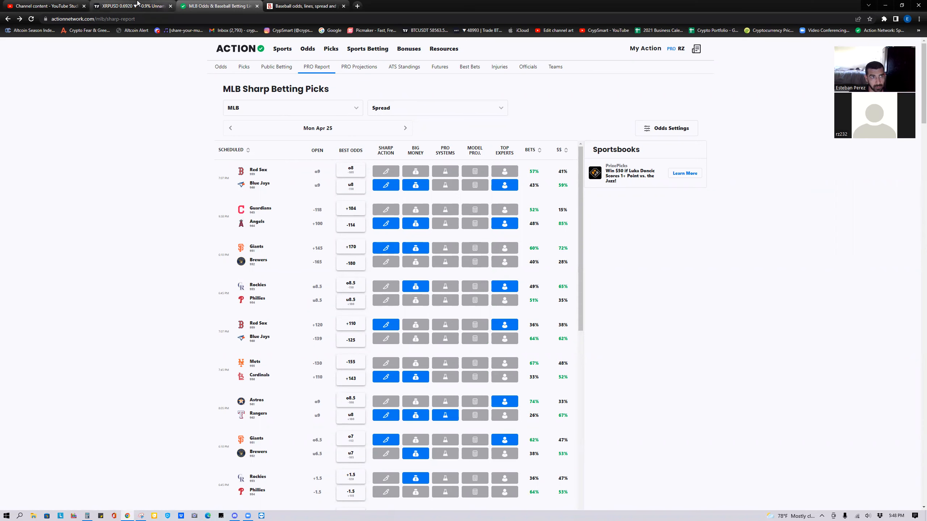
Show the 30-minute XRPUSD perpetual chart with its trend lines and projected path.
click(131, 6)
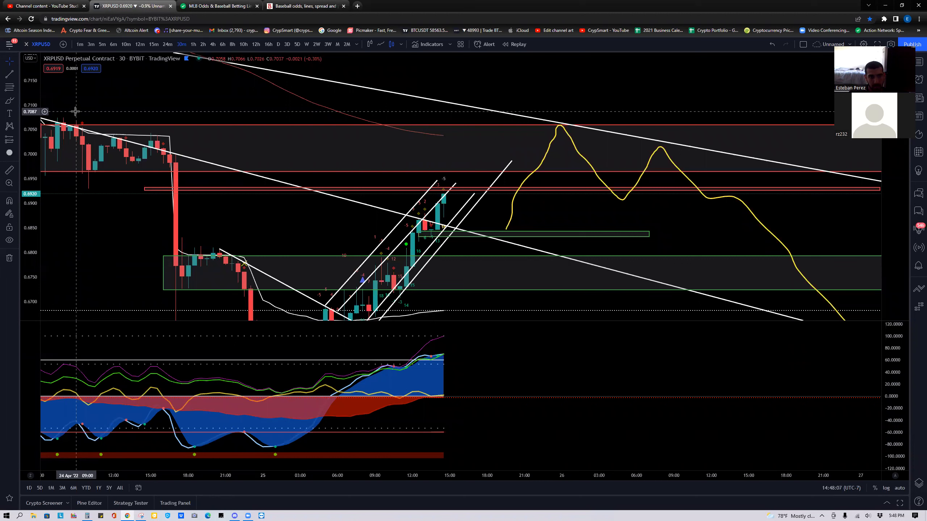
mouse_move(219, 130)
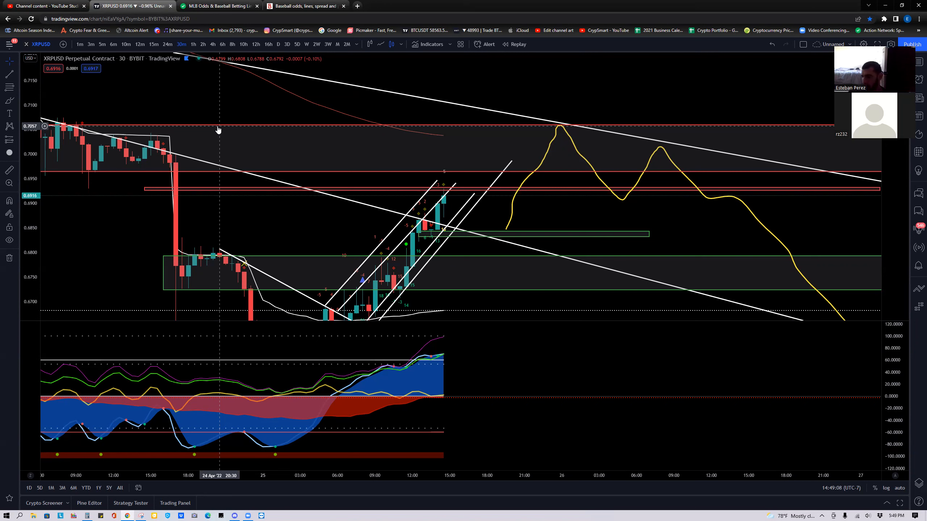
mouse_move(503, 299)
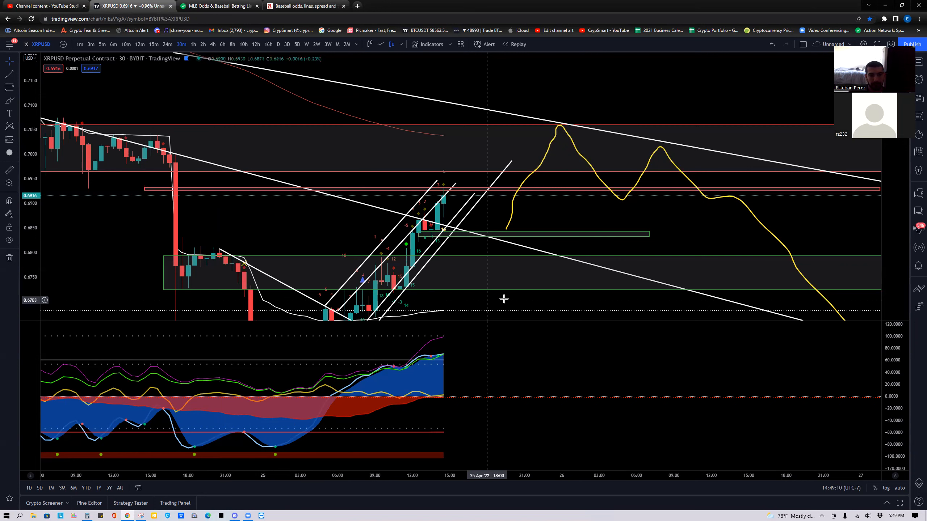
mouse_move(136, 187)
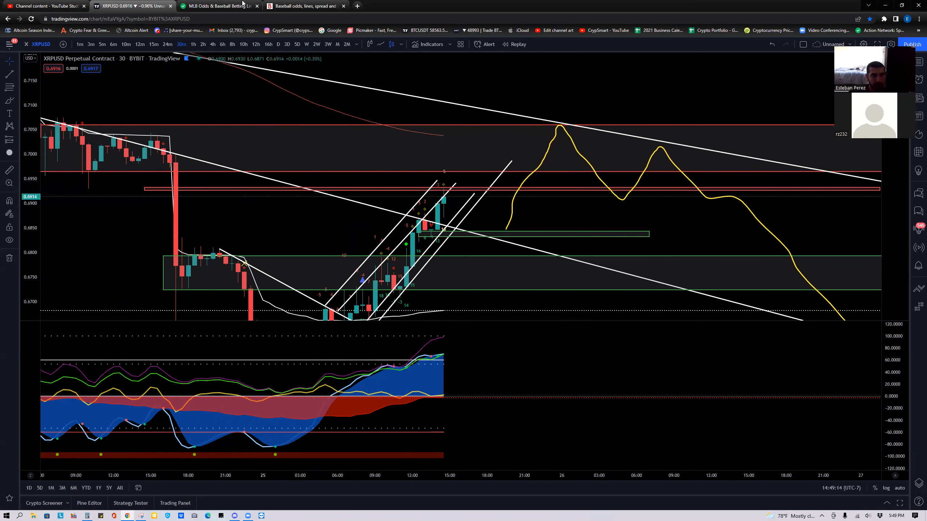
Scroll the MLB sharp betting picks spread table down to the betting guide text.
click(218, 6)
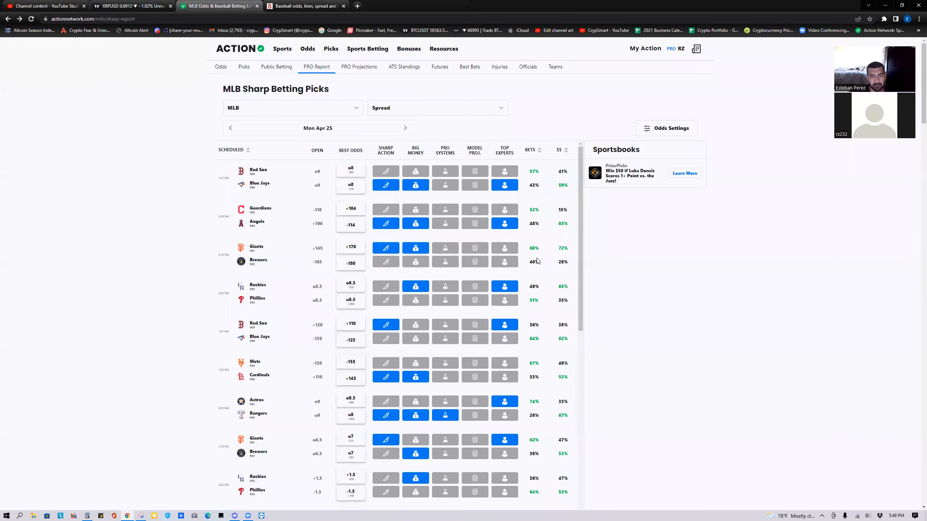
scroll(down, 3)
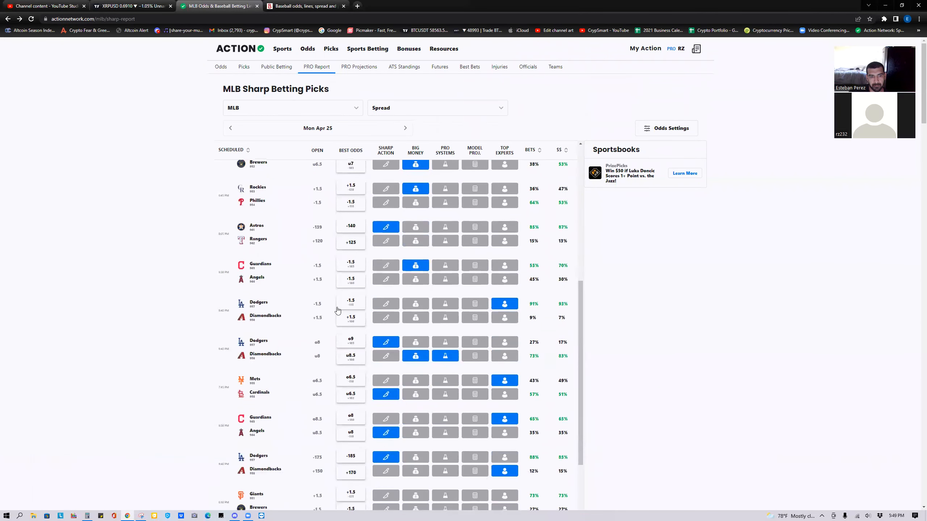
scroll(down, 3)
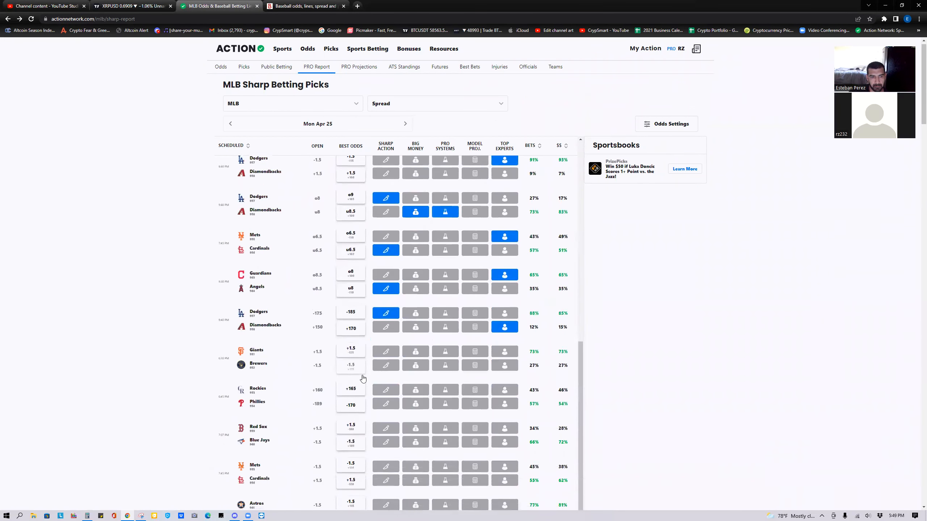
scroll(down, 3)
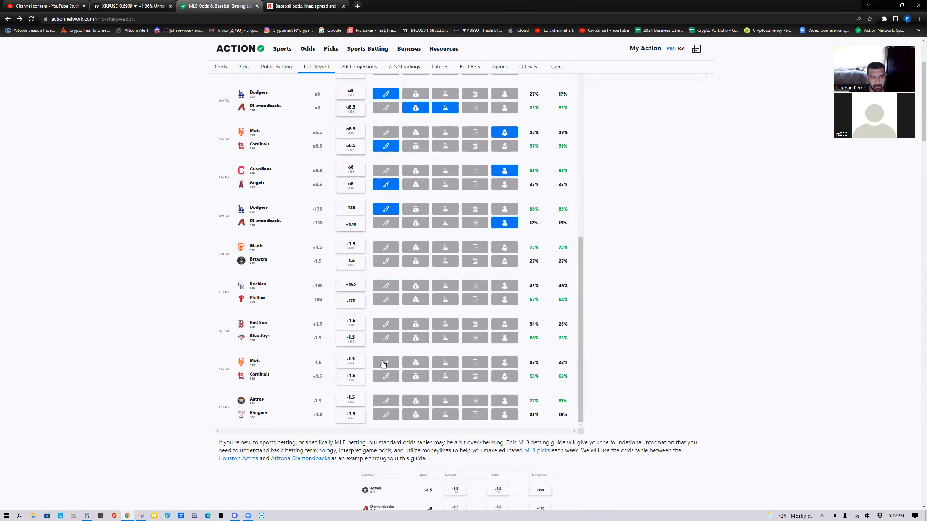
mouse_move(290, 263)
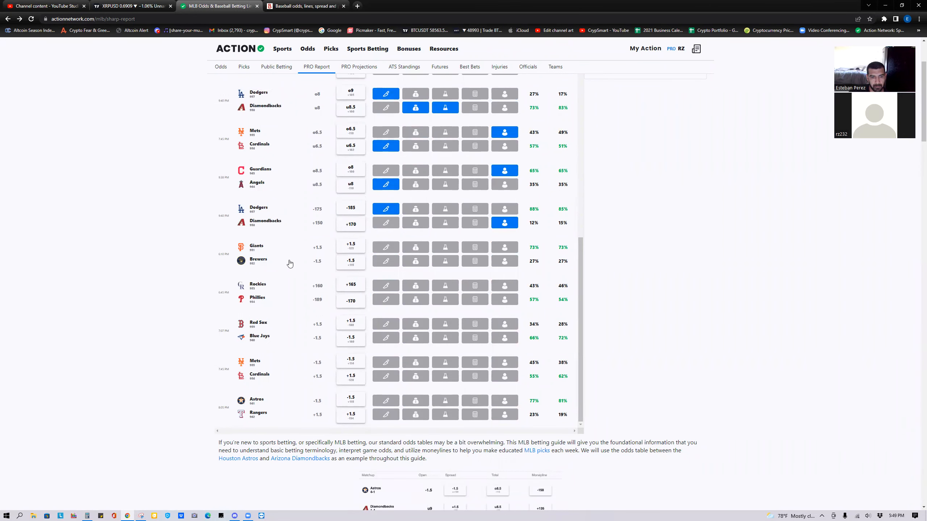
scroll(down, 3)
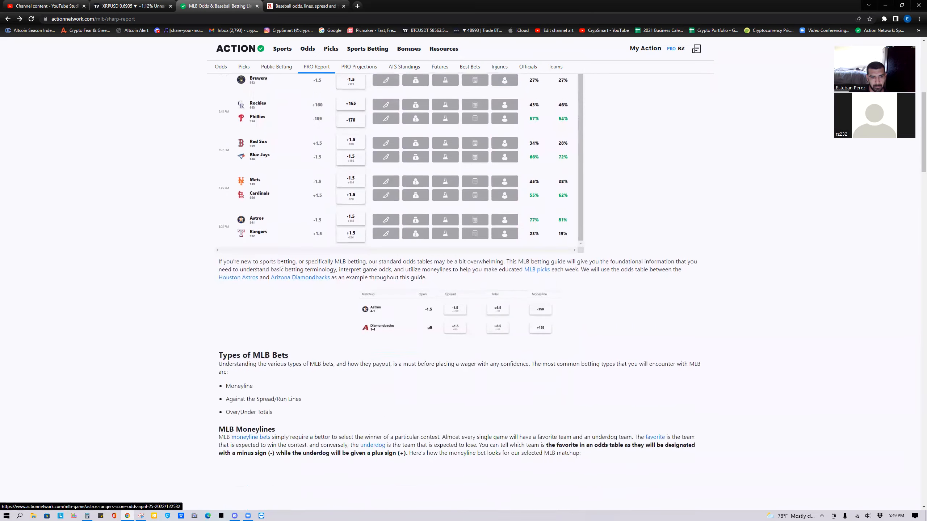
scroll(down, 3)
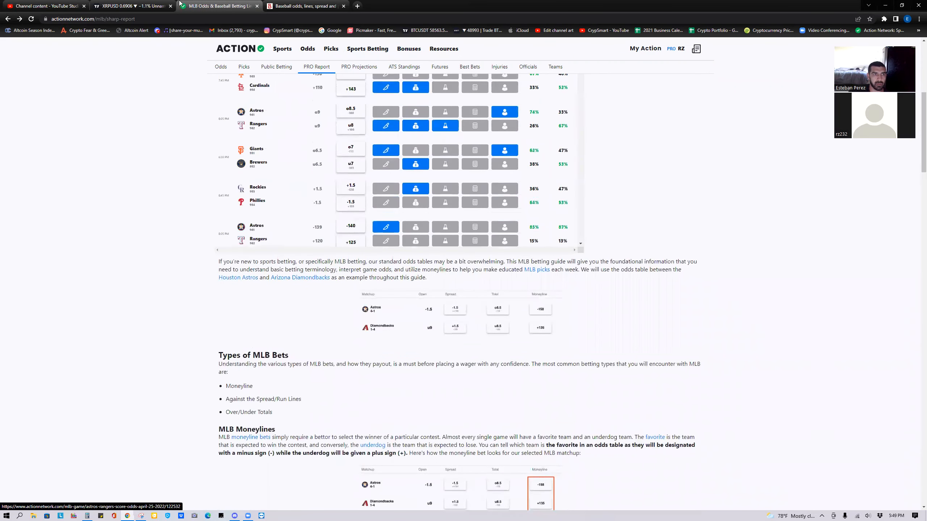
Switch to the CrypSmart YouTube channel home page.
click(45, 6)
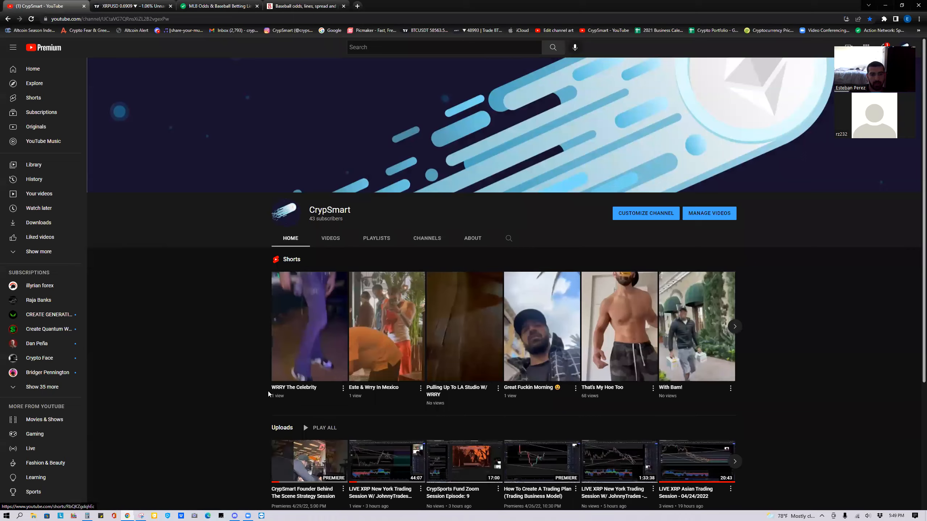
scroll(down, 3)
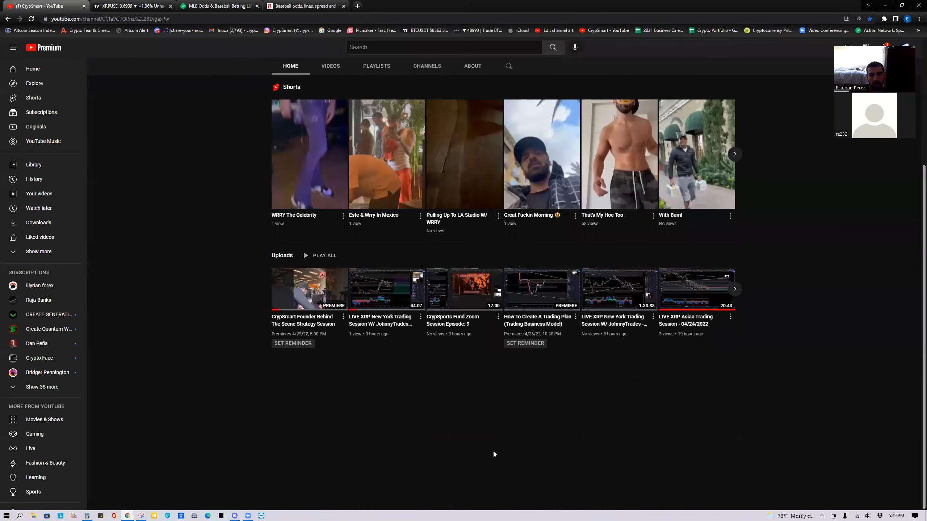
mouse_move(692, 258)
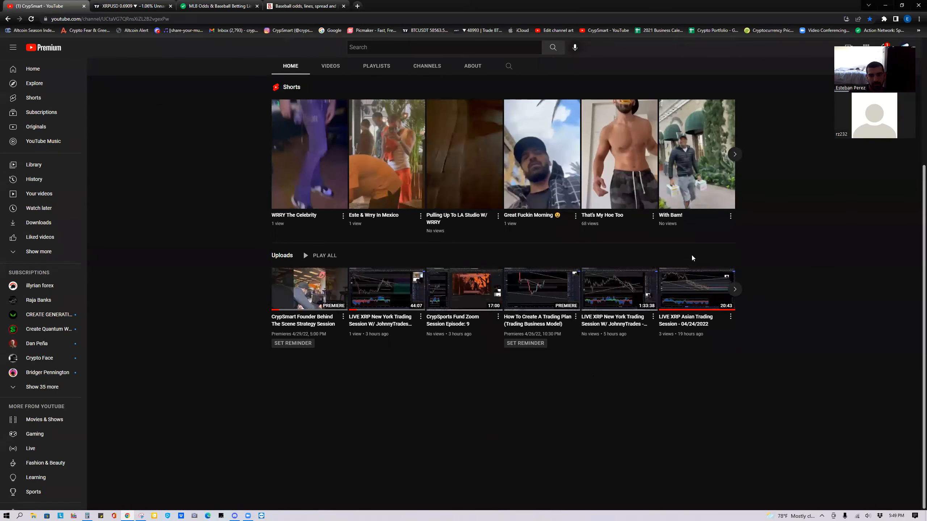
mouse_move(505, 424)
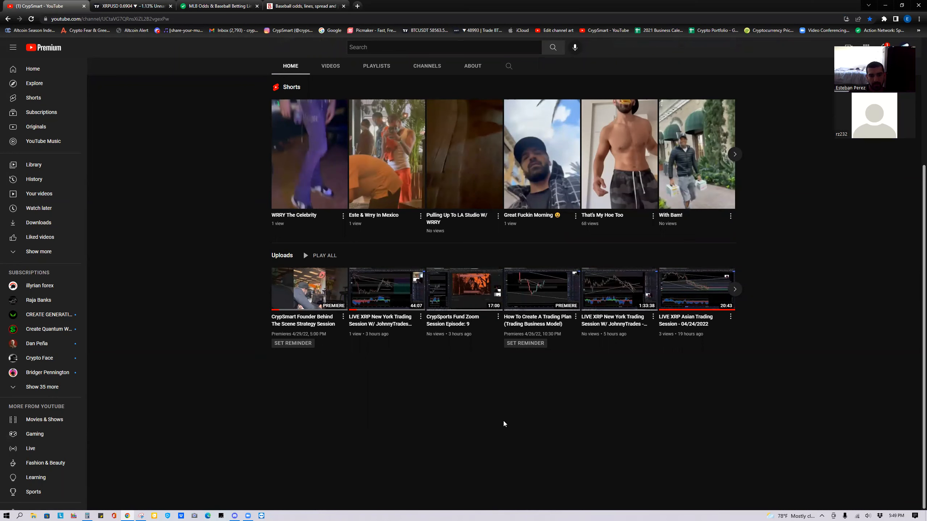
scroll(up, 3)
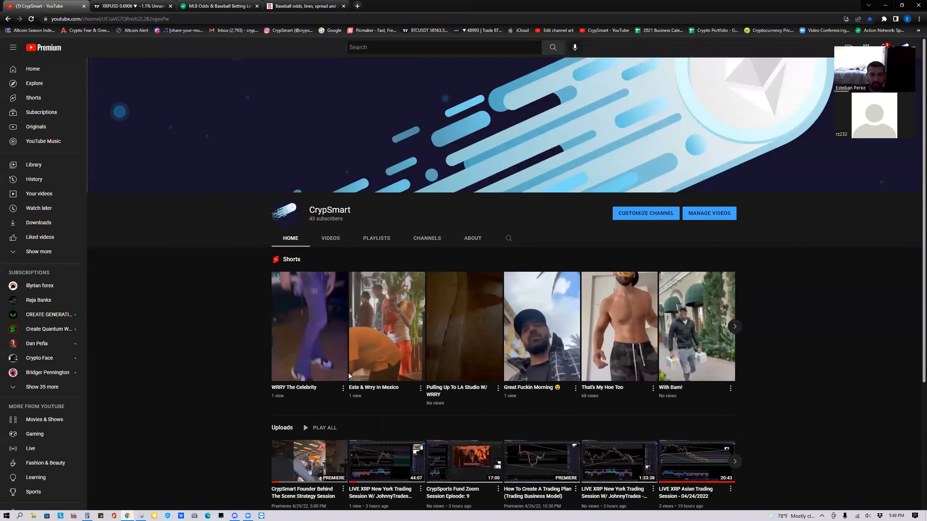
mouse_move(679, 288)
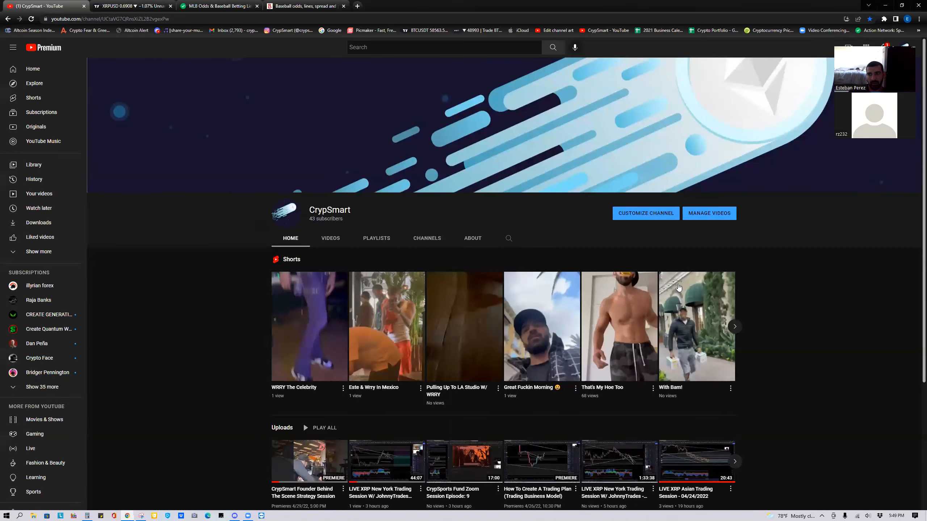
click(219, 6)
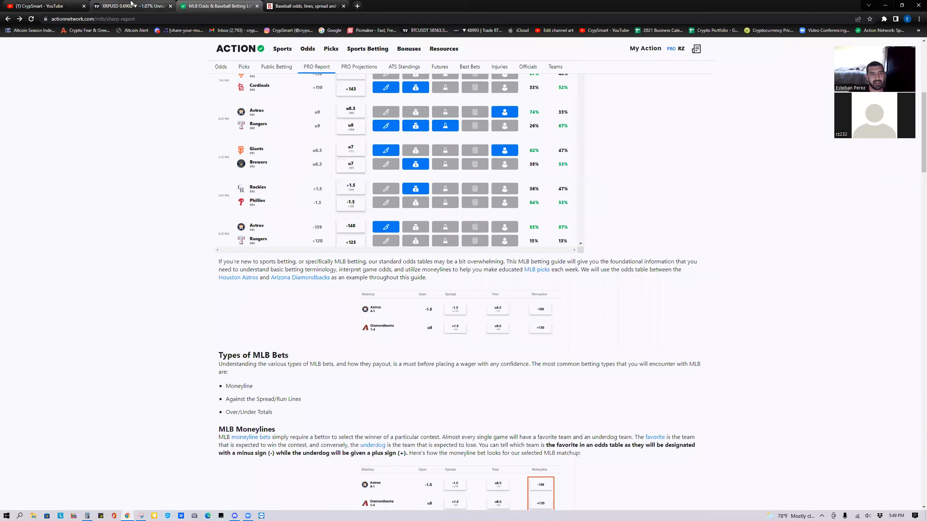
View several days of XRPUSD chart history, then return to CrypSmart's YouTube channel.
click(130, 6)
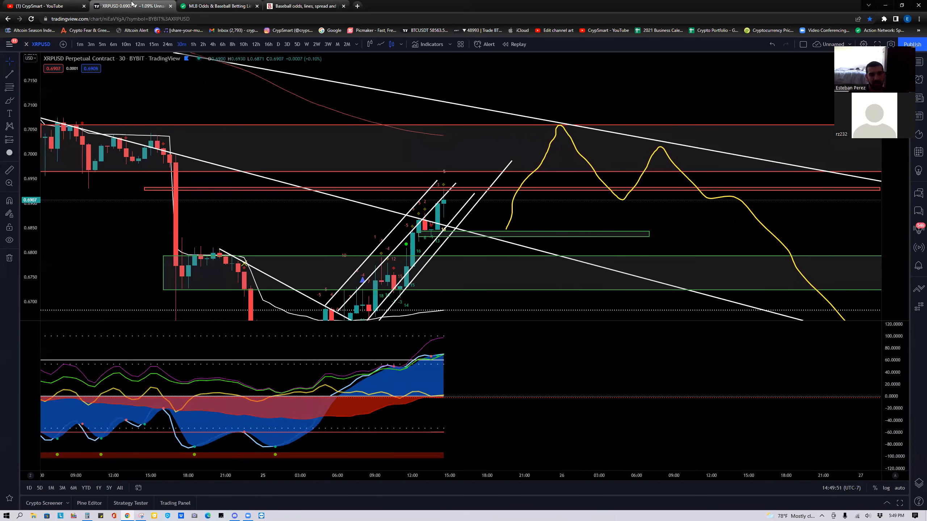
mouse_move(142, 193)
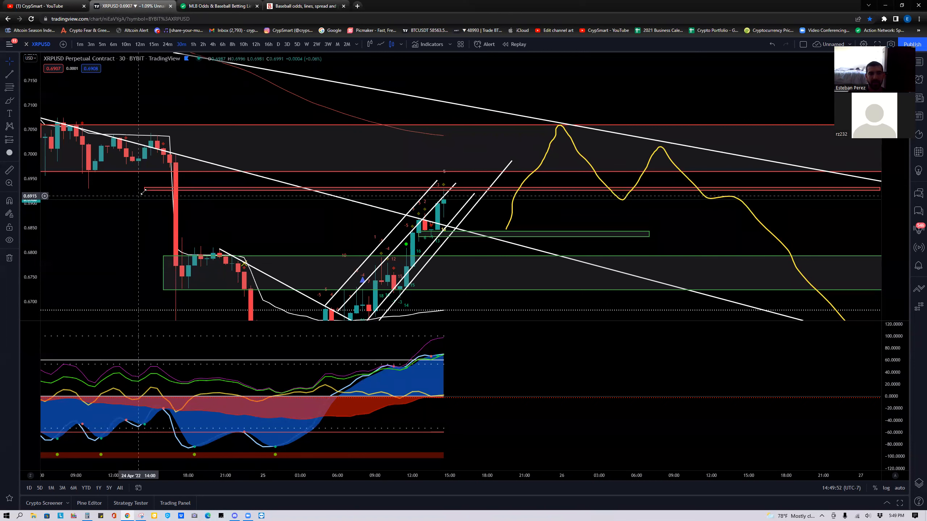
mouse_move(356, 217)
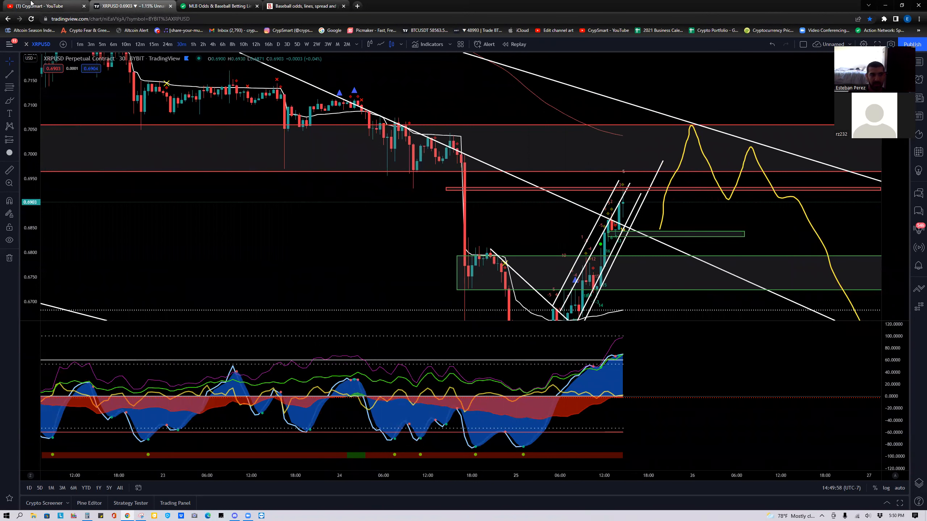
click(45, 6)
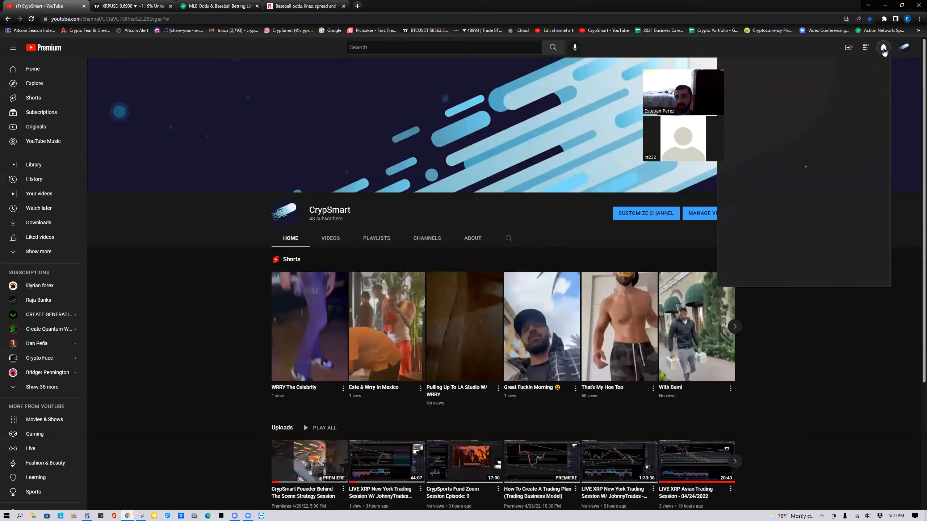
Dismiss notifications and page the Shorts row forward to the Miami clips.
click(883, 47)
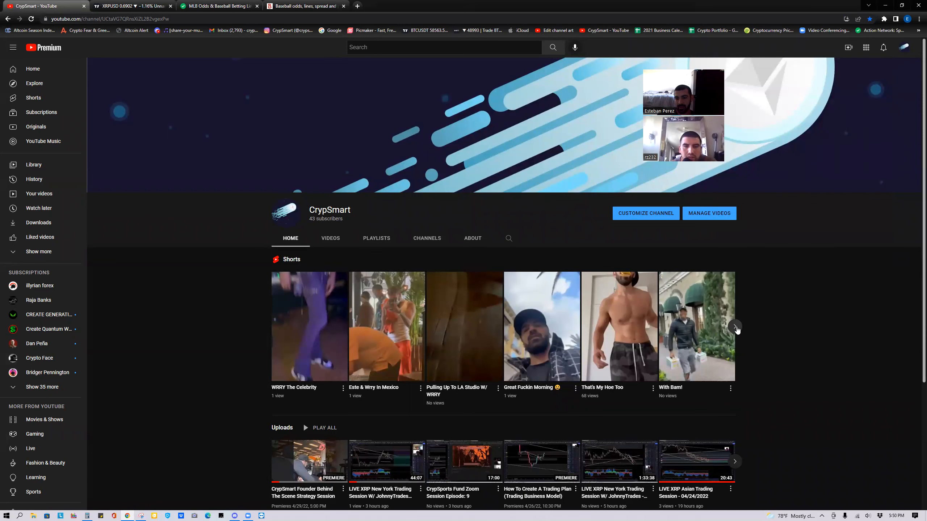
click(736, 326)
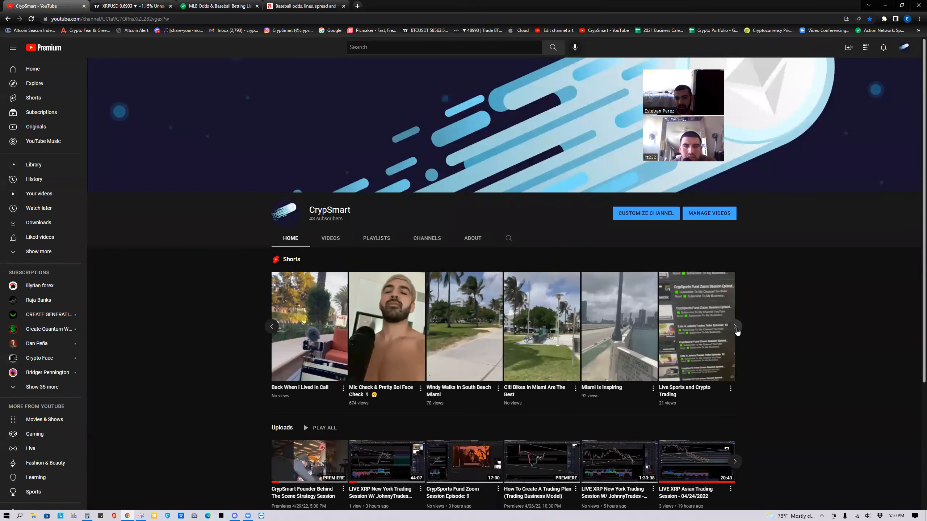
click(736, 326)
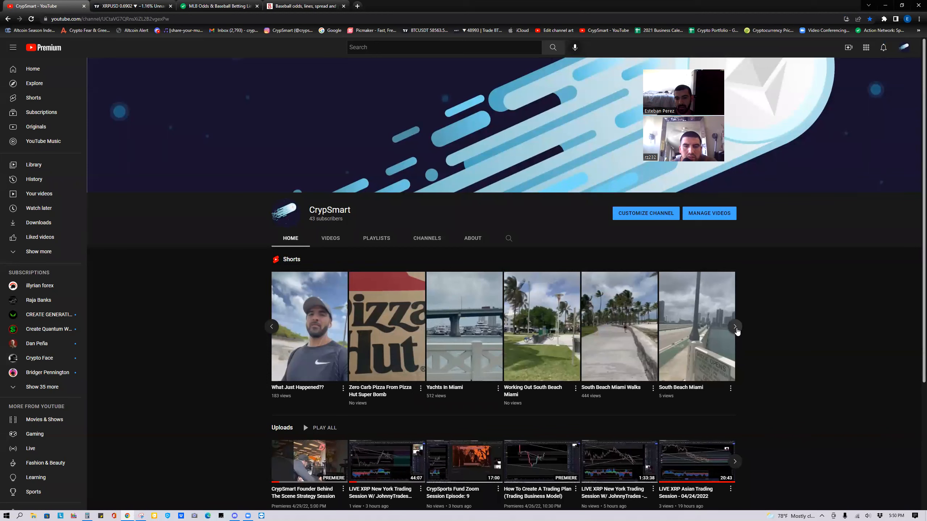
click(736, 326)
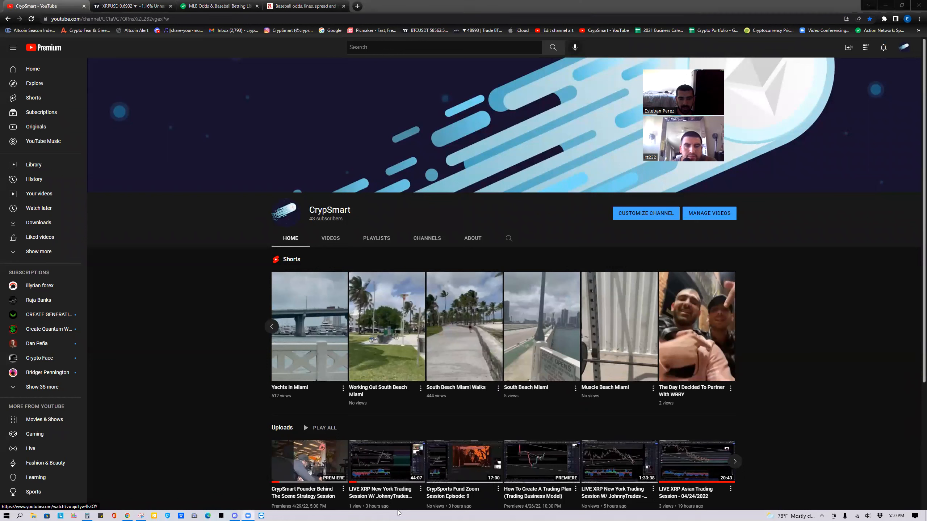
mouse_move(470, 452)
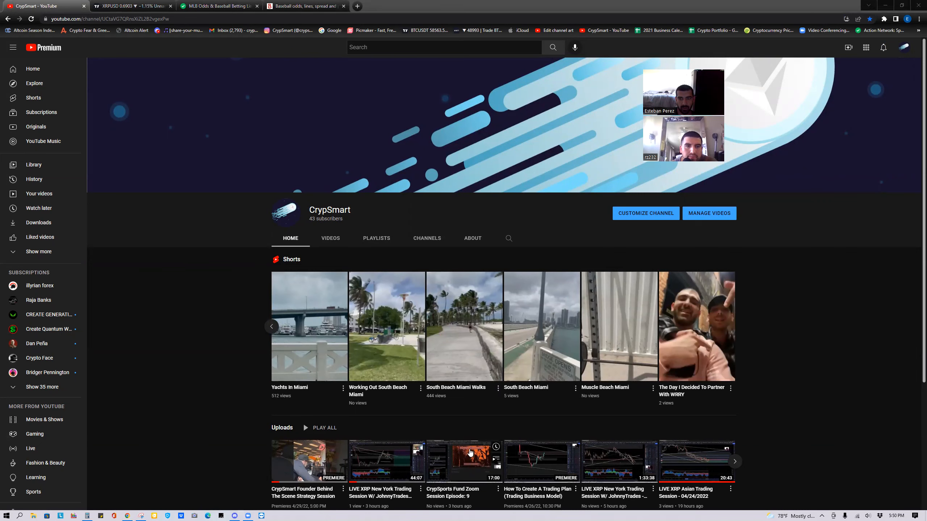